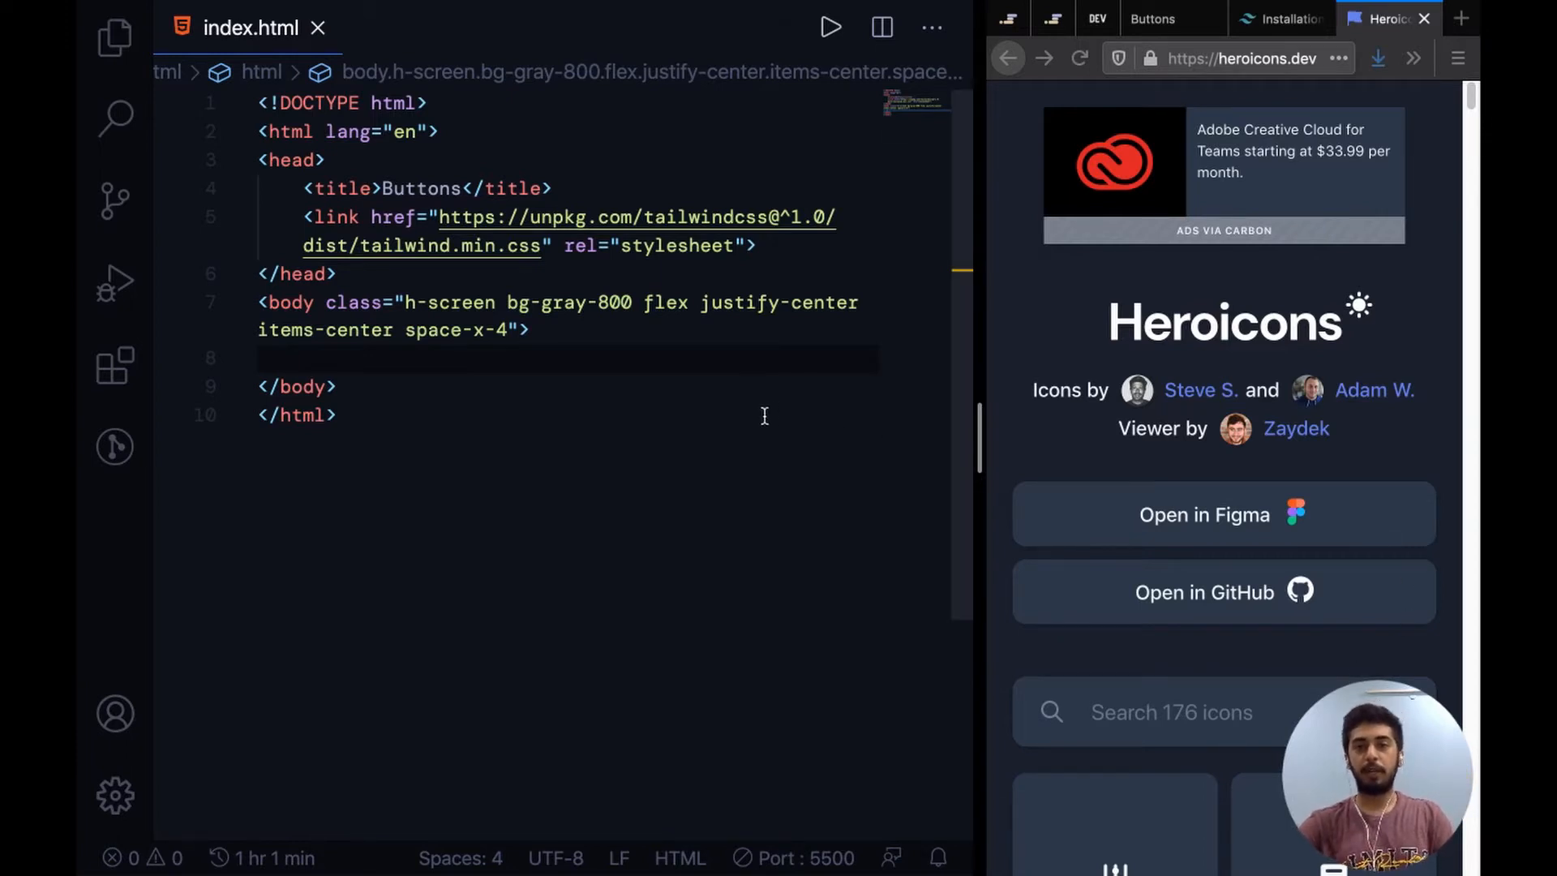
Check the blank local page preview and the Tailwind CDN installation instructions
click(1152, 17)
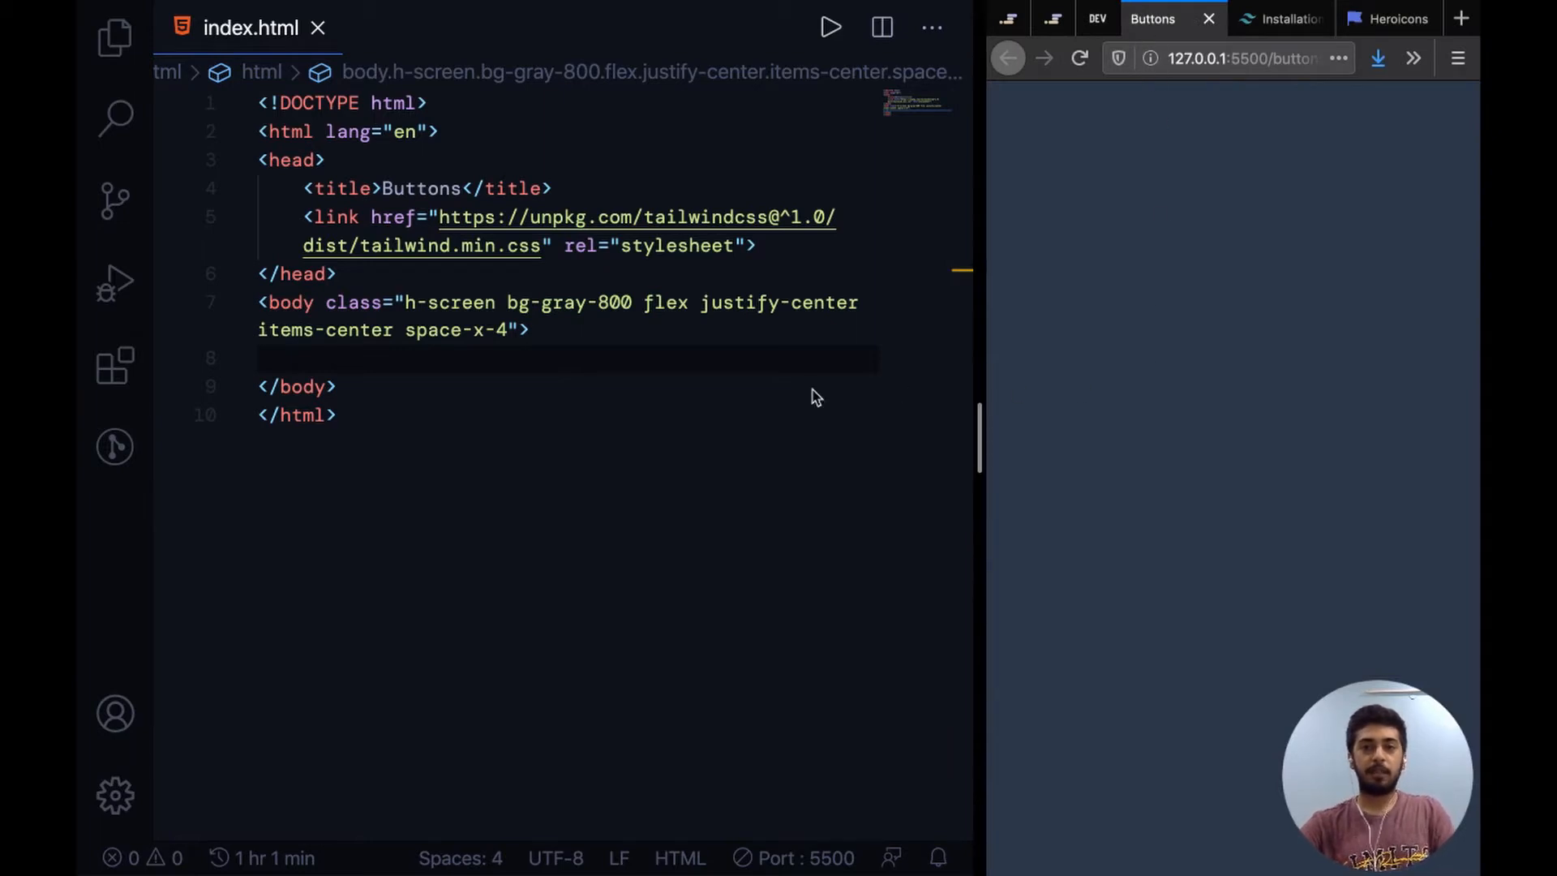
mouse_move(699, 399)
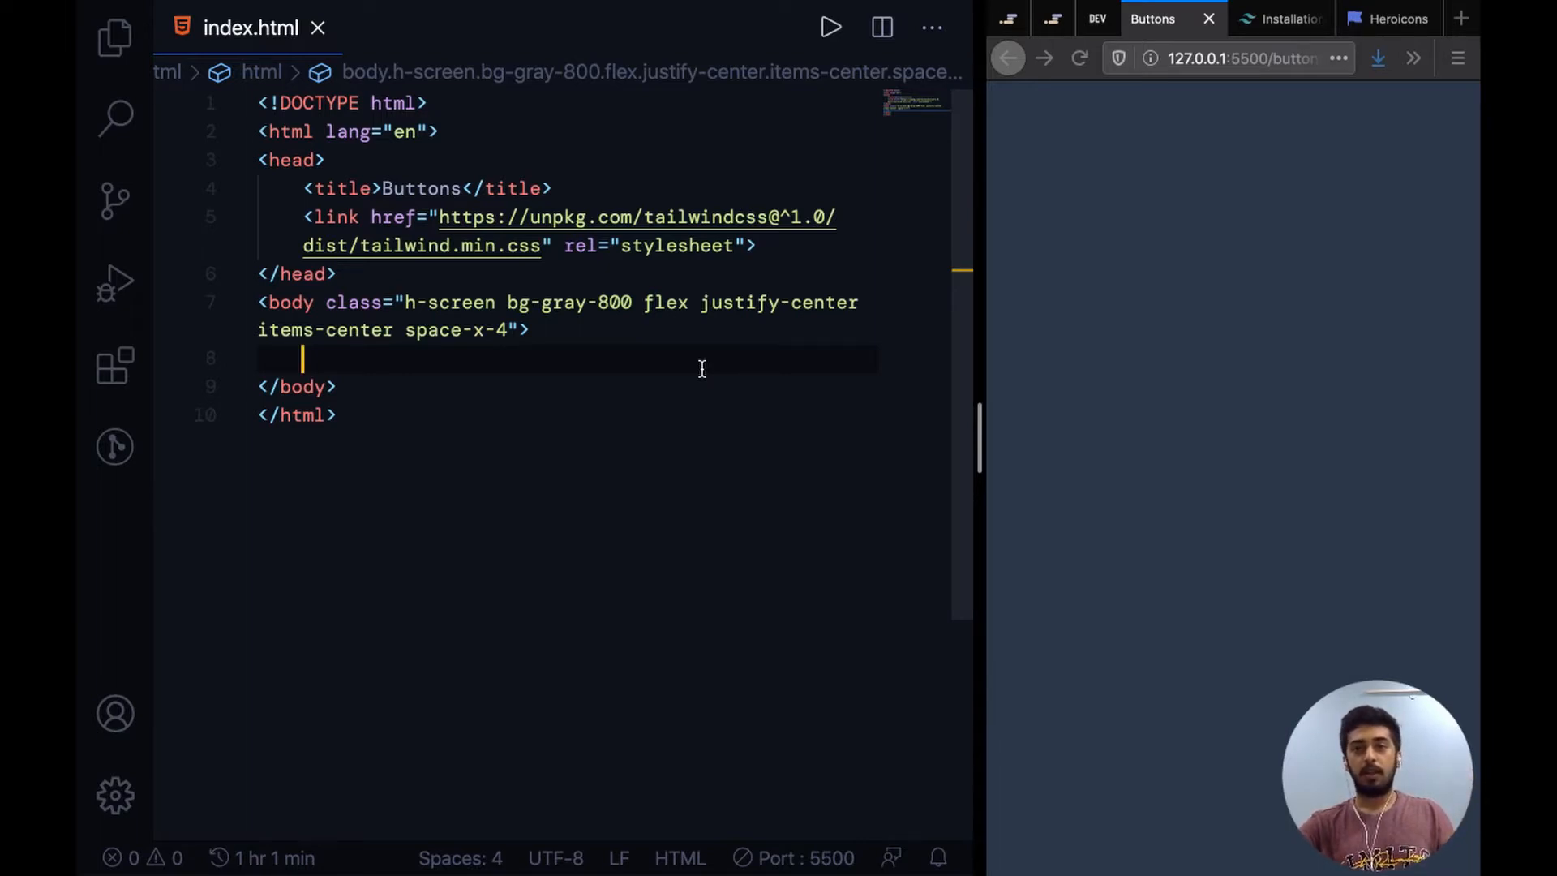
mouse_move(553, 349)
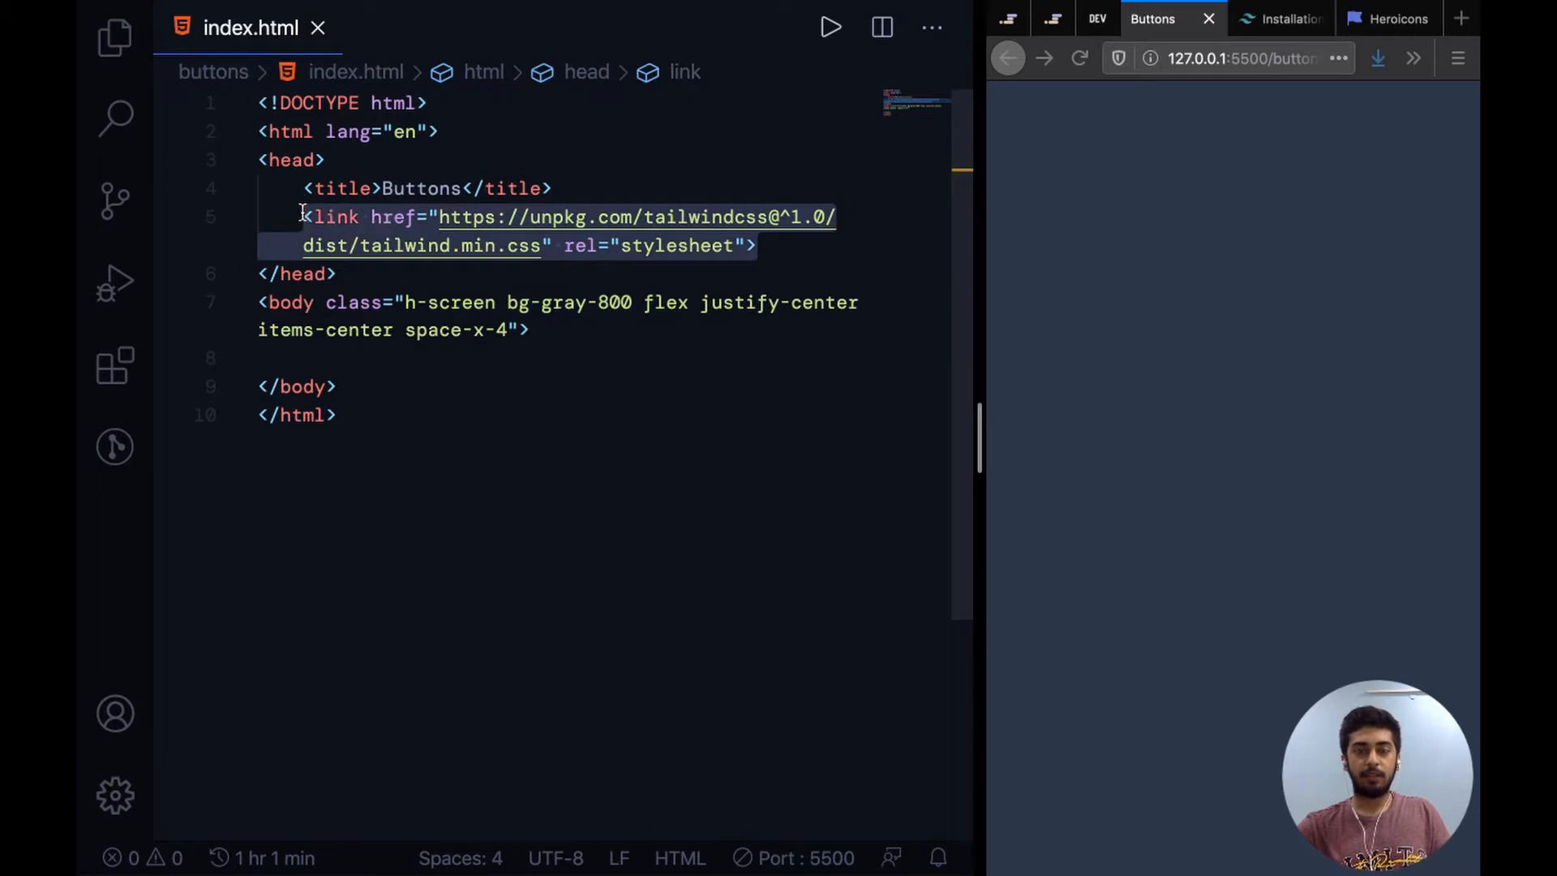
click(1291, 18)
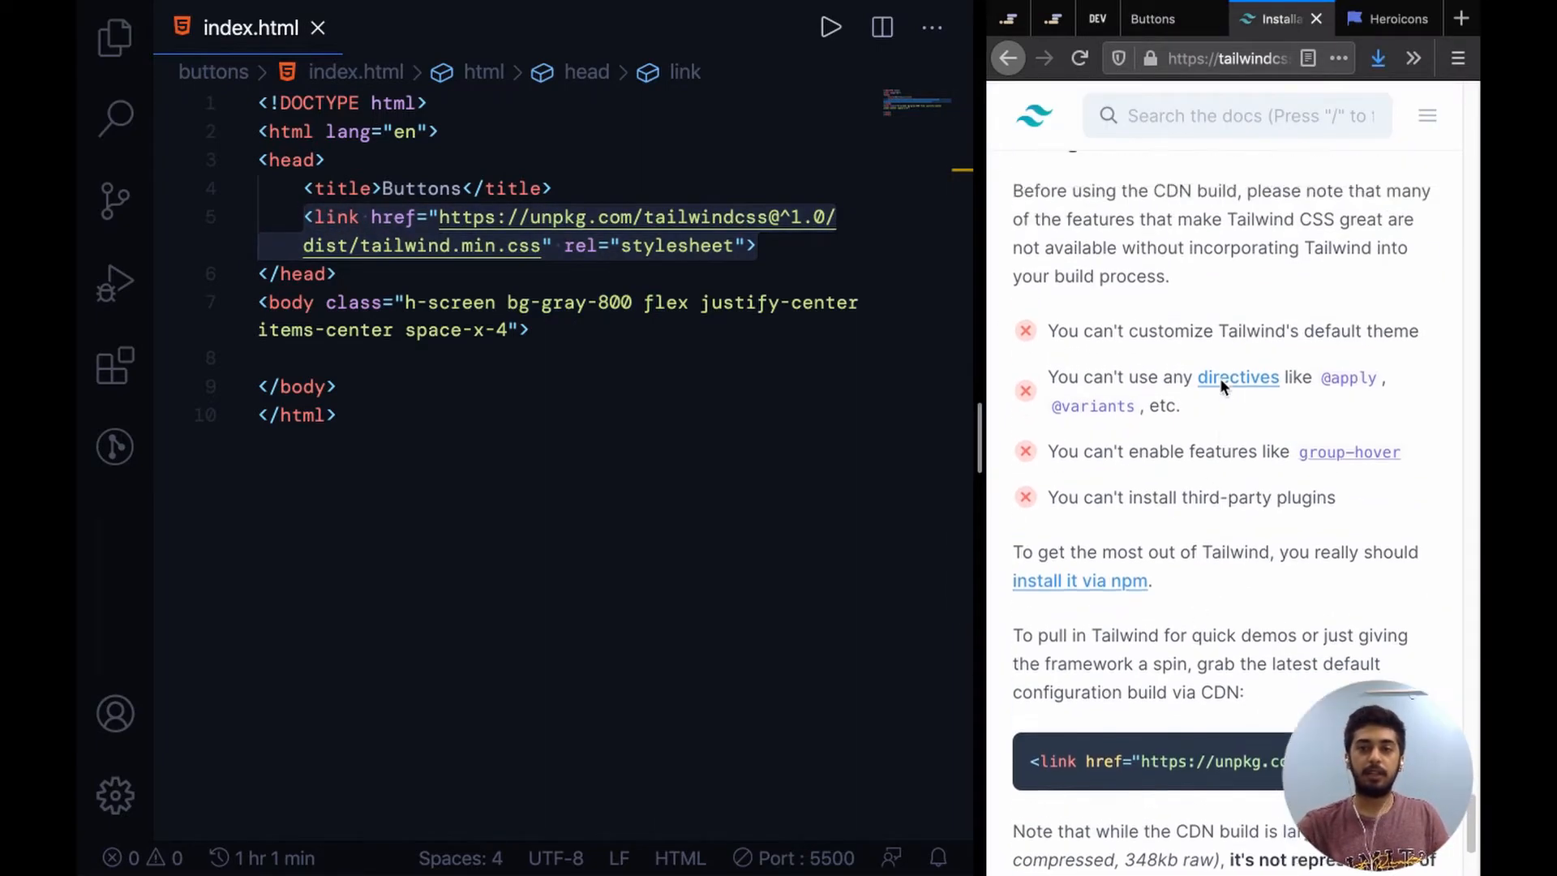
scroll(down, 3)
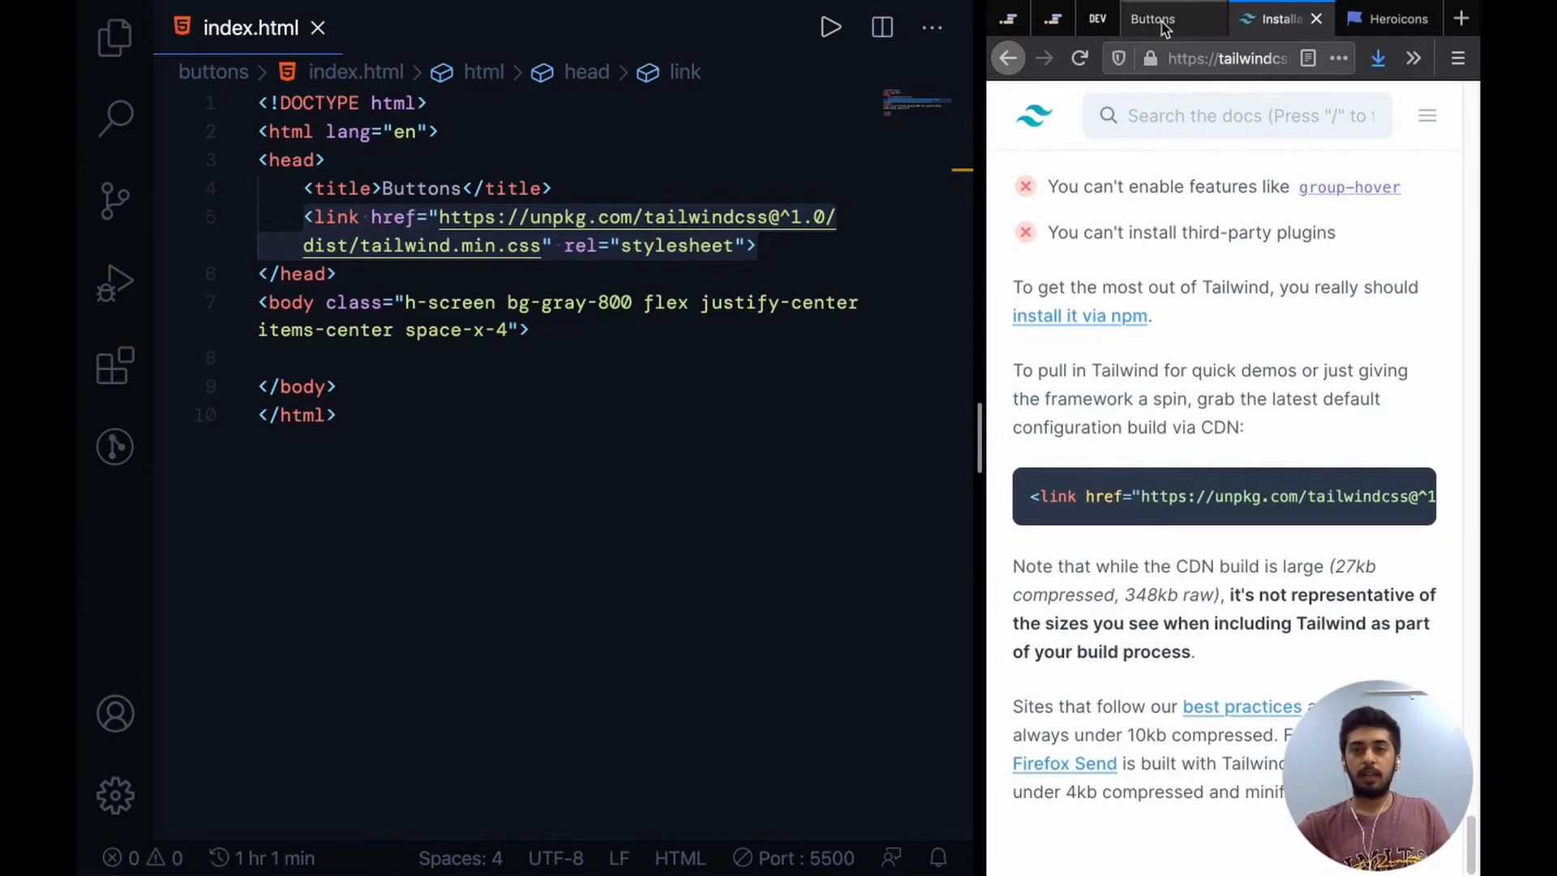
click(1152, 18)
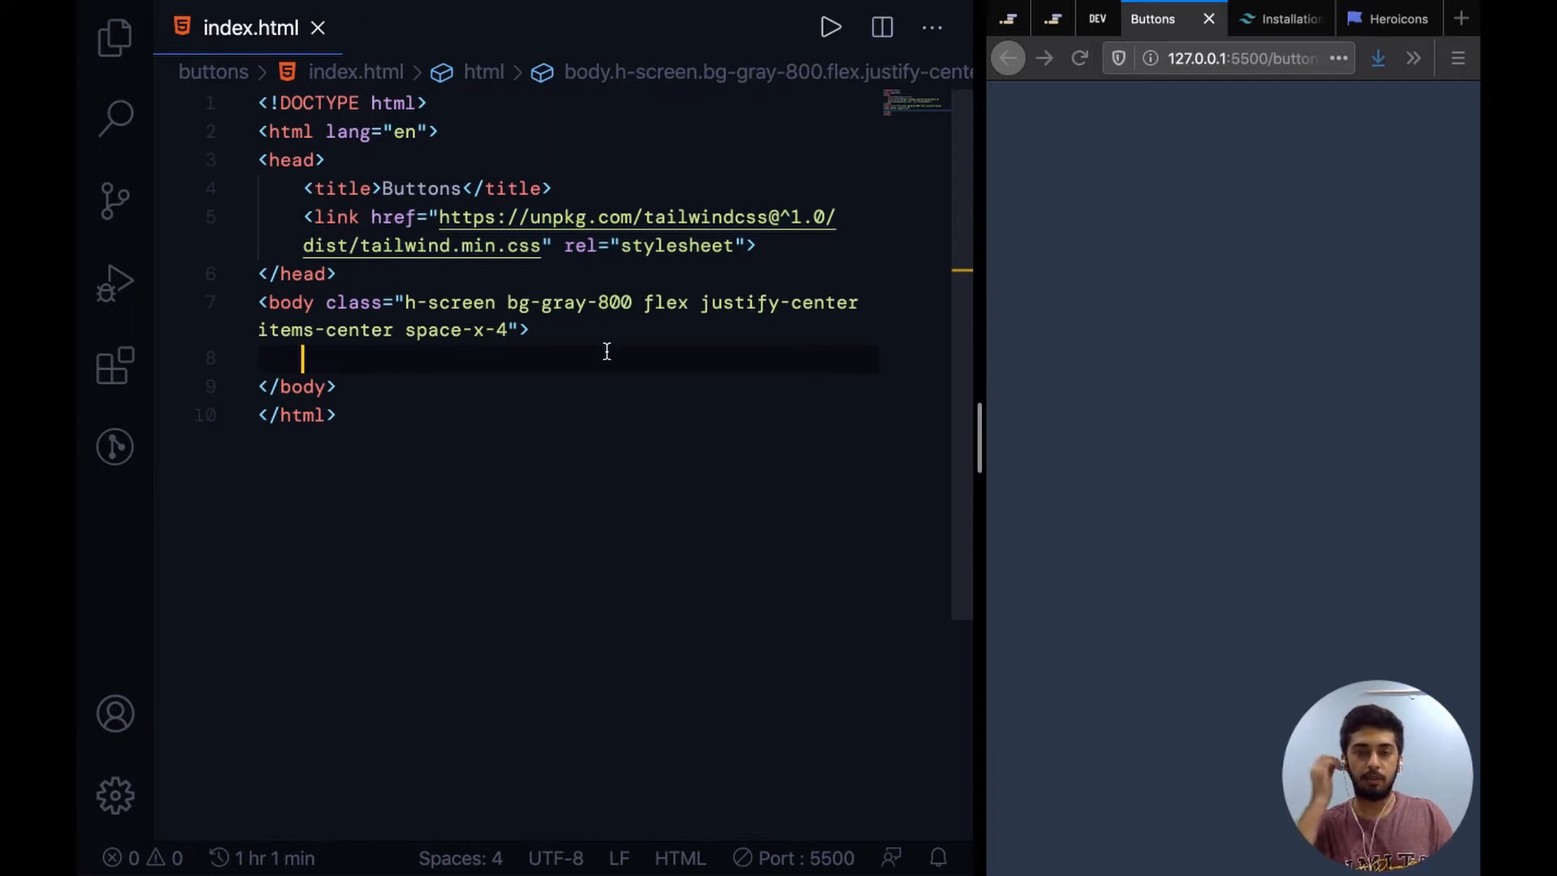
Add a 'Filled' button to the body with an empty class attribute on its own line
text(butto)
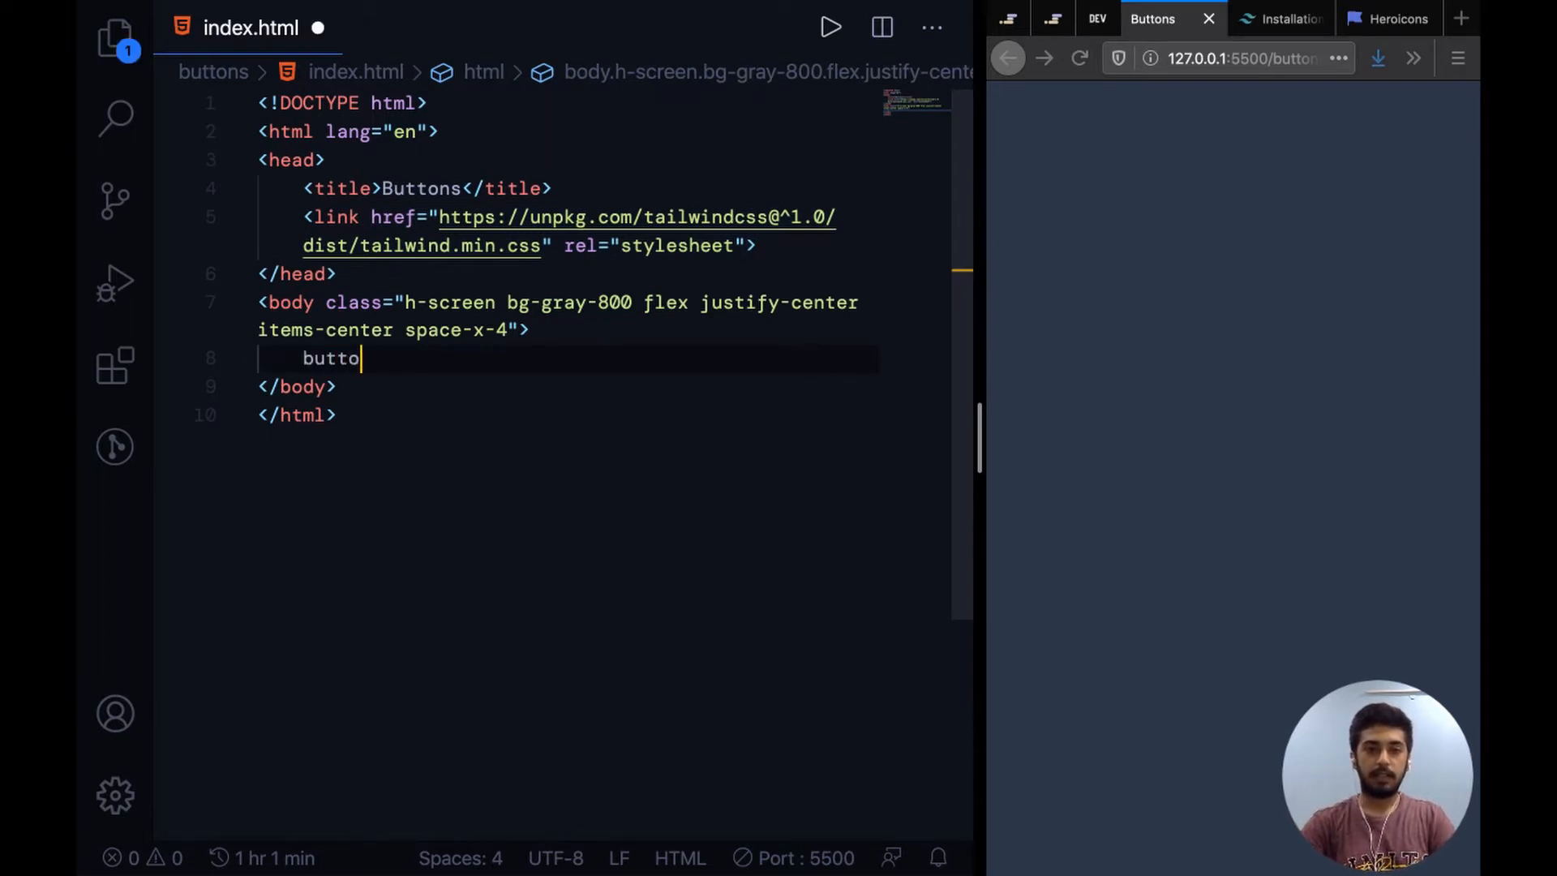
text(n)
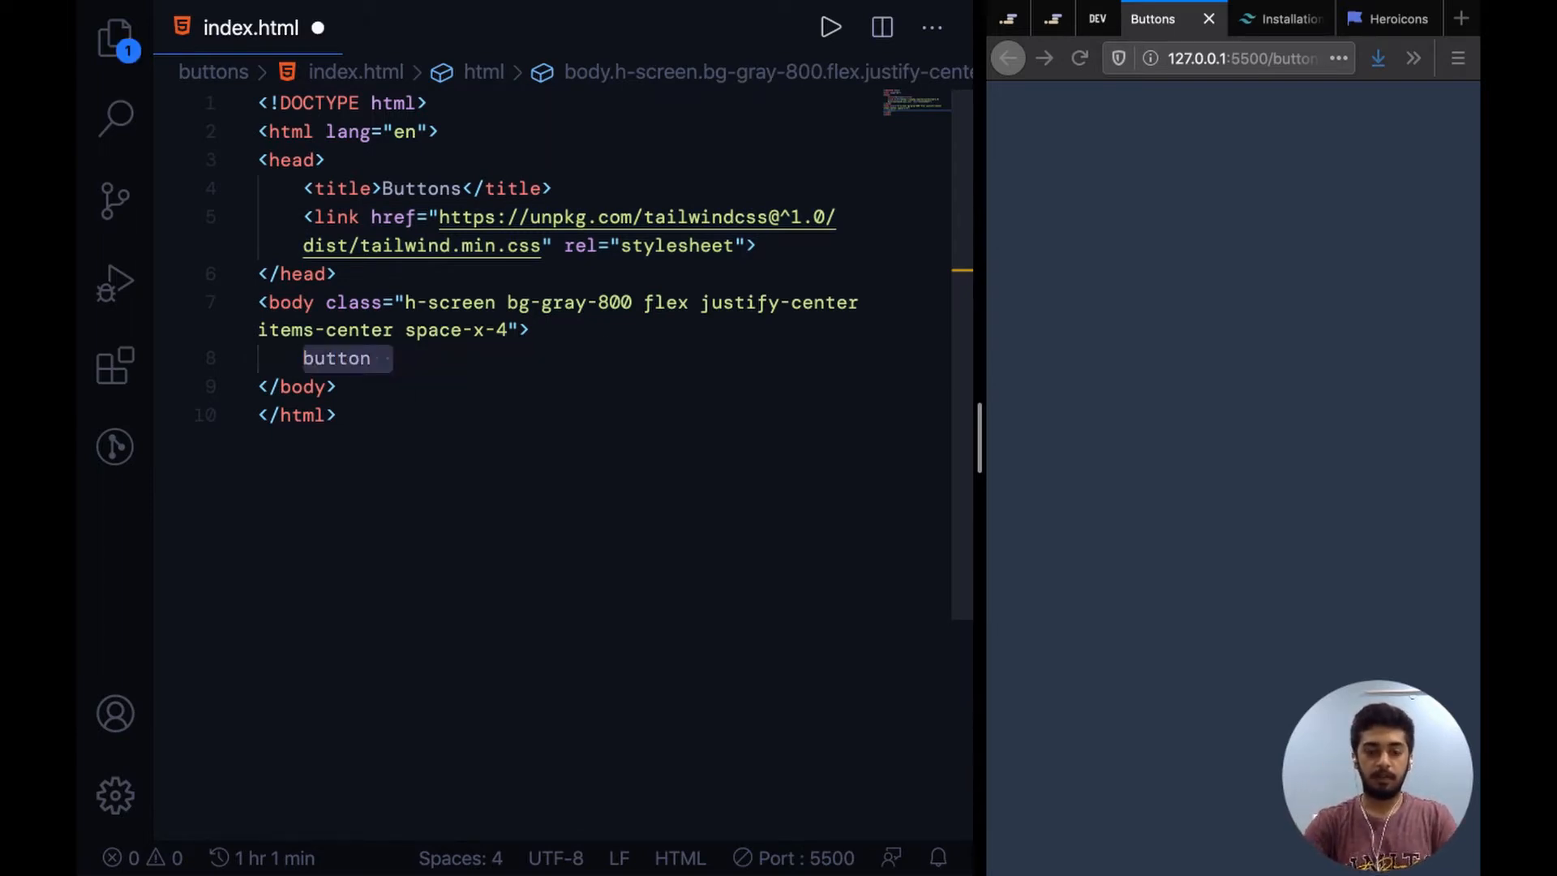
text(F</button>)
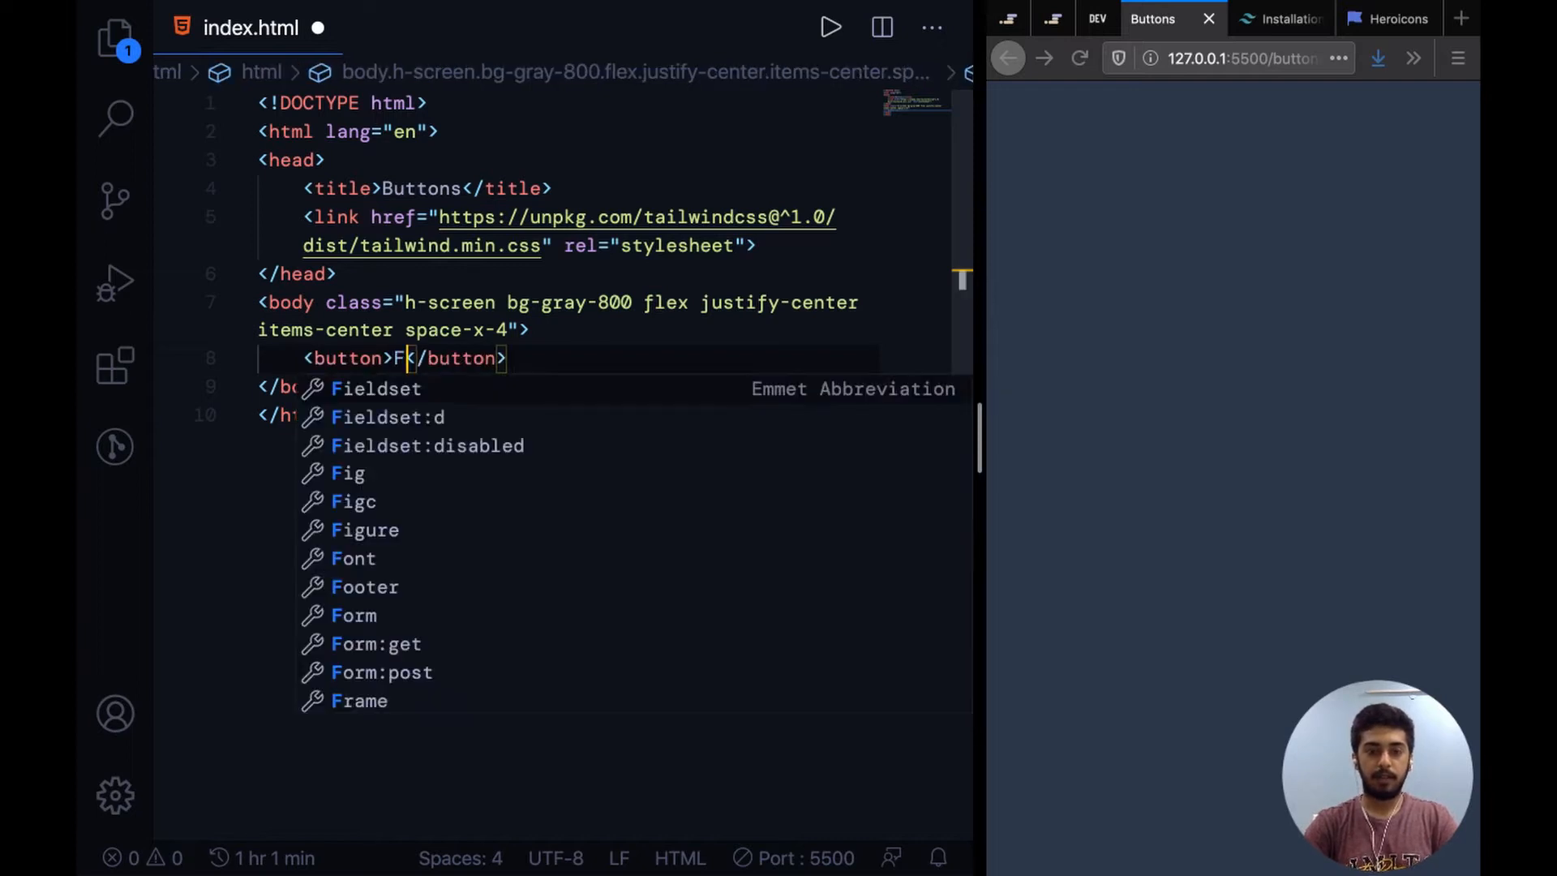
text(illed)
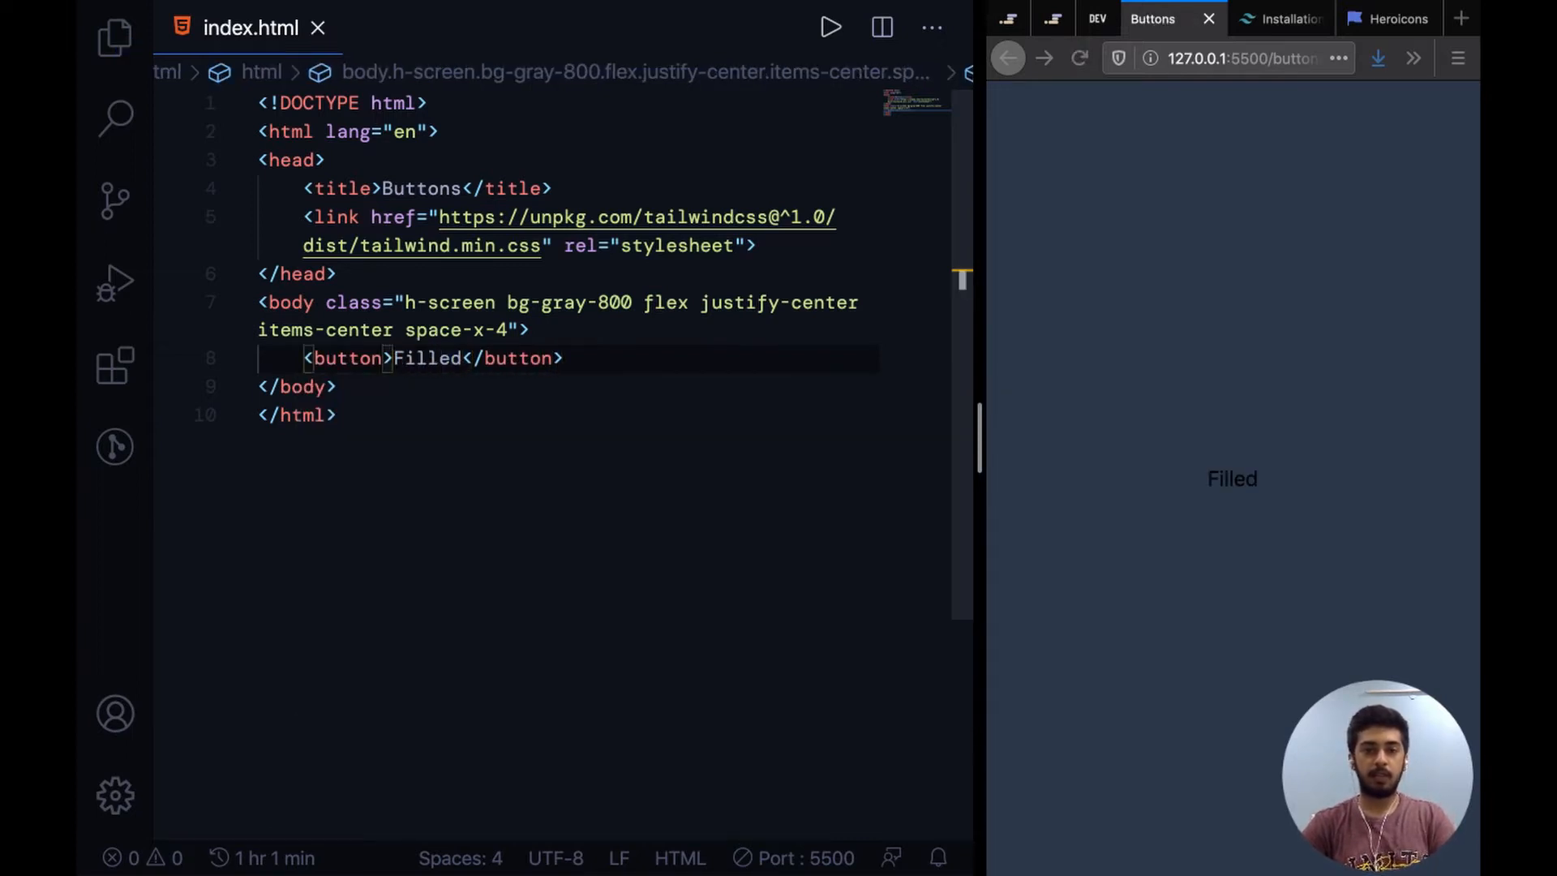
text(" ")
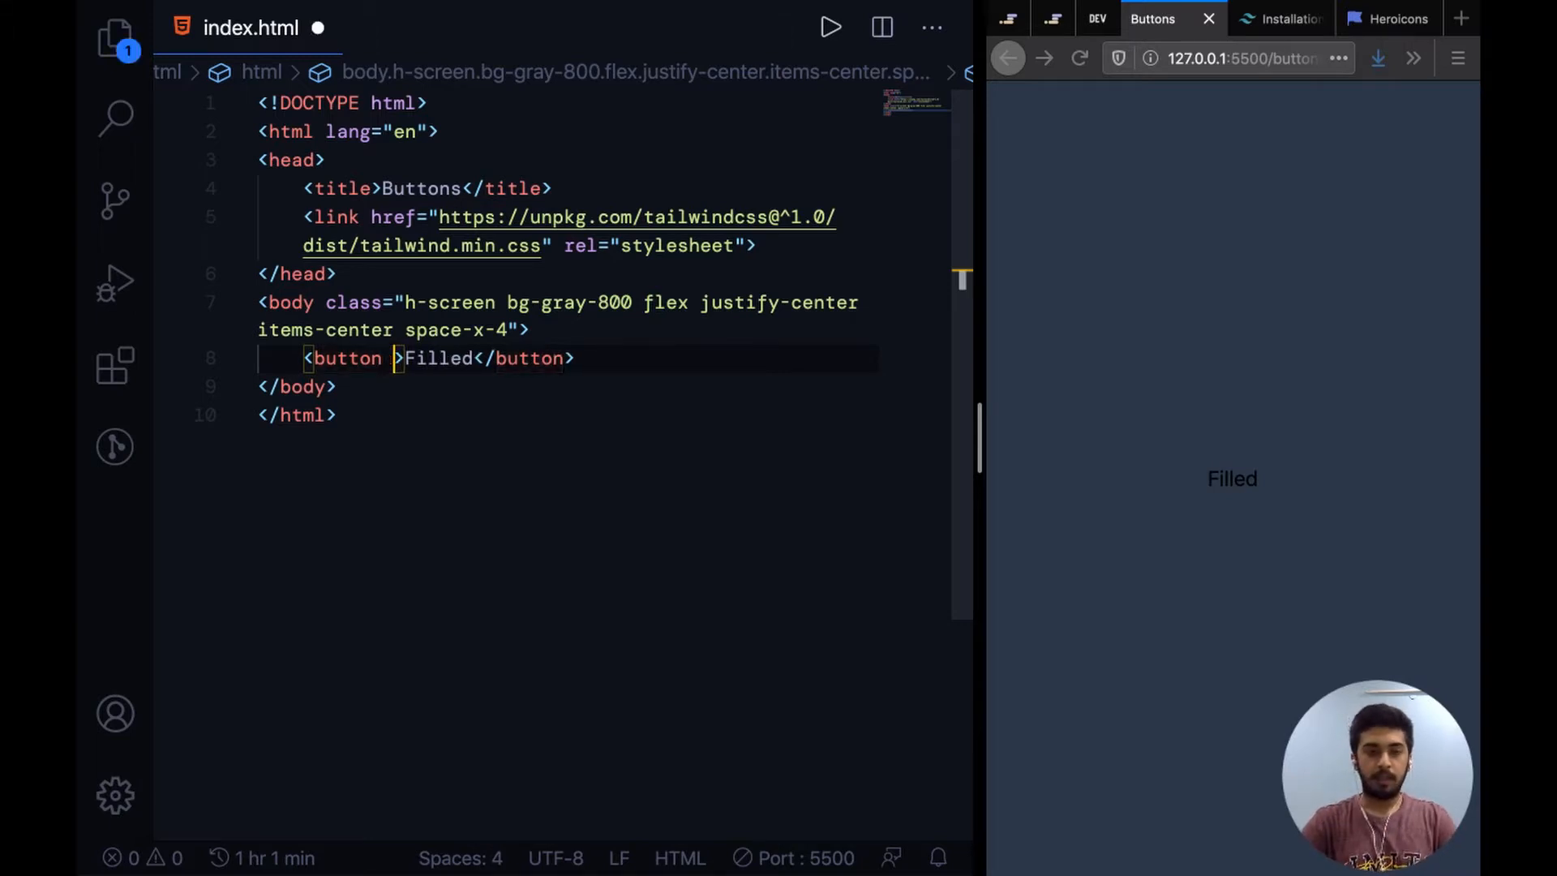
key(Enter)
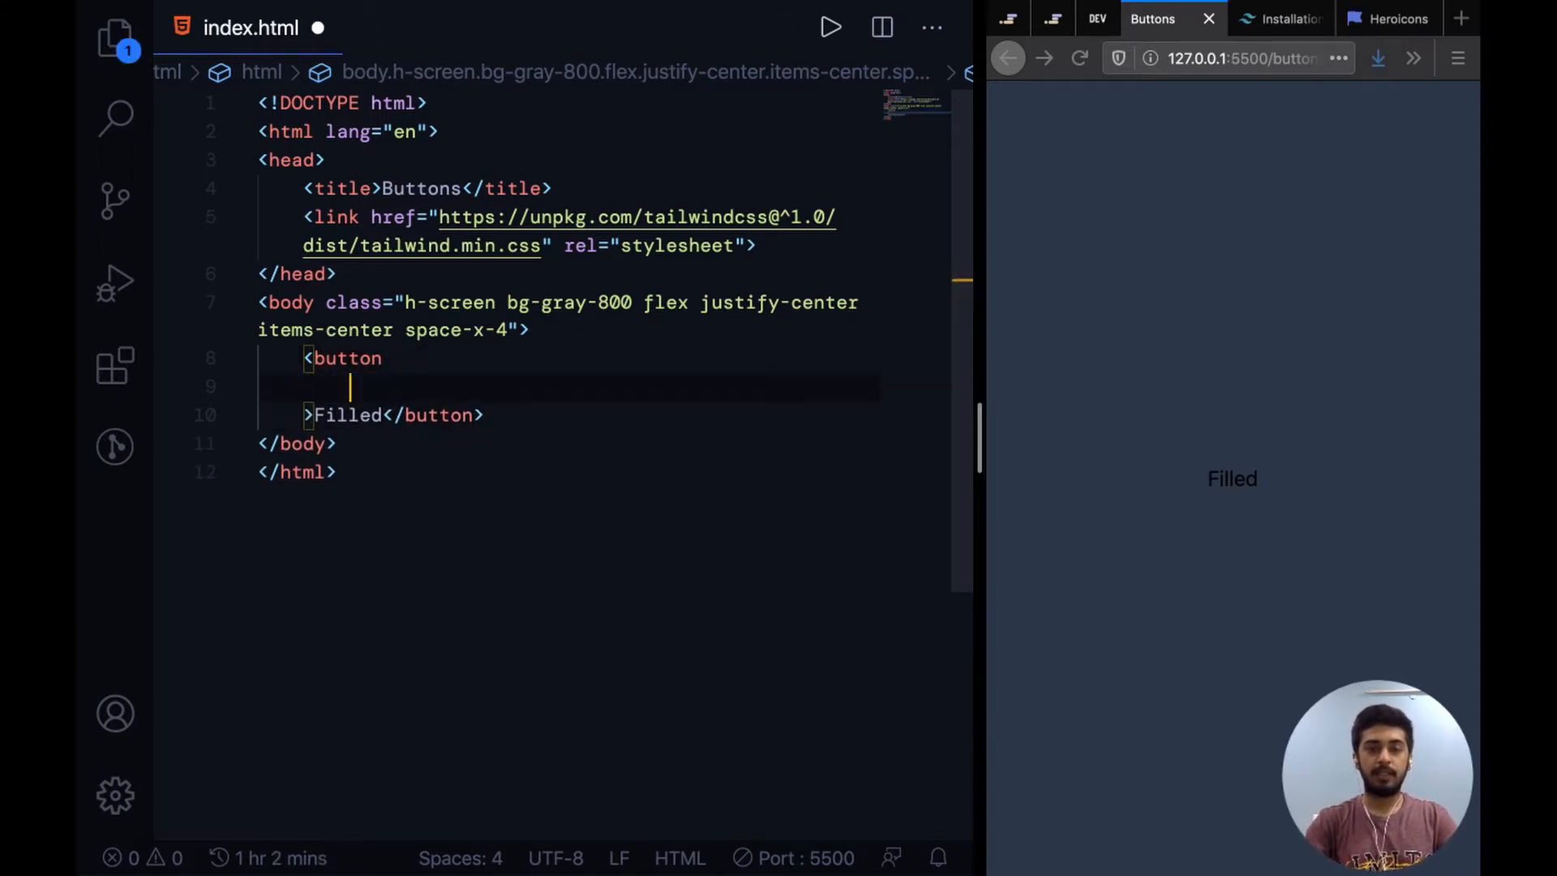
text(class="")
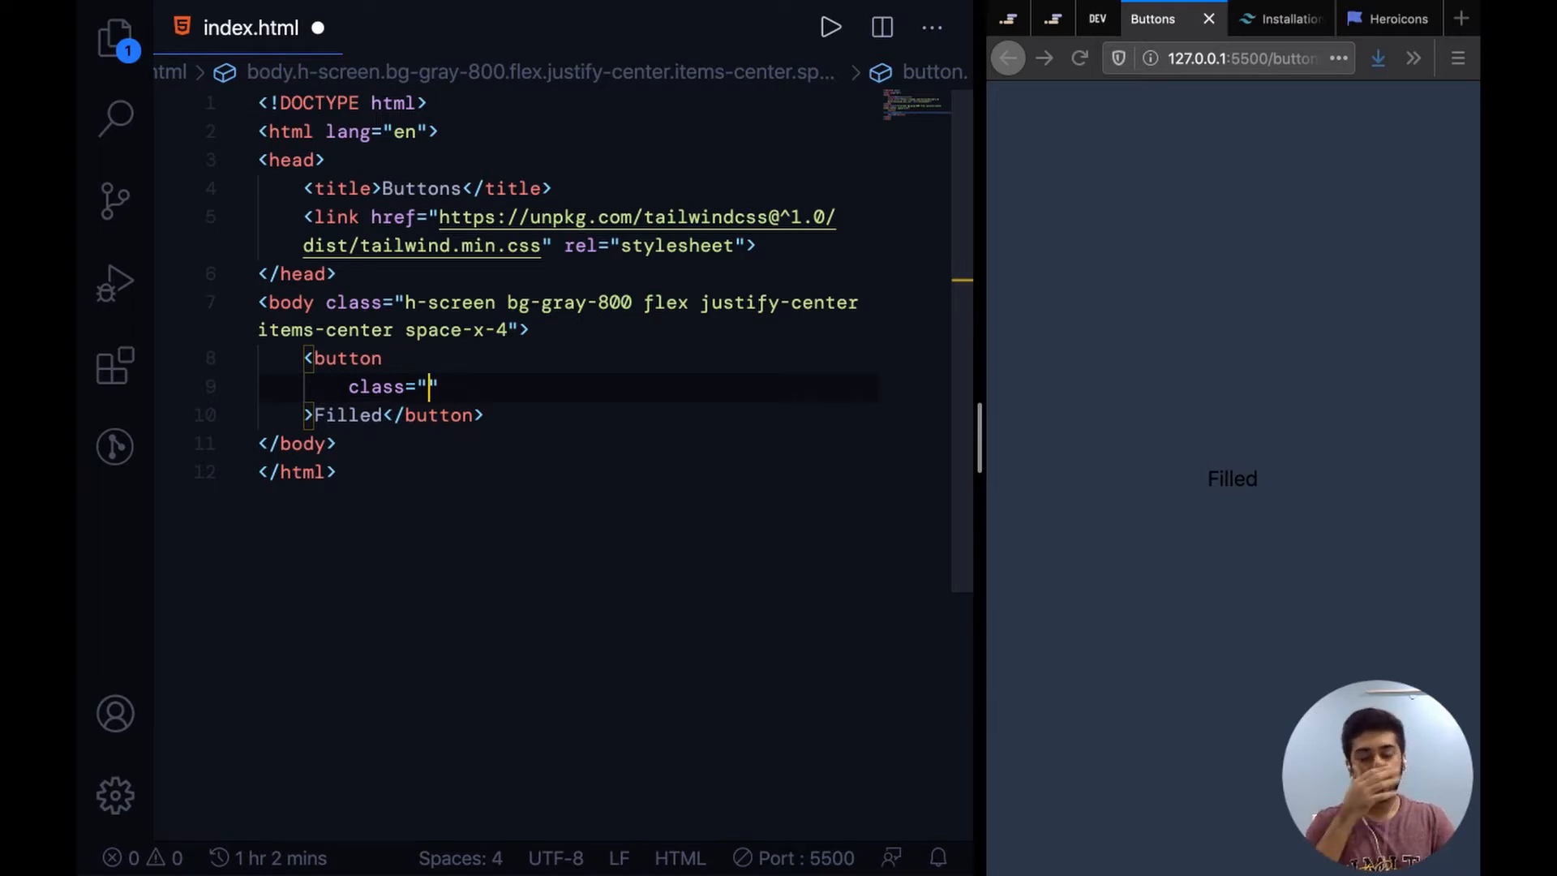
Style the Filled button with bg-blue-300, px-6 py-3 padding and rounded corners
text(bg0)
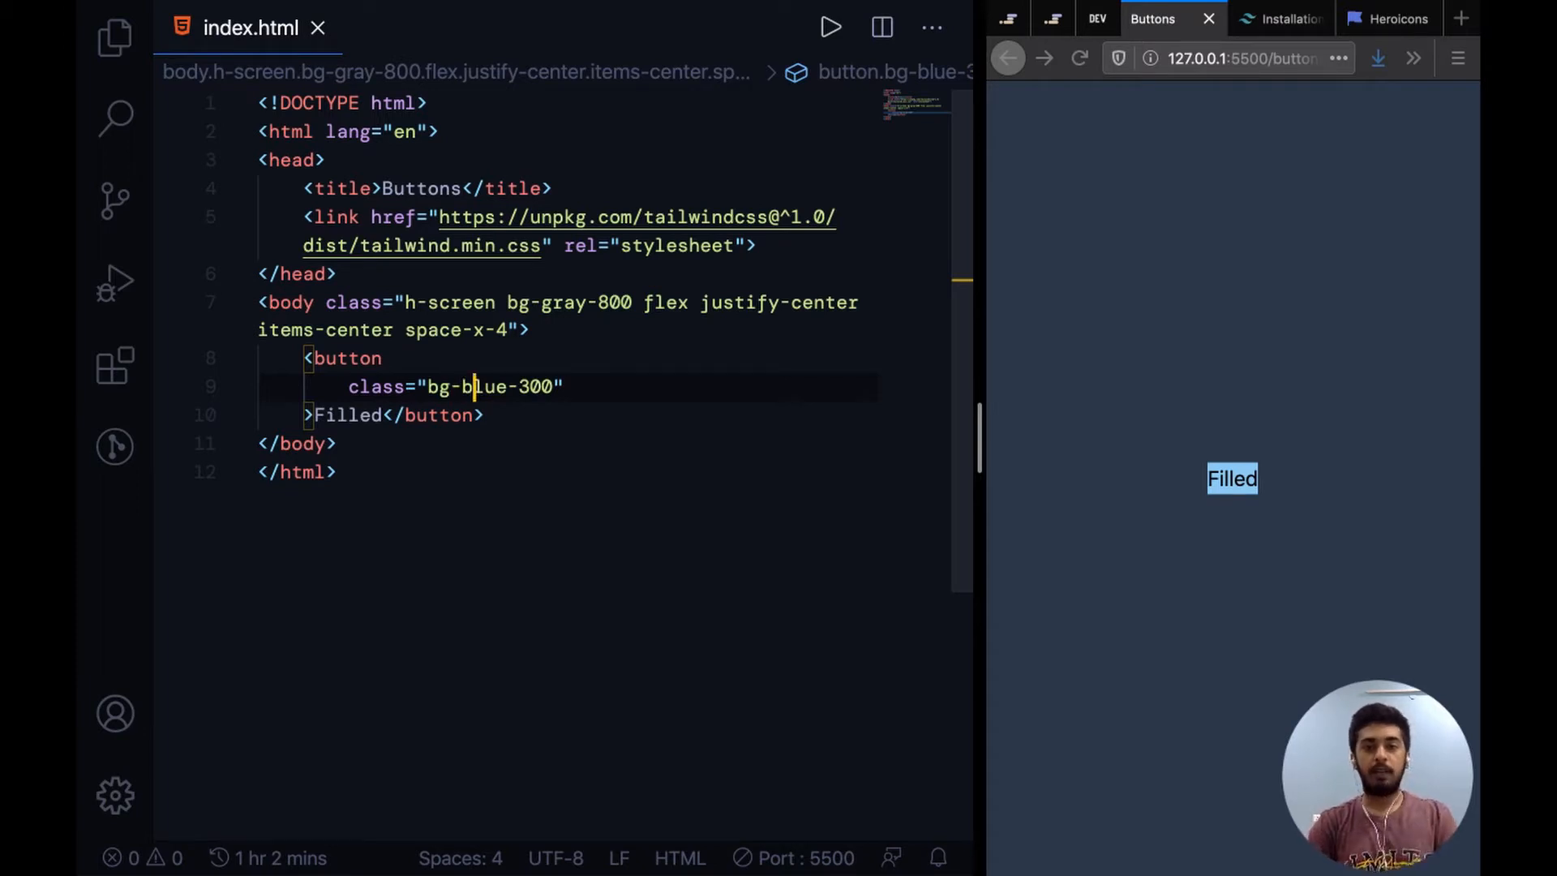
double_click(537, 386)
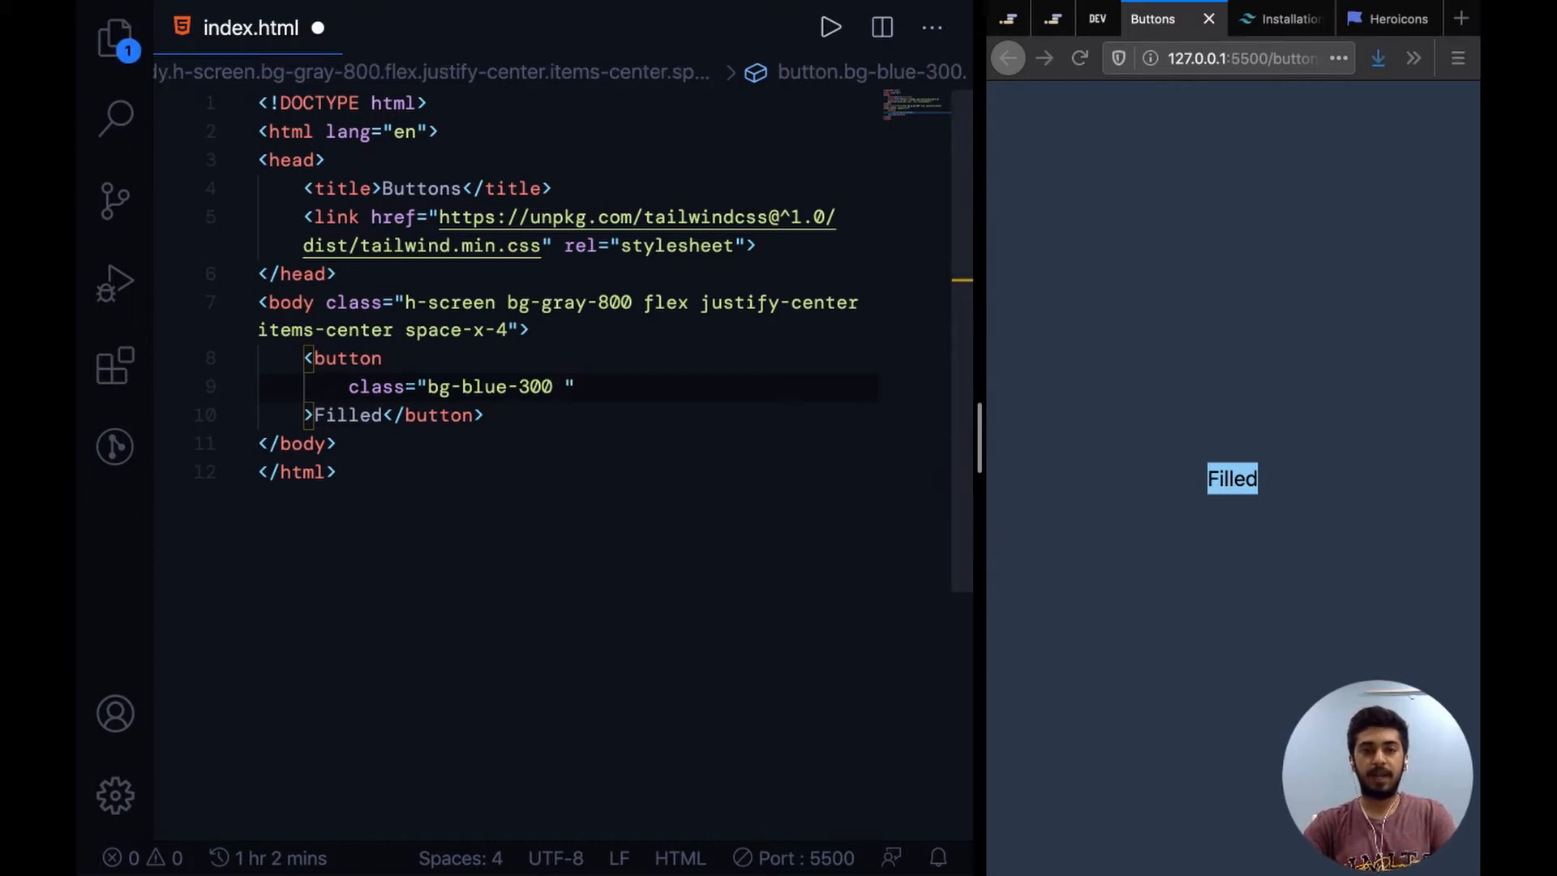
text(p-4)
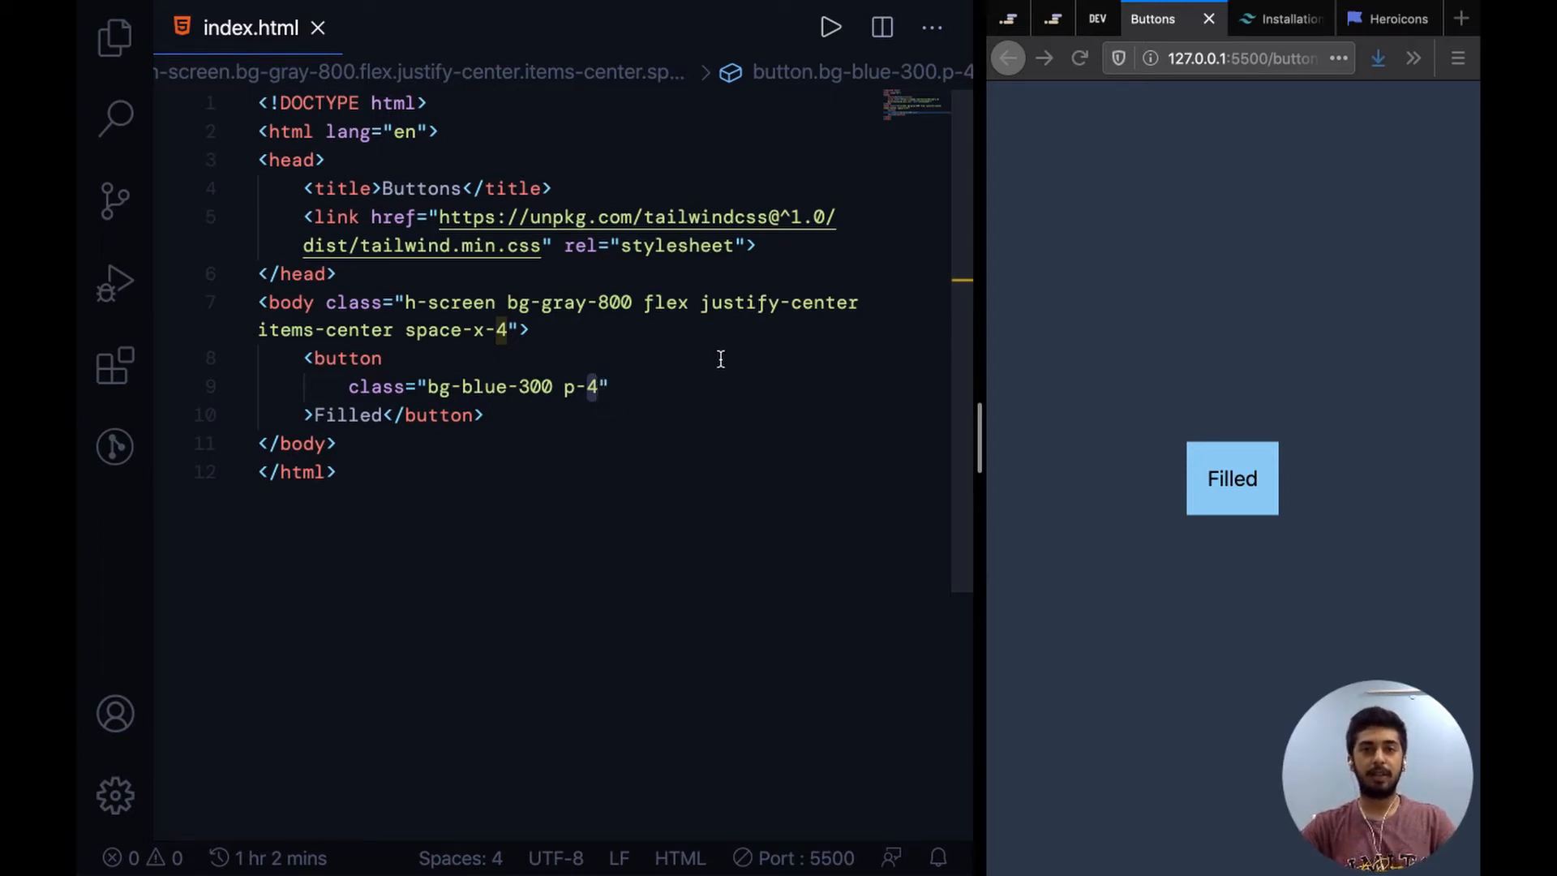
click(596, 386)
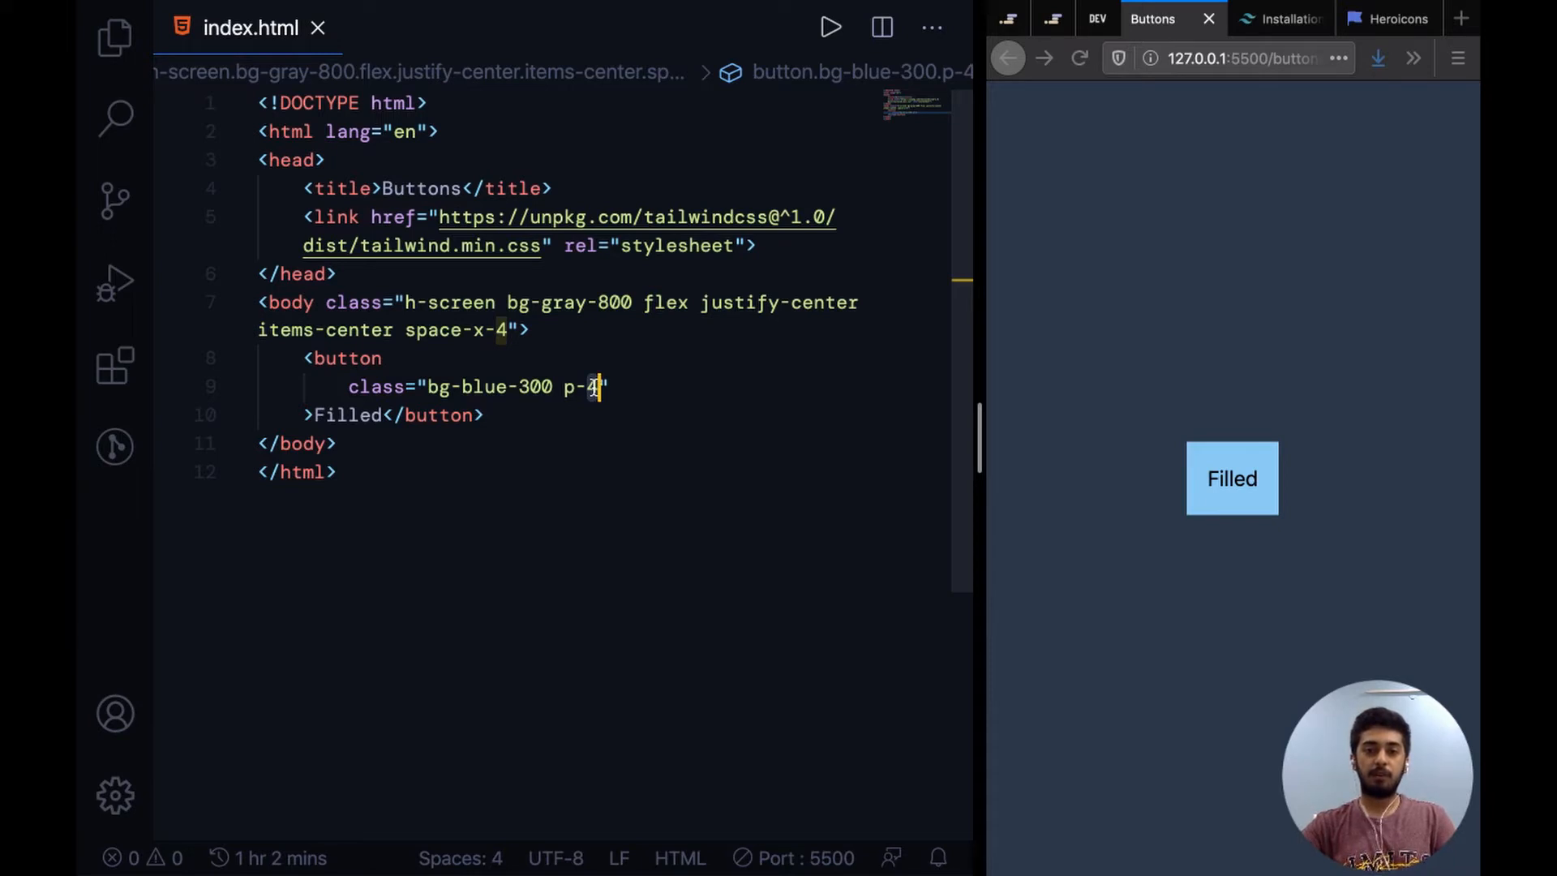
mouse_move(1079, 370)
text(x)
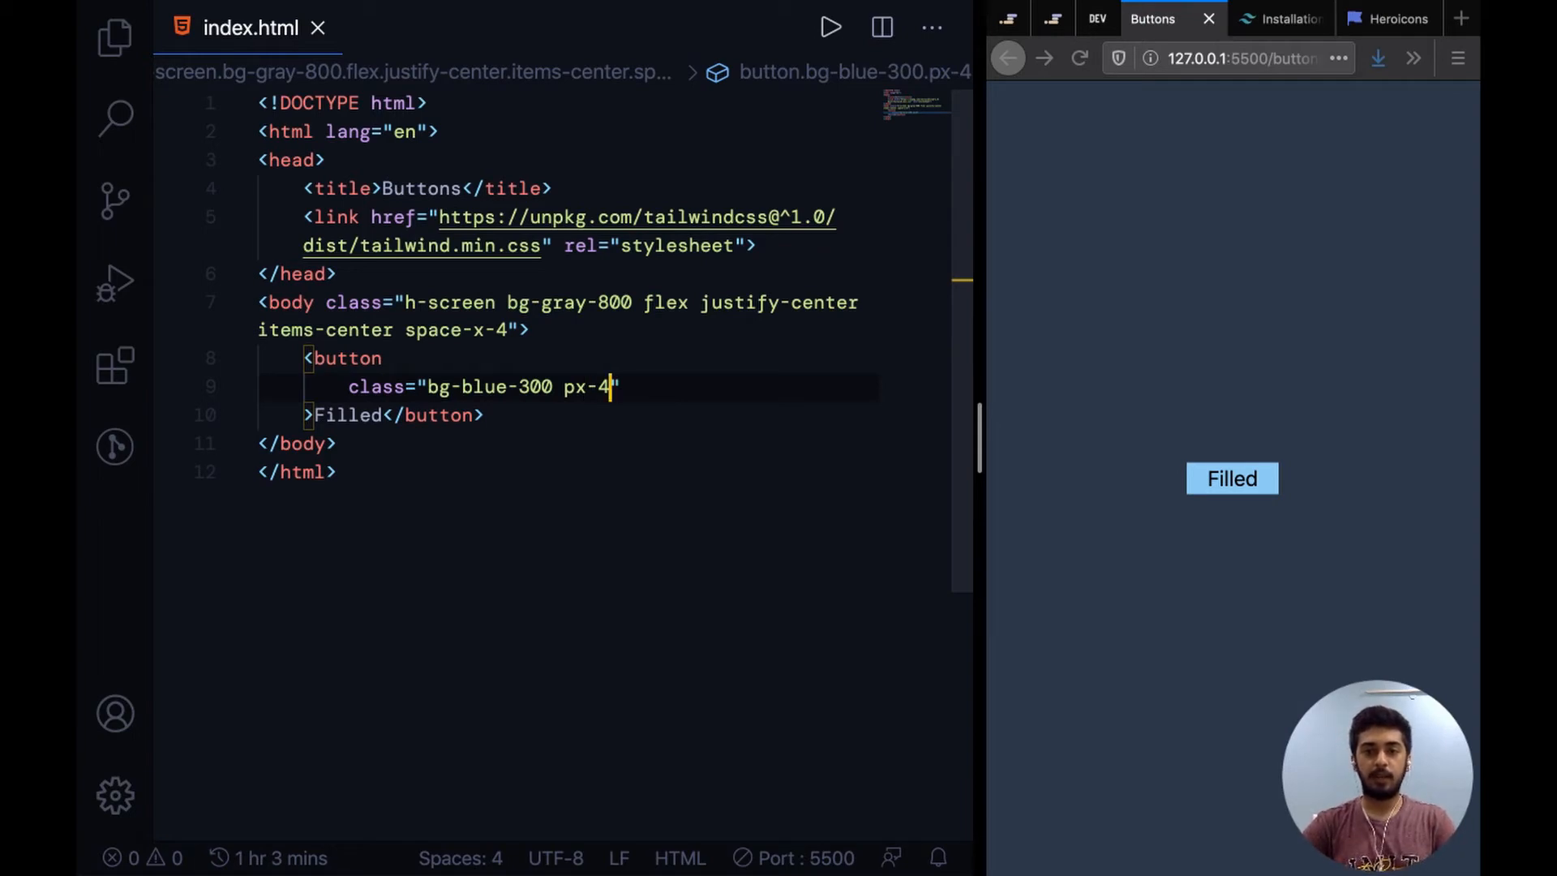
text(py)
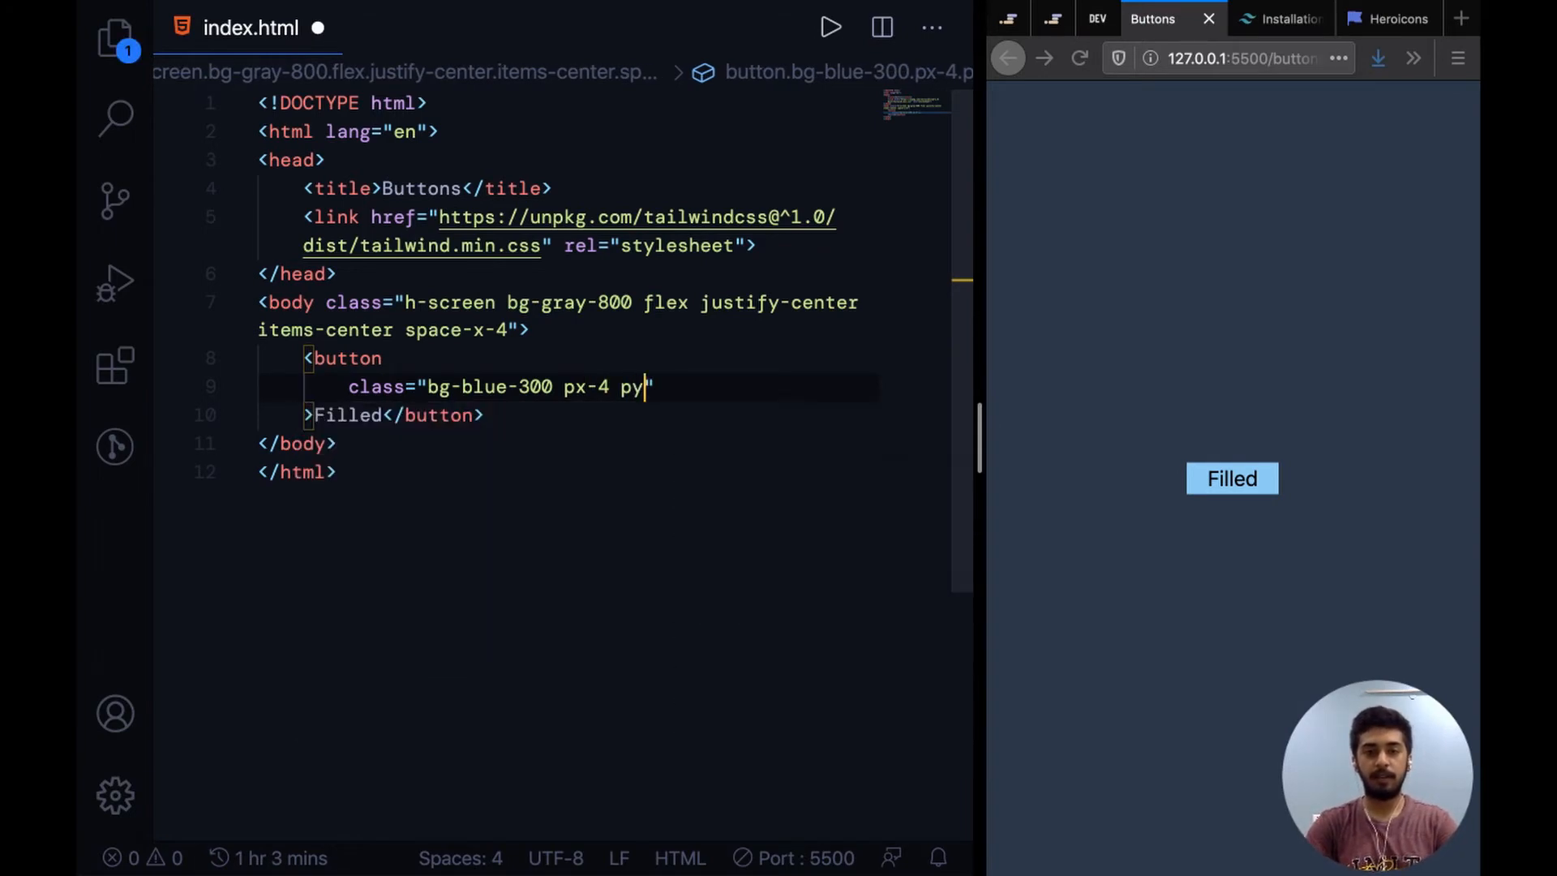
text(2)
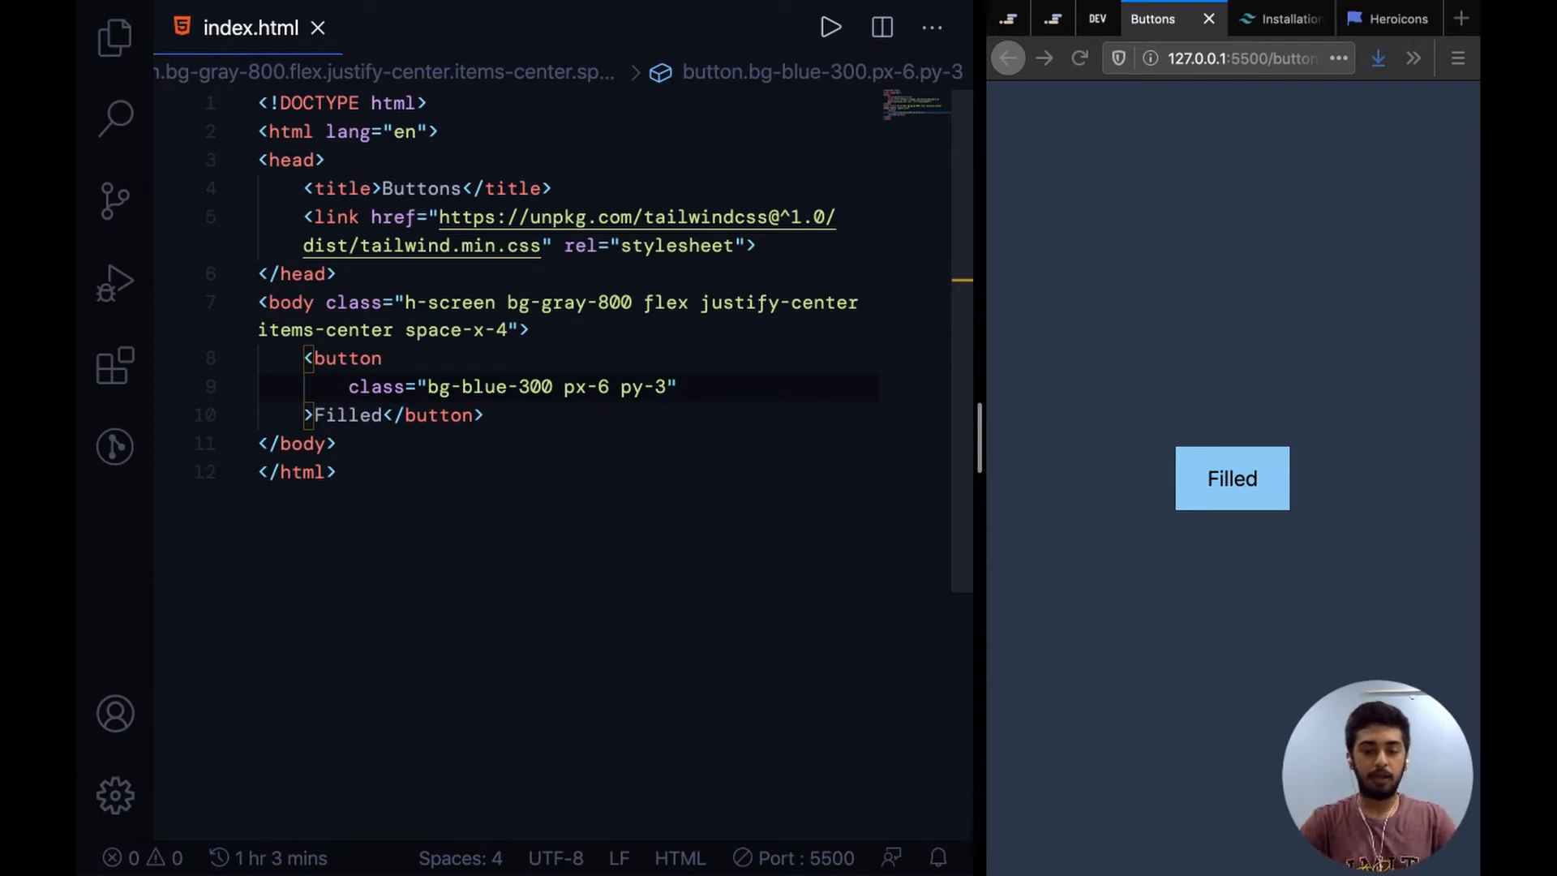
text(rounded)
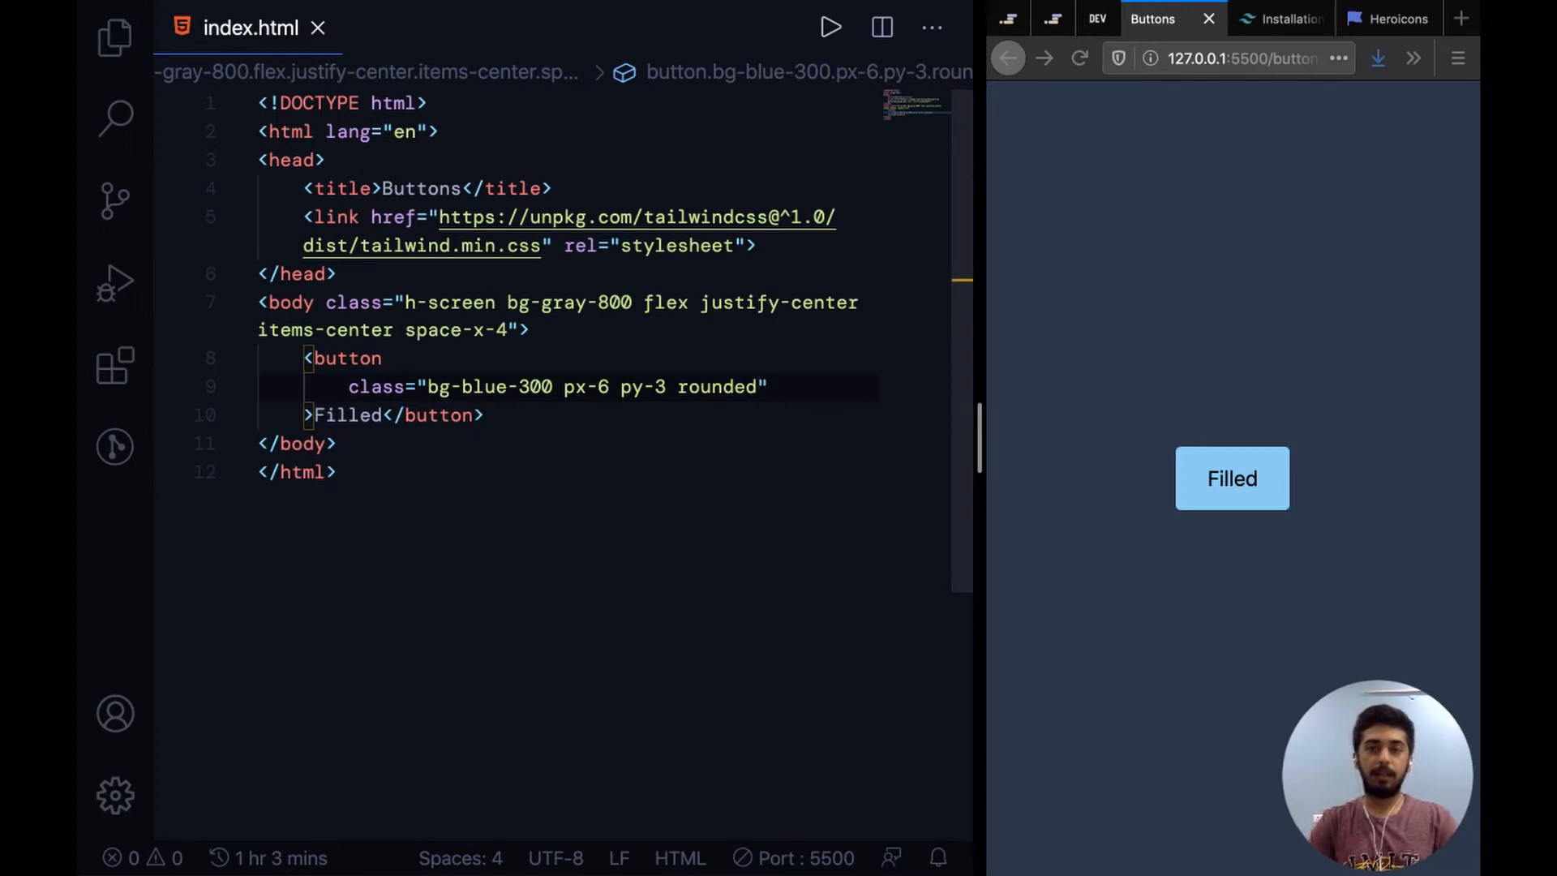
mouse_move(1178, 457)
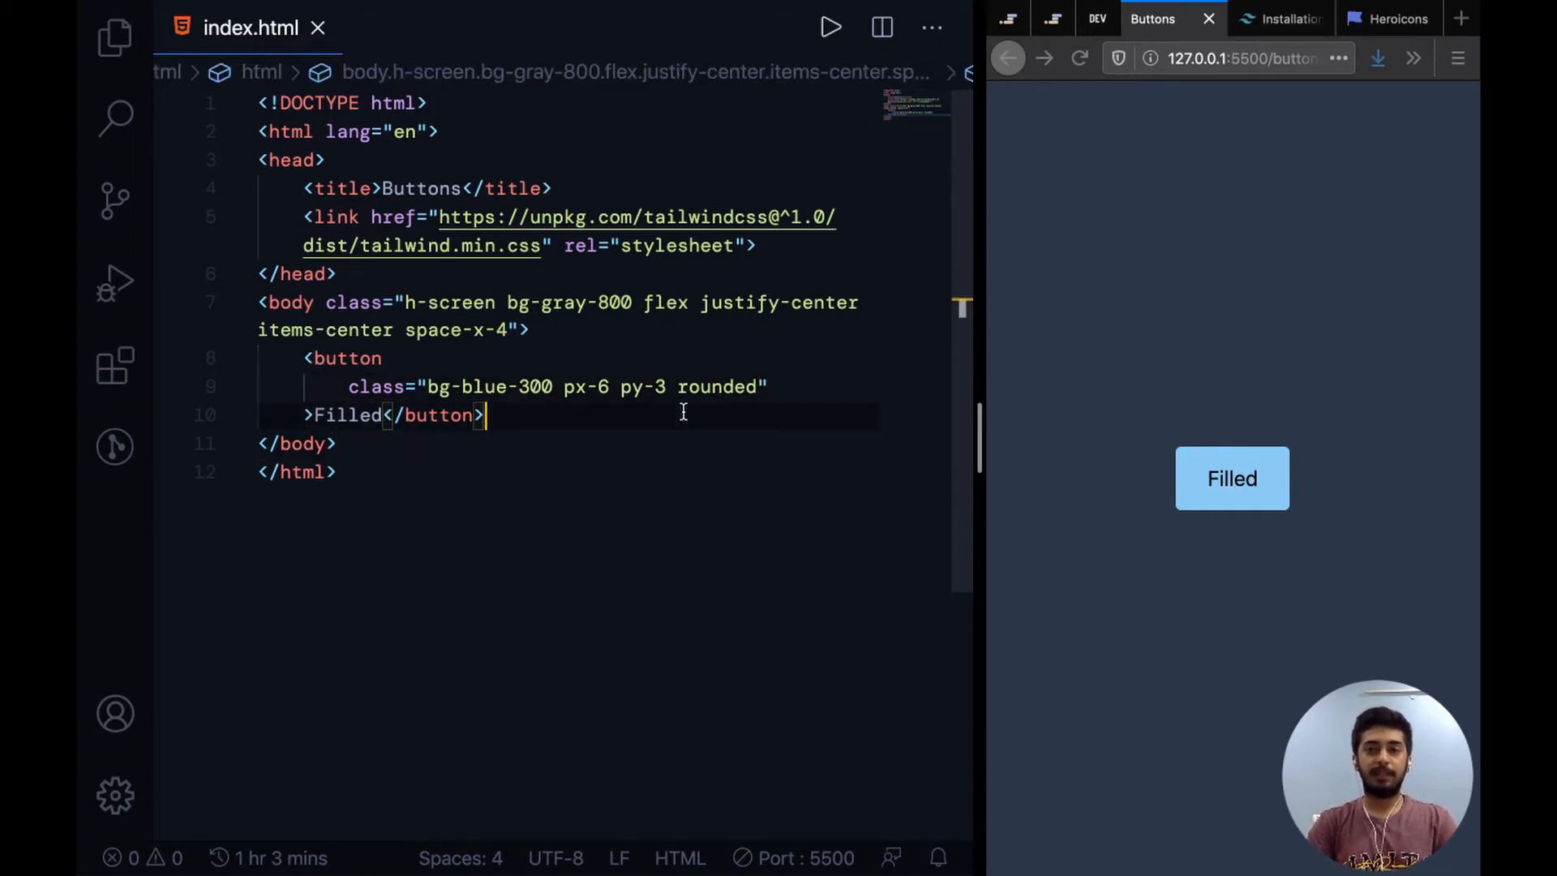
Add a second button labelled 'Outlined' below the Filled button
key(Enter)
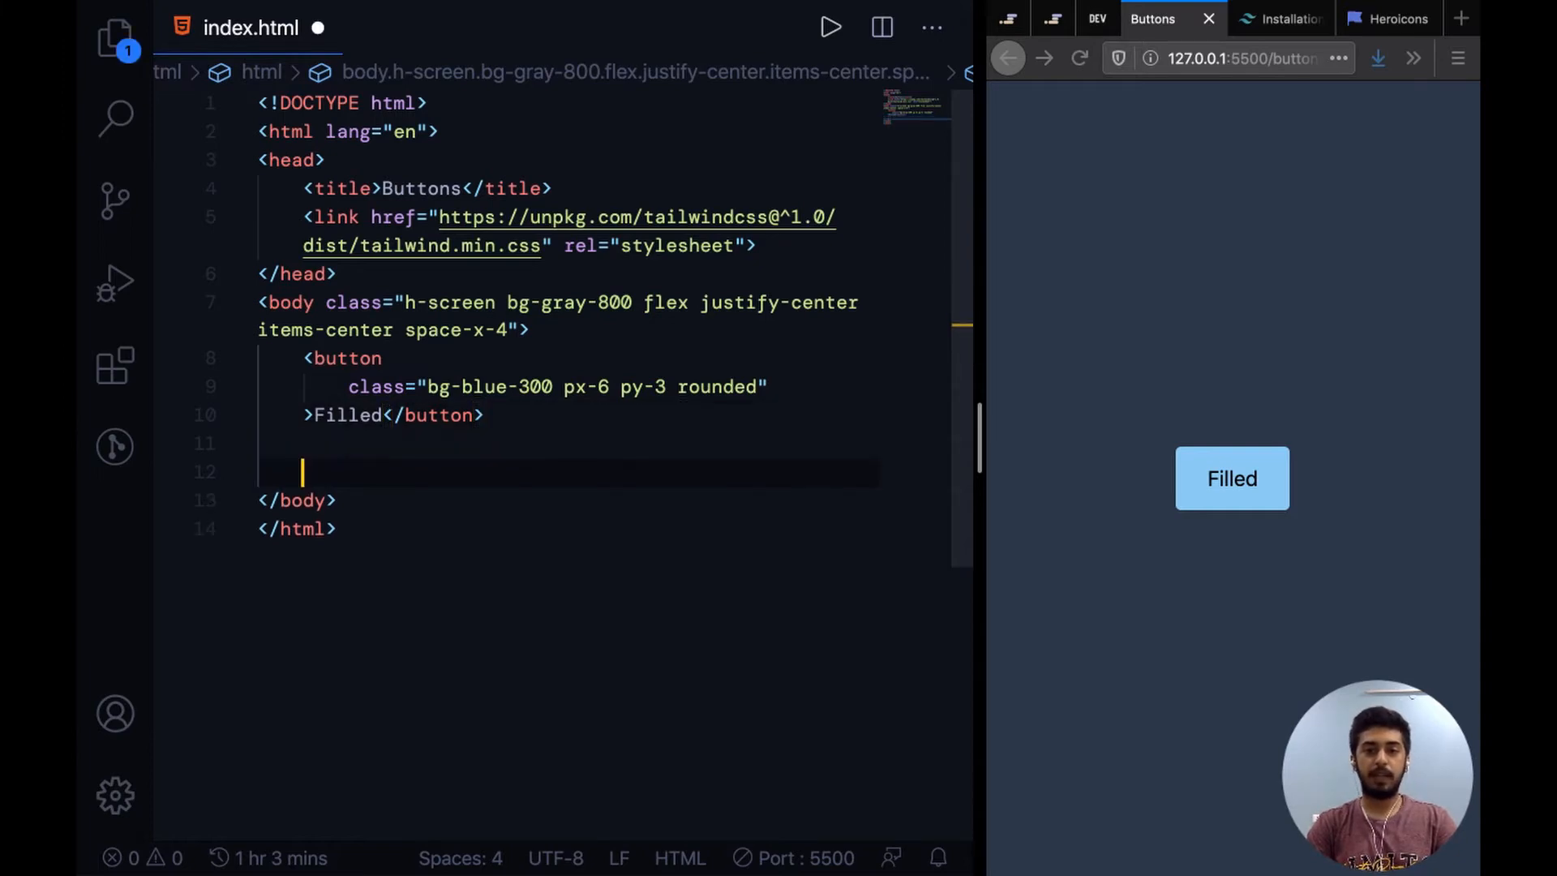
text(<button></button>)
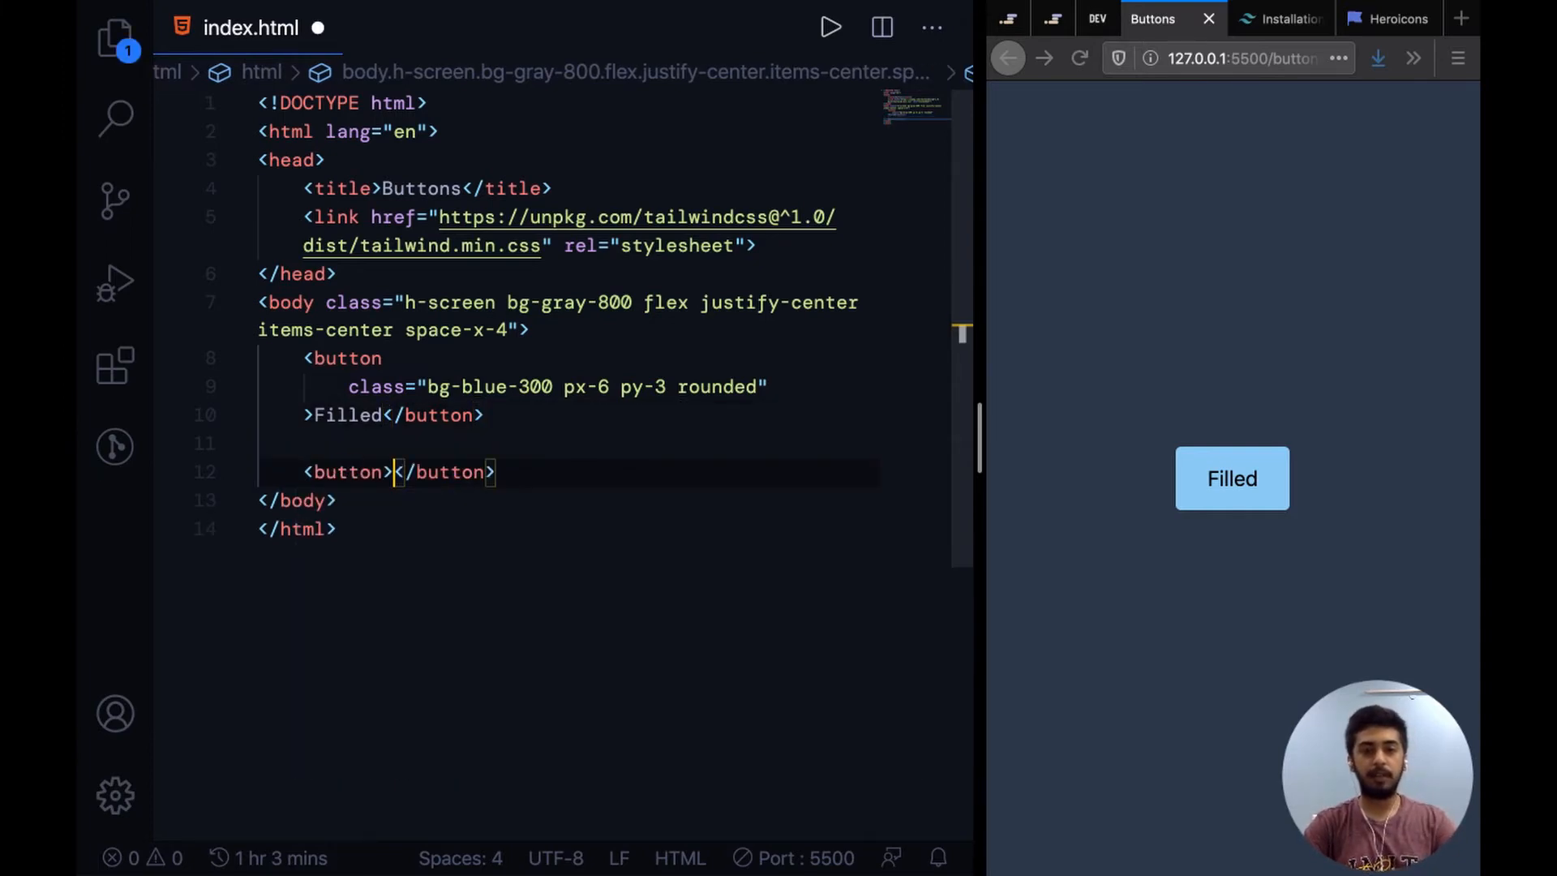
text(Outl)
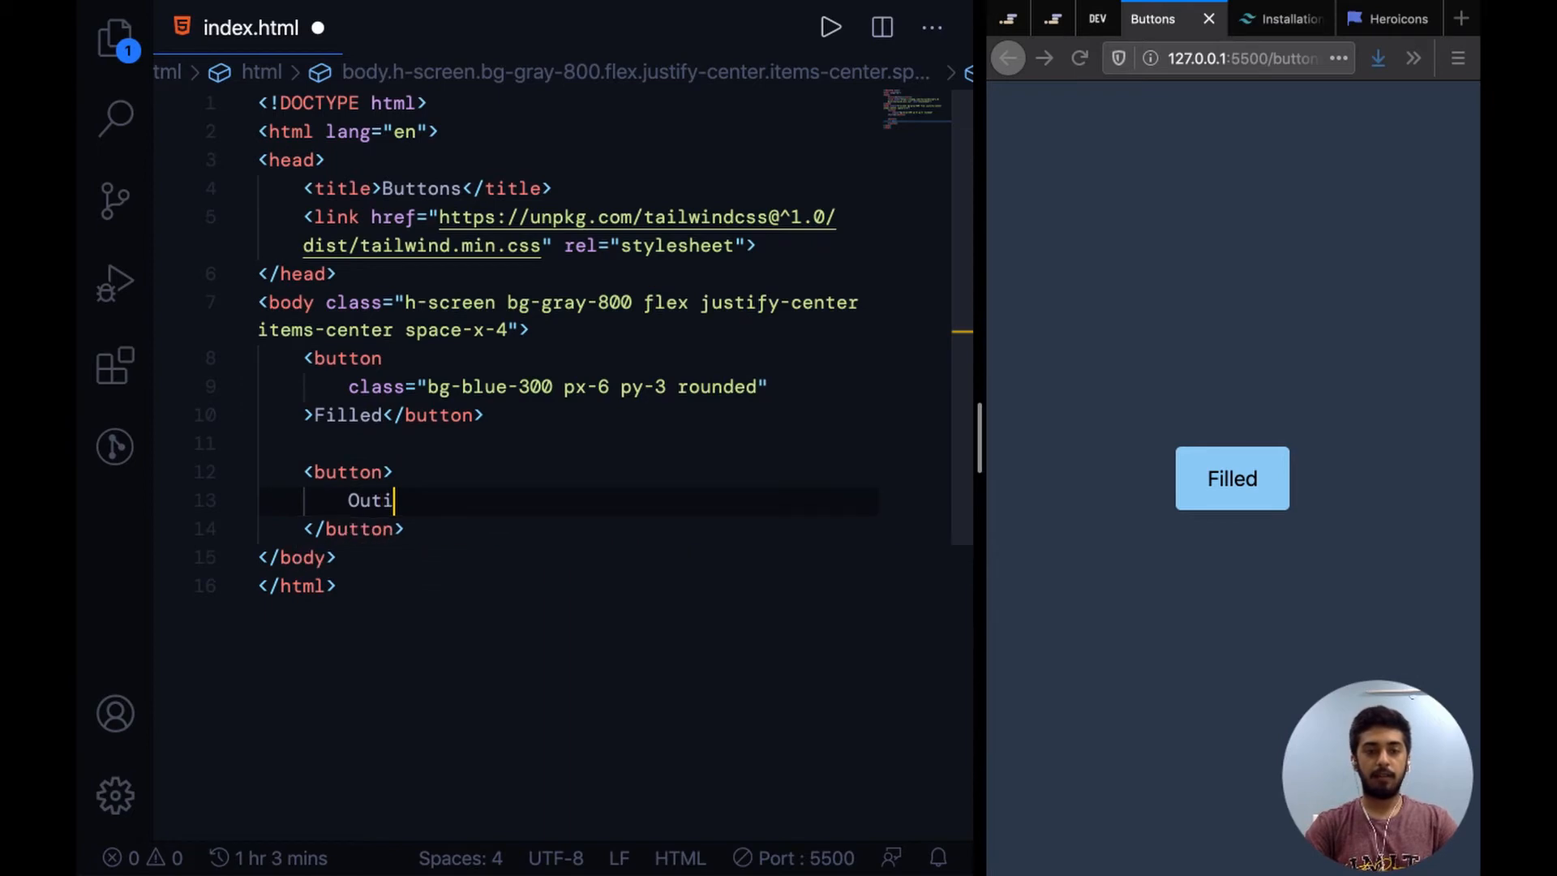
text(l)
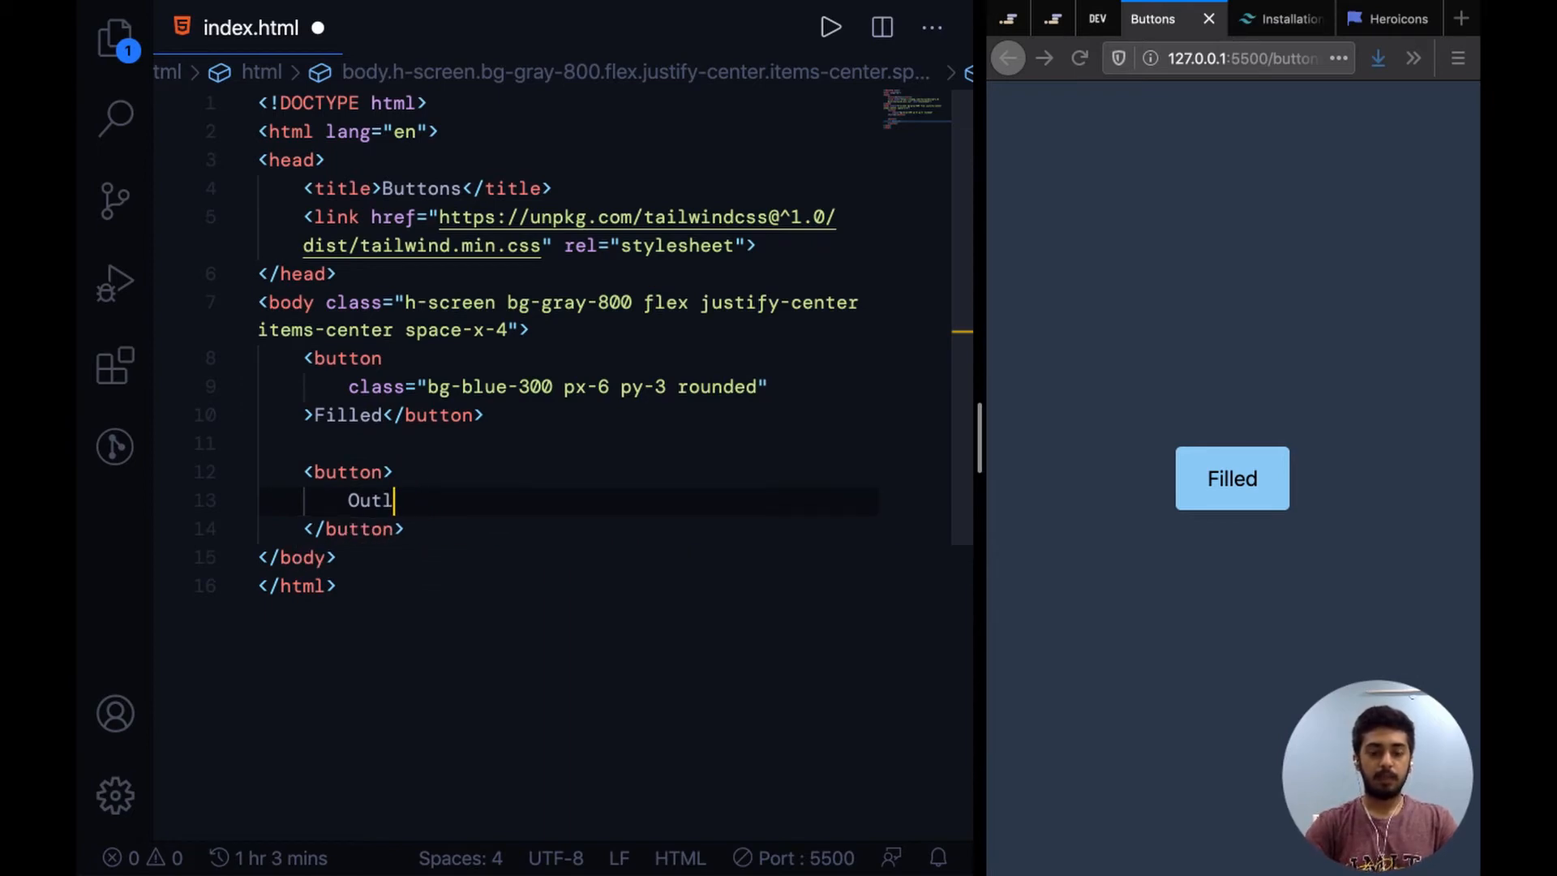
text(ined)
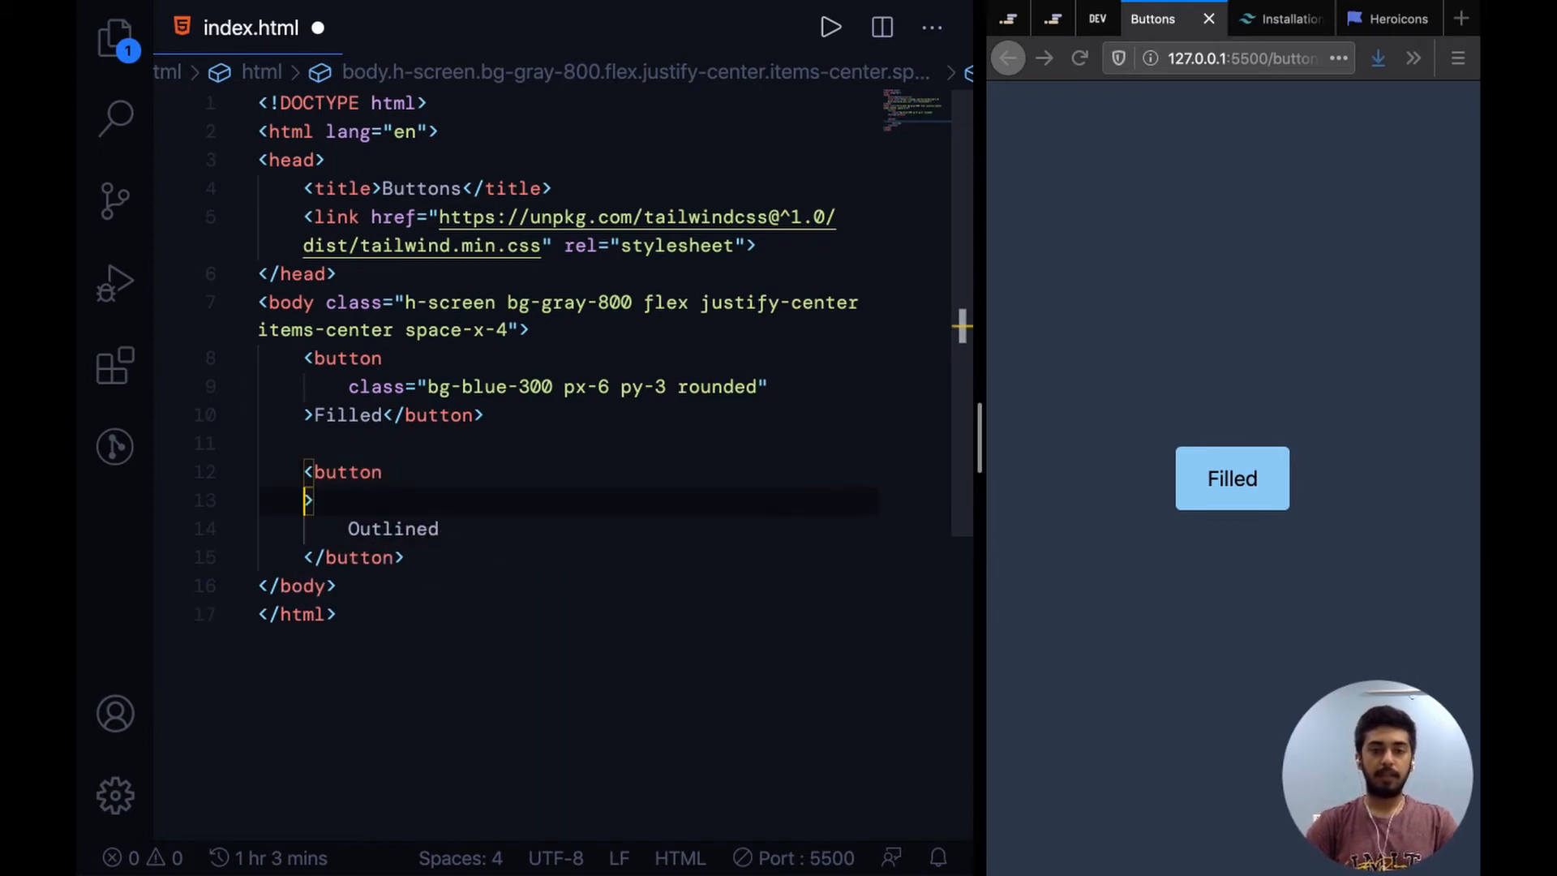
Give the Outlined button text-blue-300, px-6 py-3 padding and a border-2 border-blue-300 border
text(class="t)
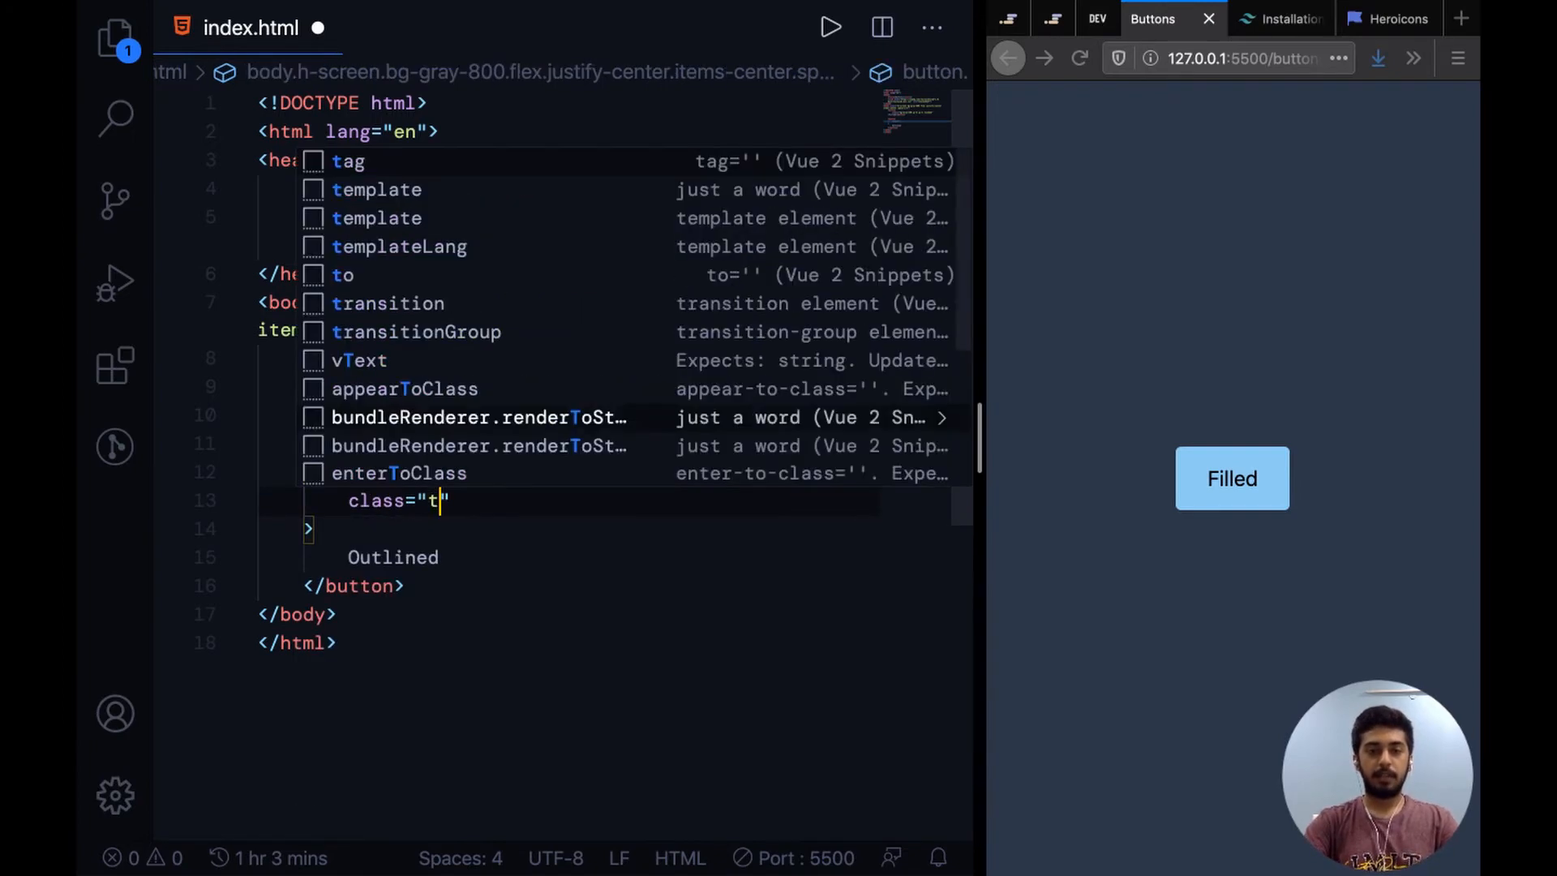
text(ext-blue)
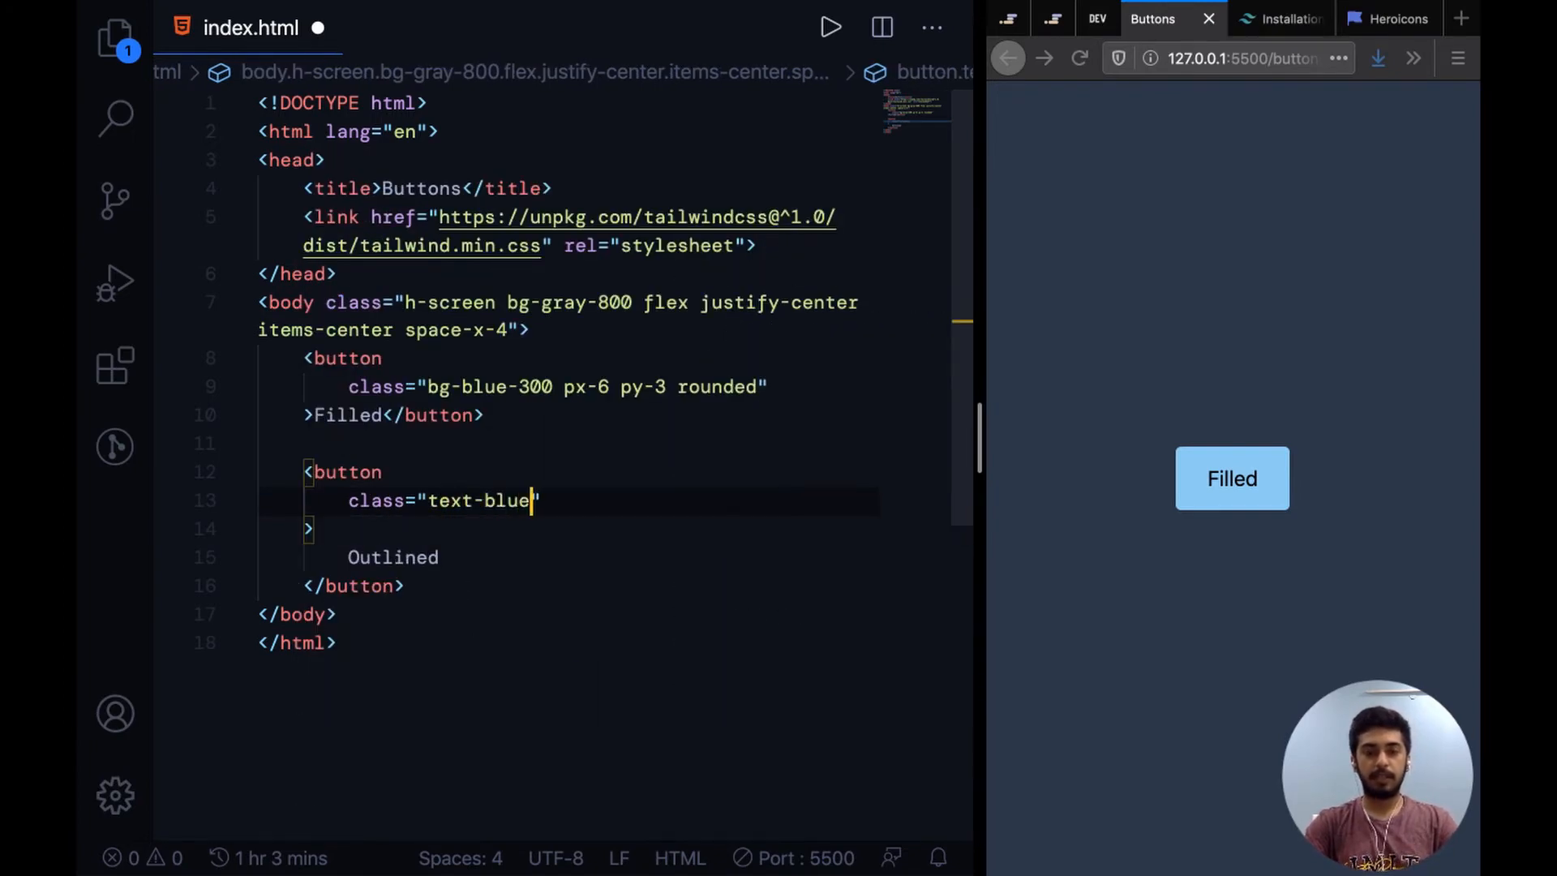
text(-300)
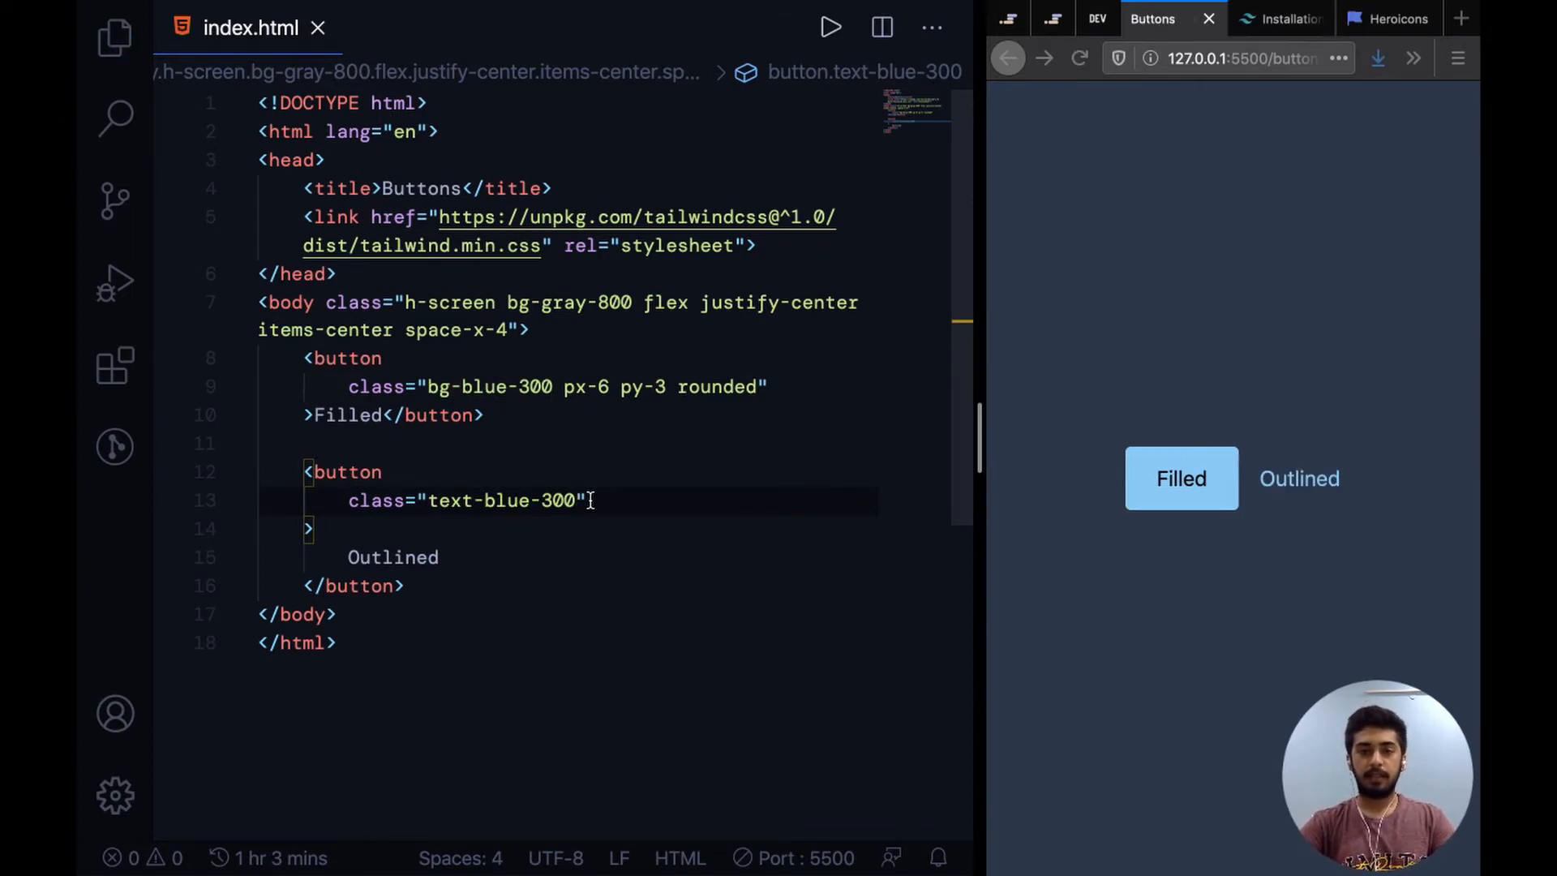
text(px-6 o)
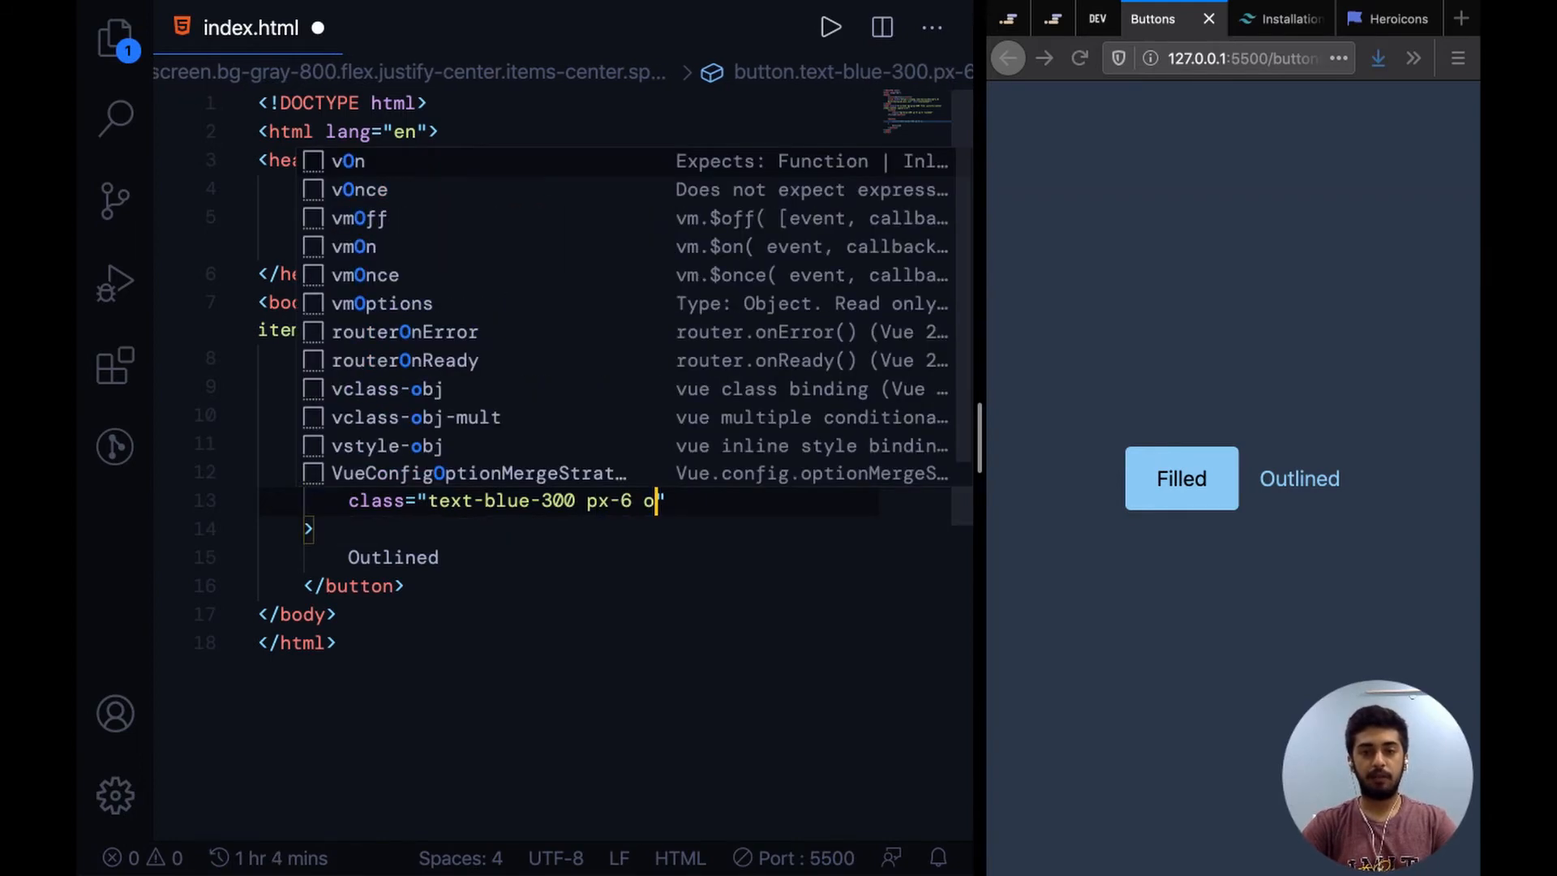
text(py-)
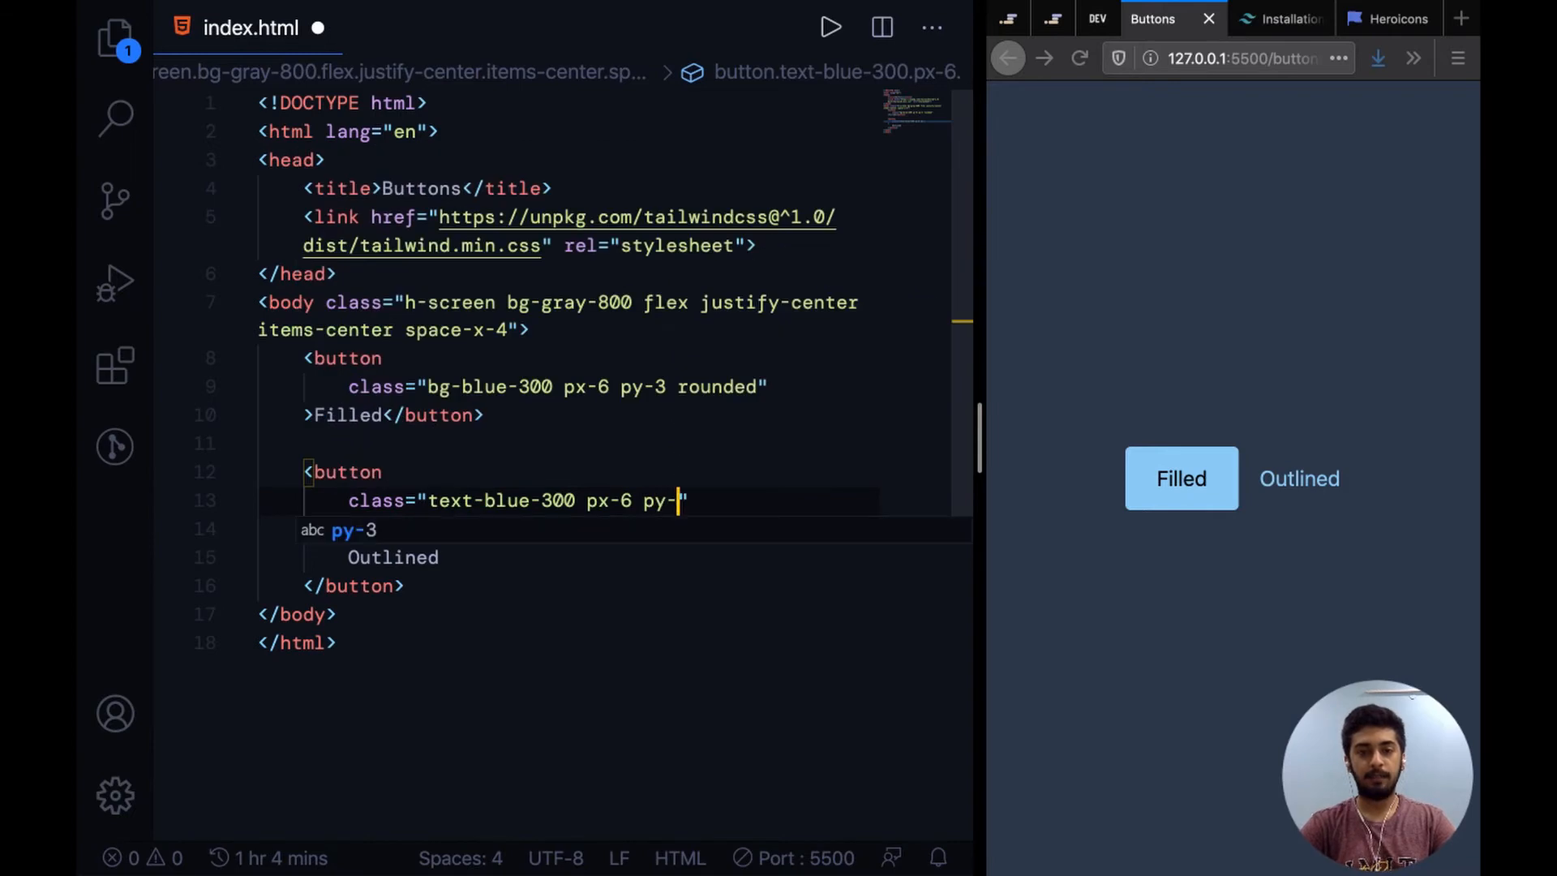
text(3 bord)
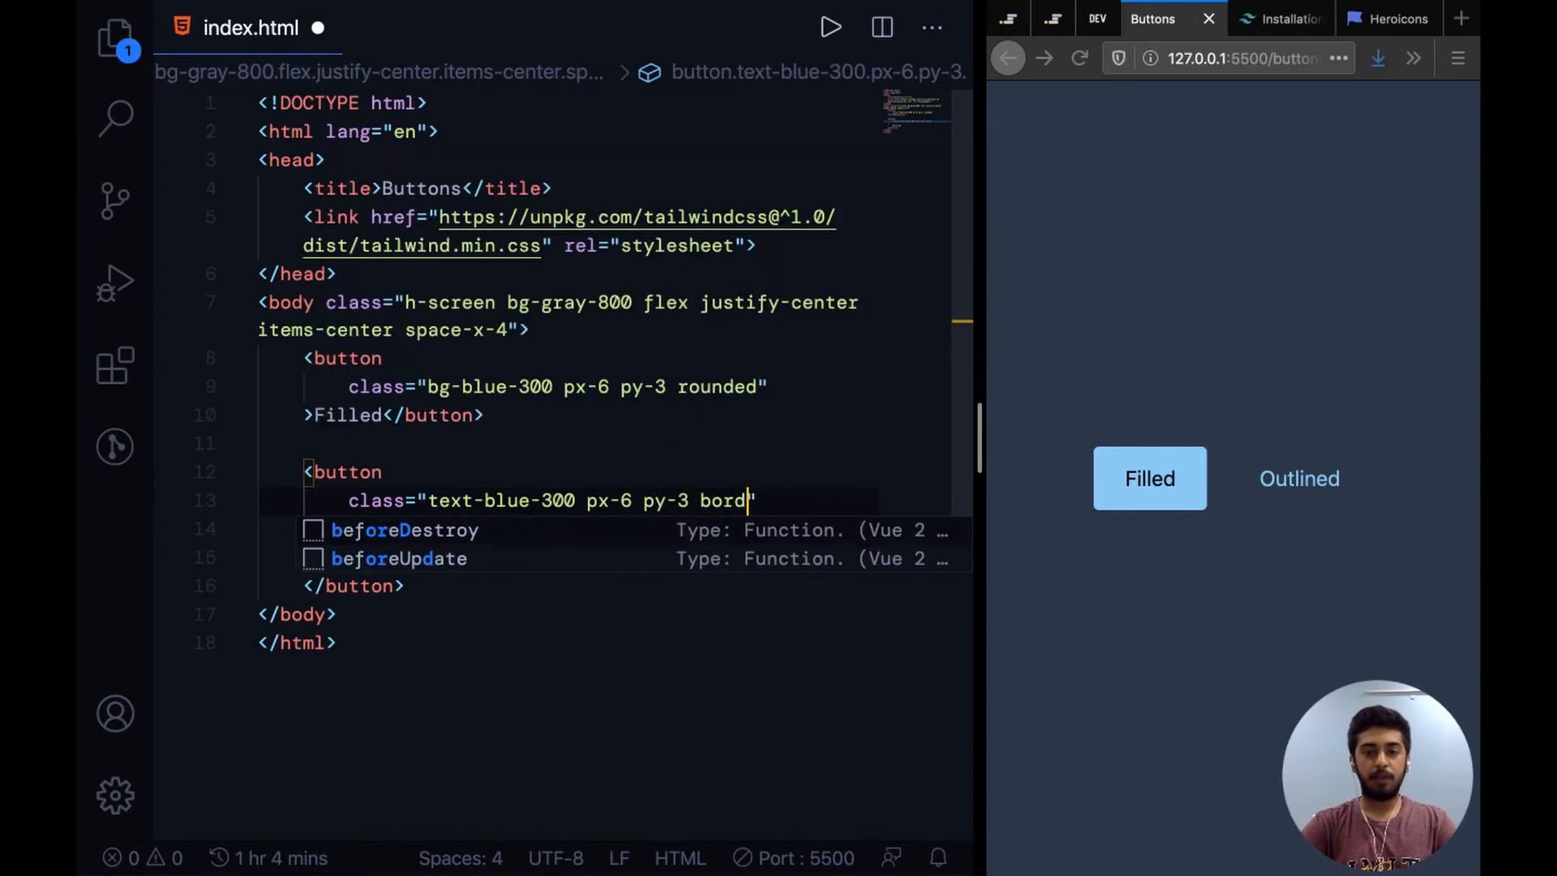
text(er)
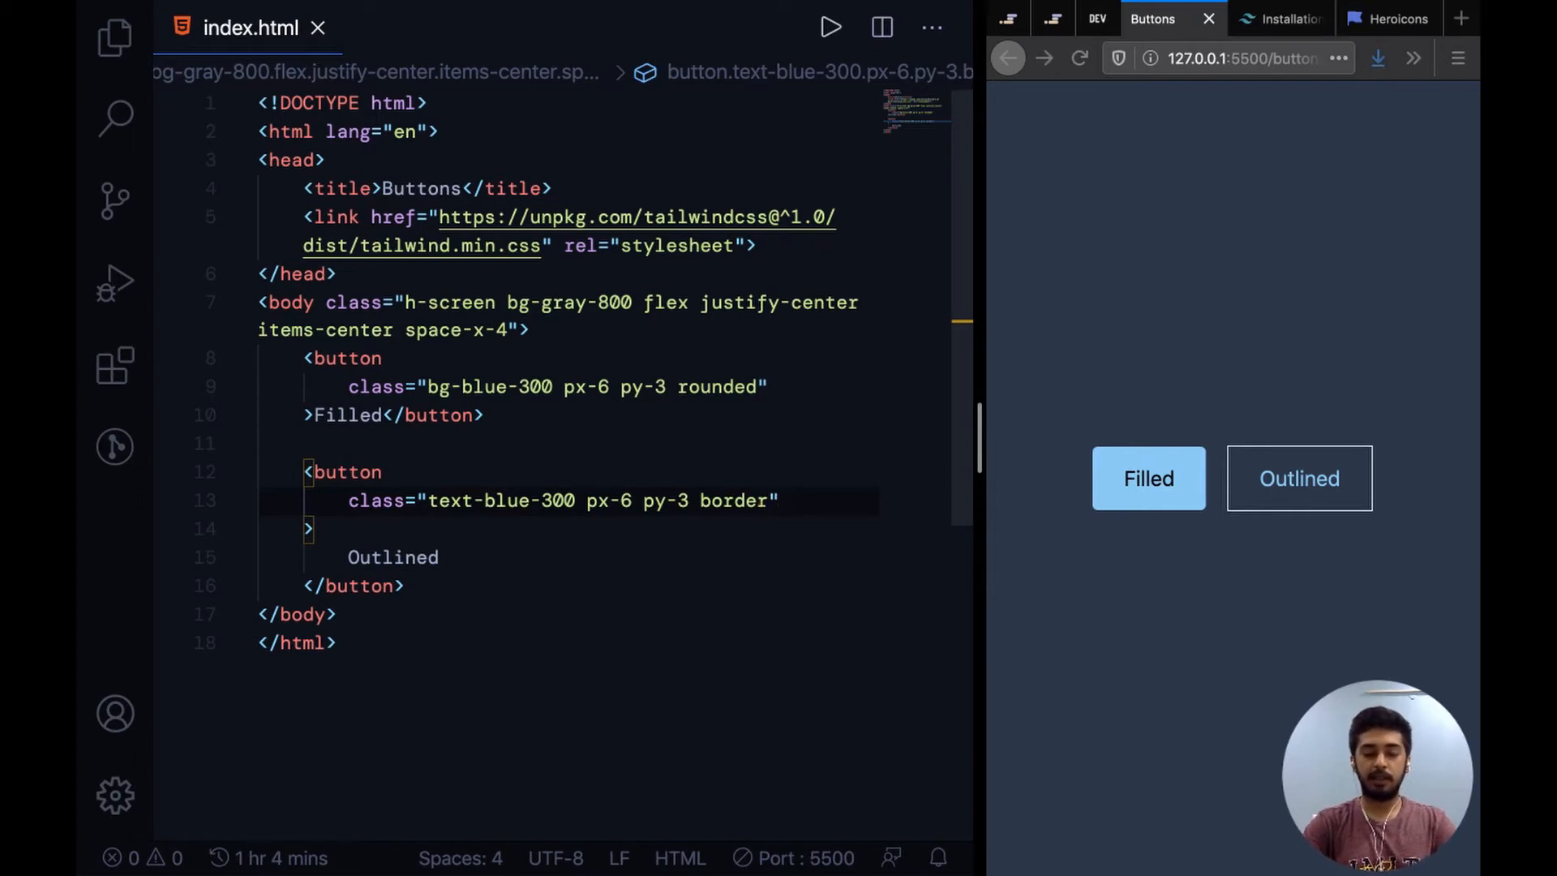
text(-2)
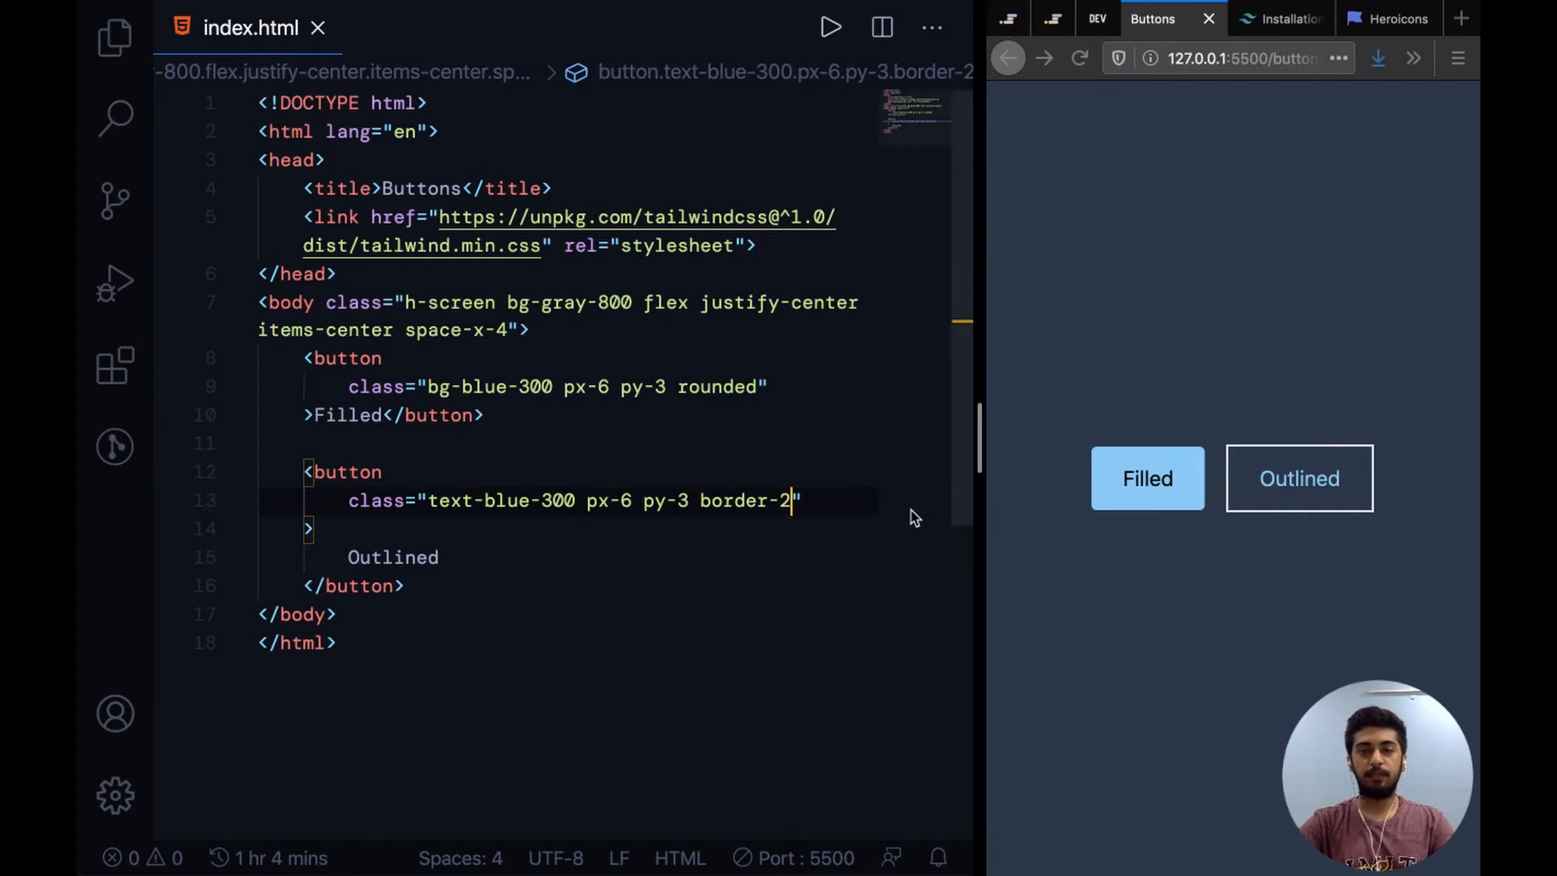
text(" ")
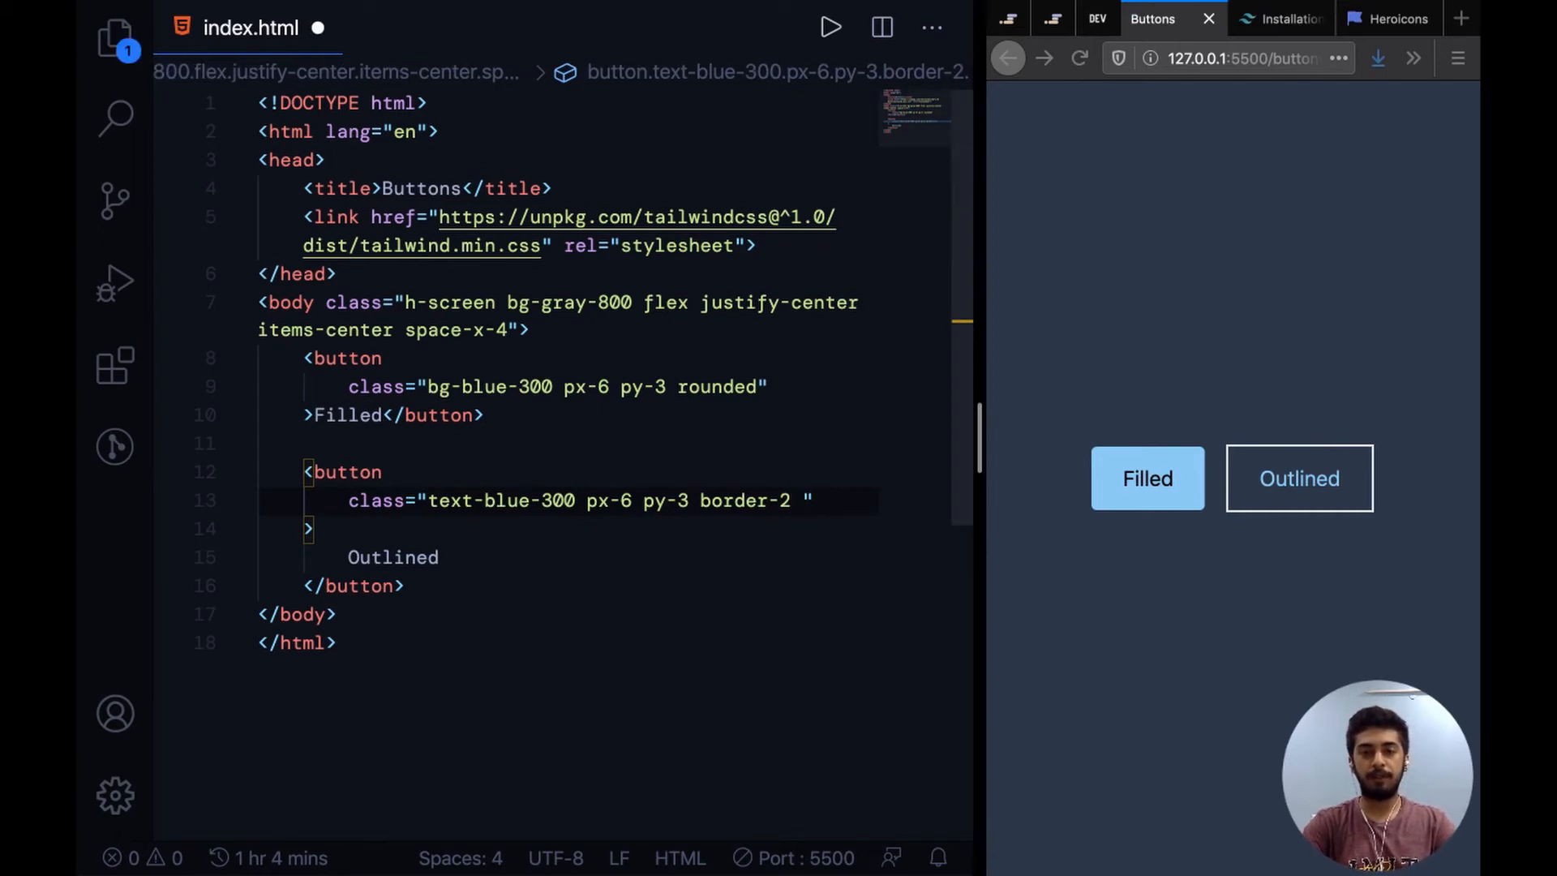
text(border-)
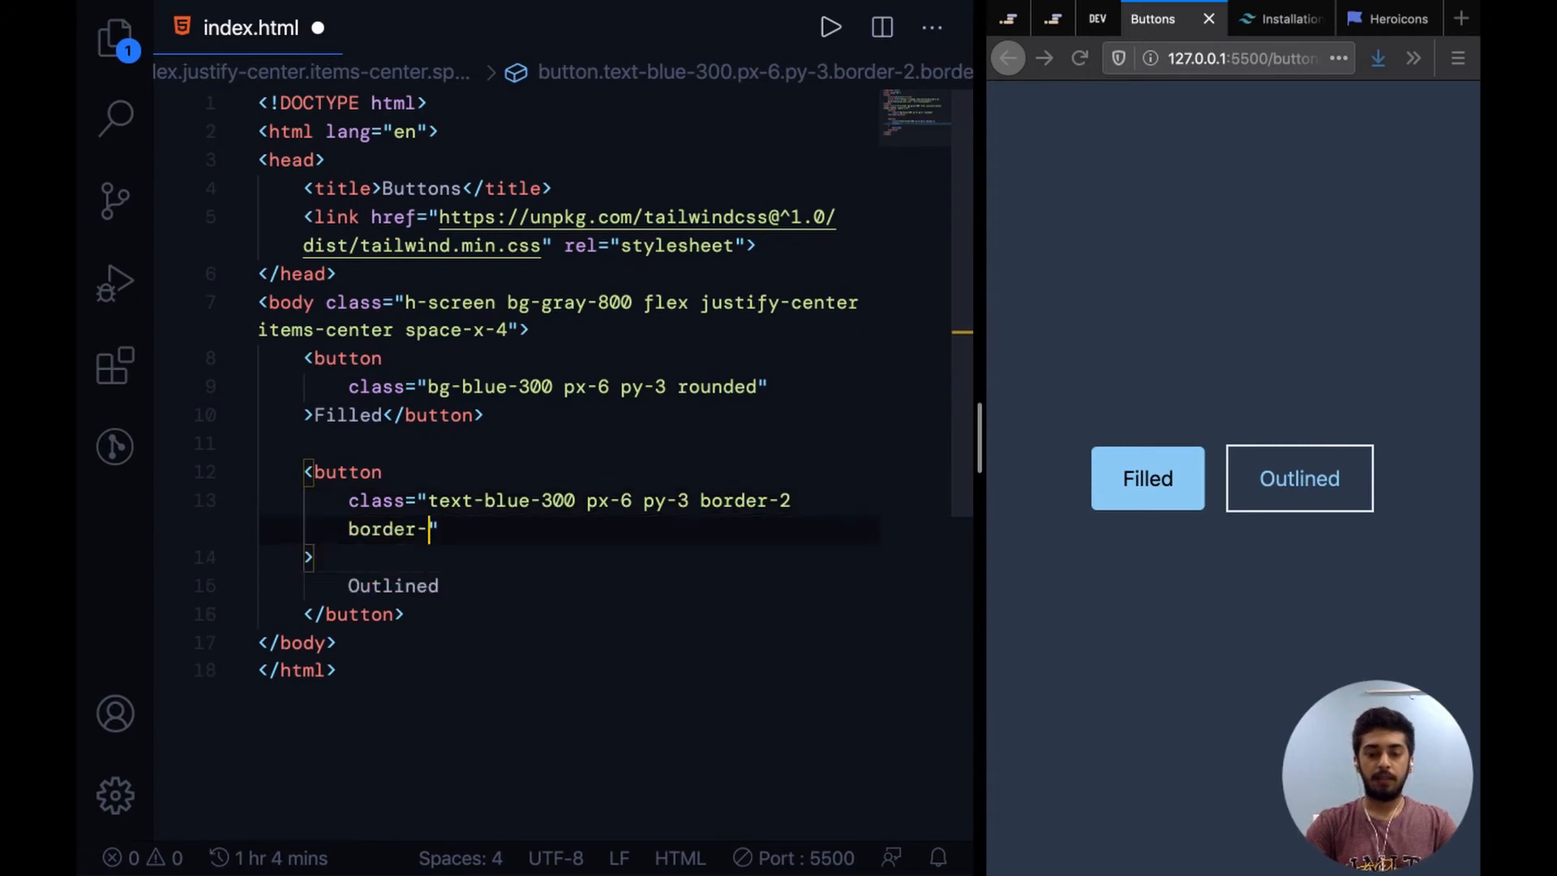
text(blue-)
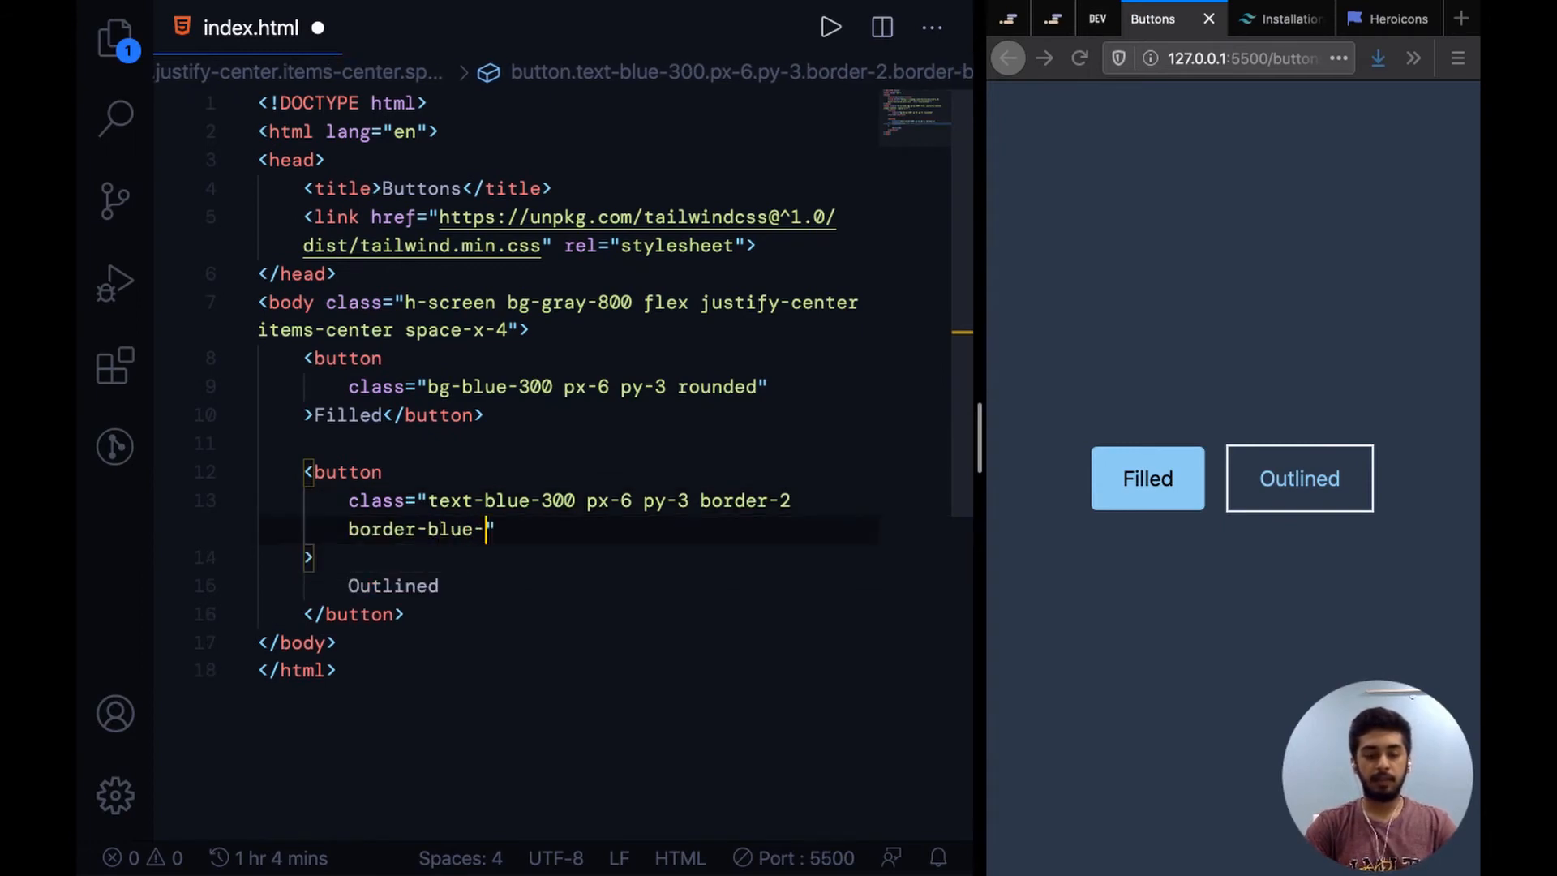
text(300")
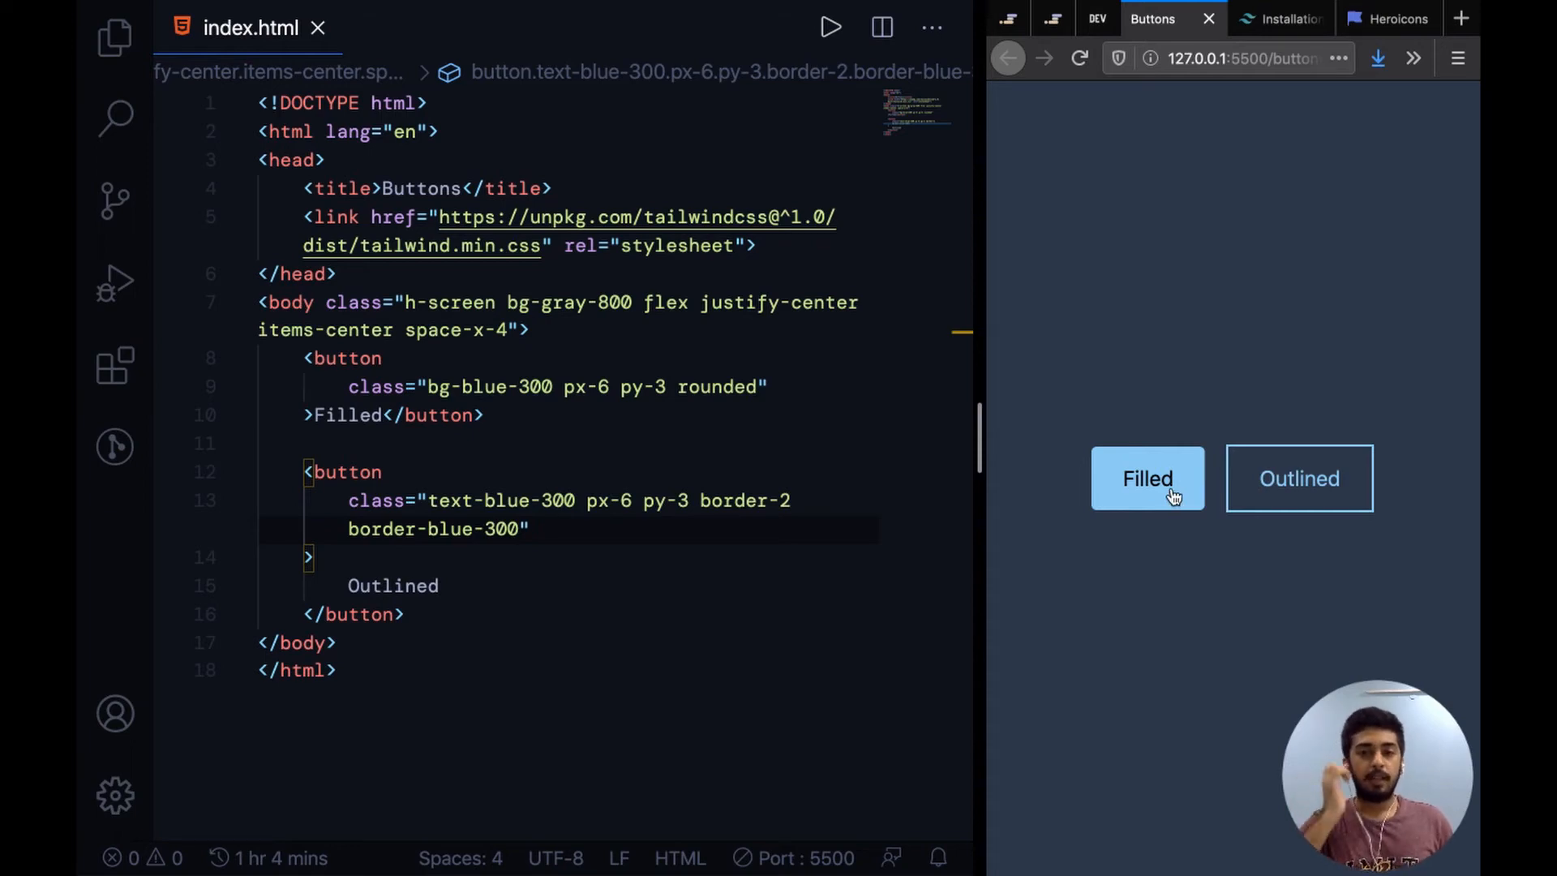
mouse_move(1220, 456)
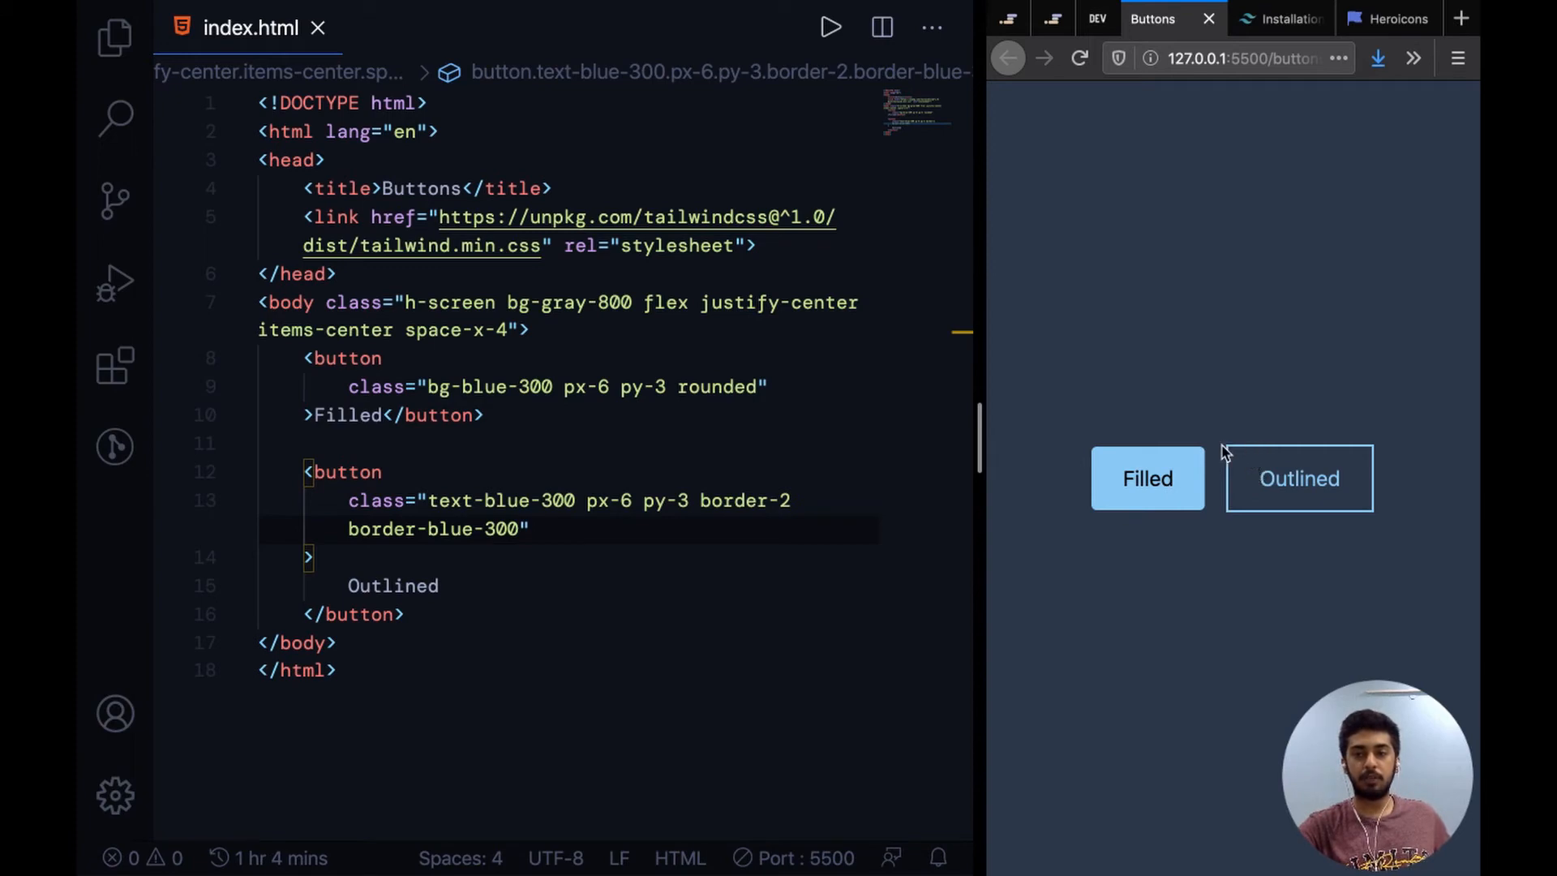
mouse_move(516, 525)
text( rounded)
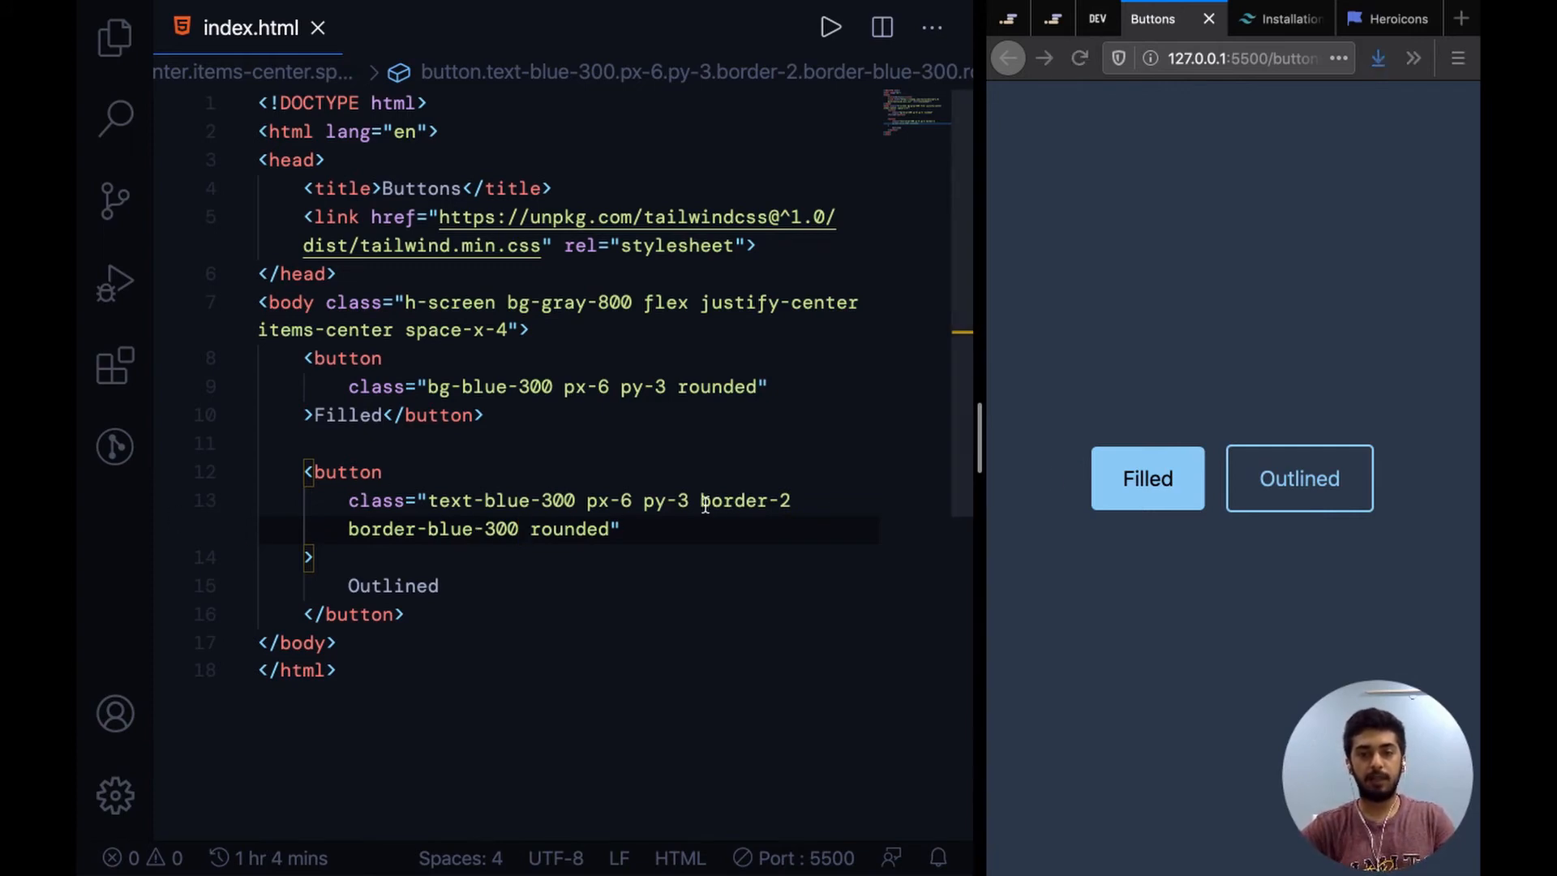
Round the Outlined button and copy its border-2 border-blue-300 classes to the Filled button
drag(700, 499, 519, 528)
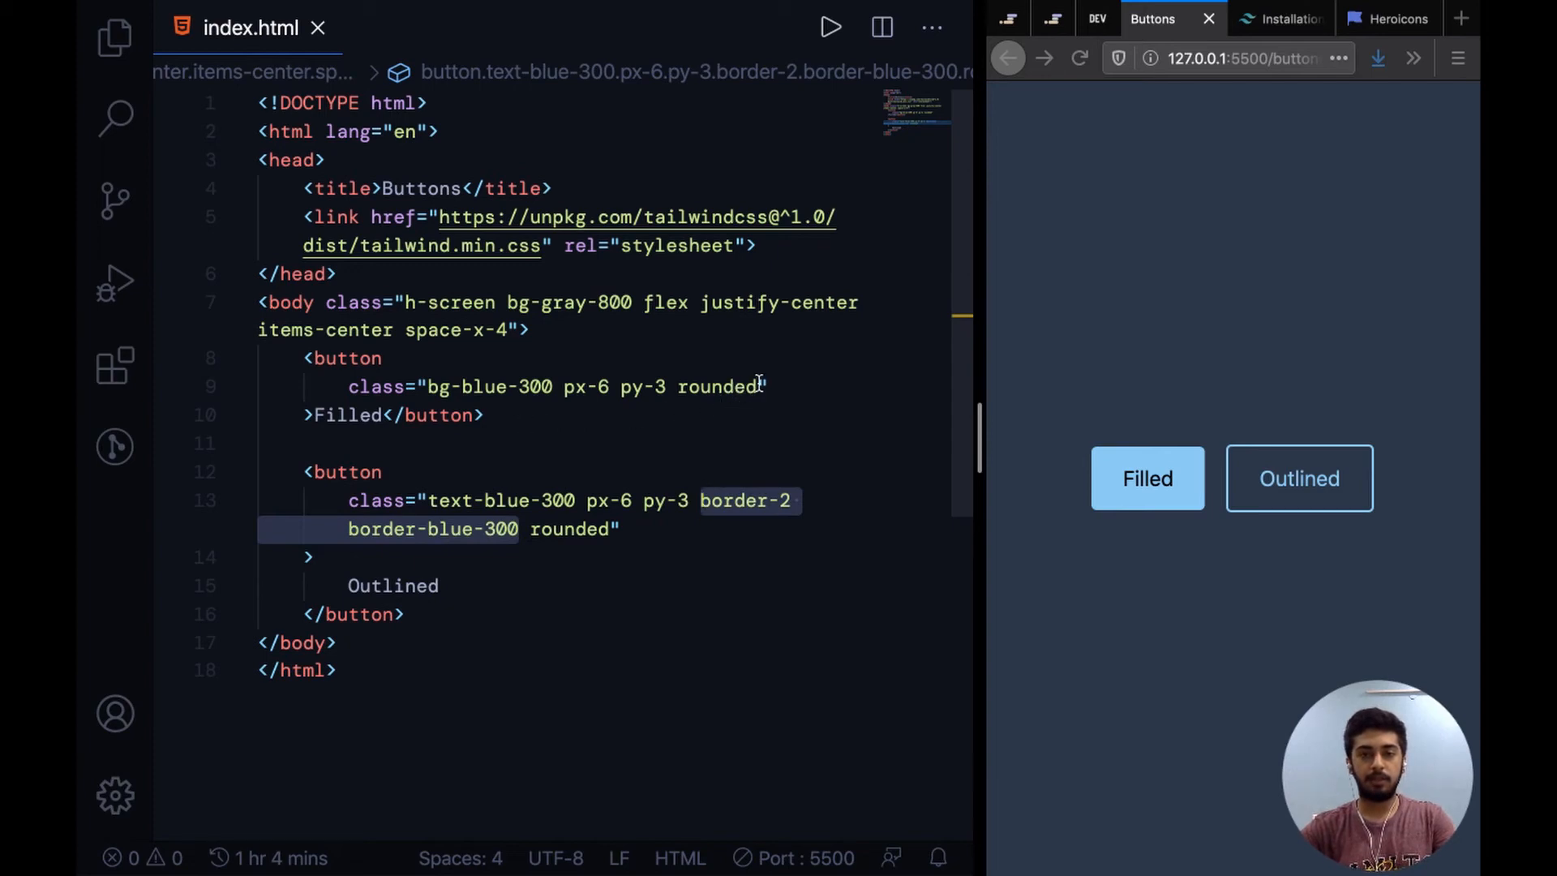
text(border-2 border-blue-300)
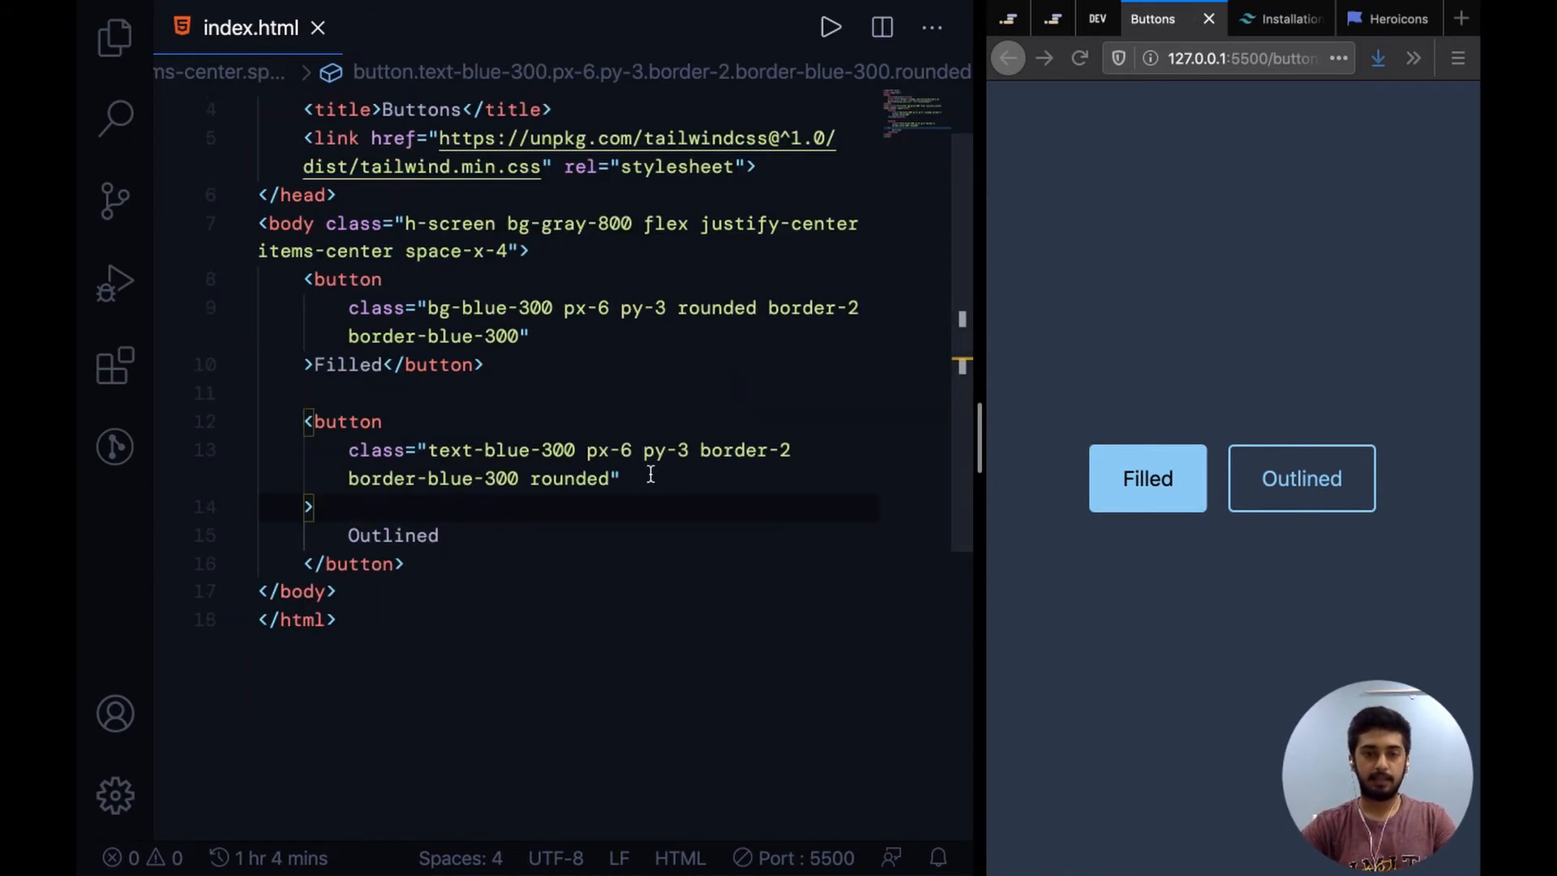
key(enter)
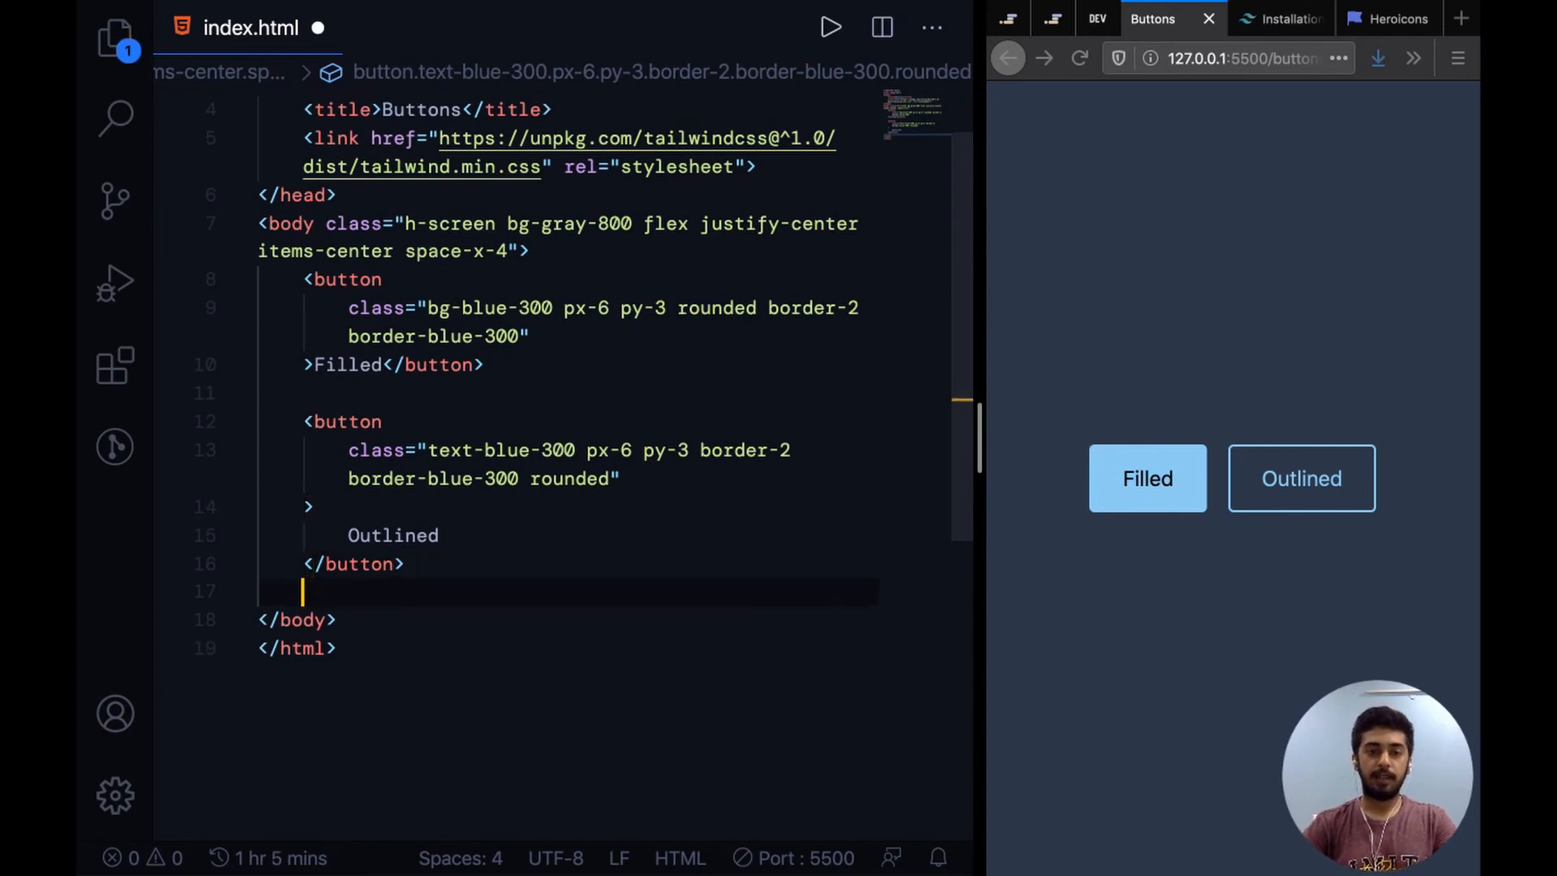
Start a third button and copy the archive icon's SVG from heroicons.dev
text(button>)
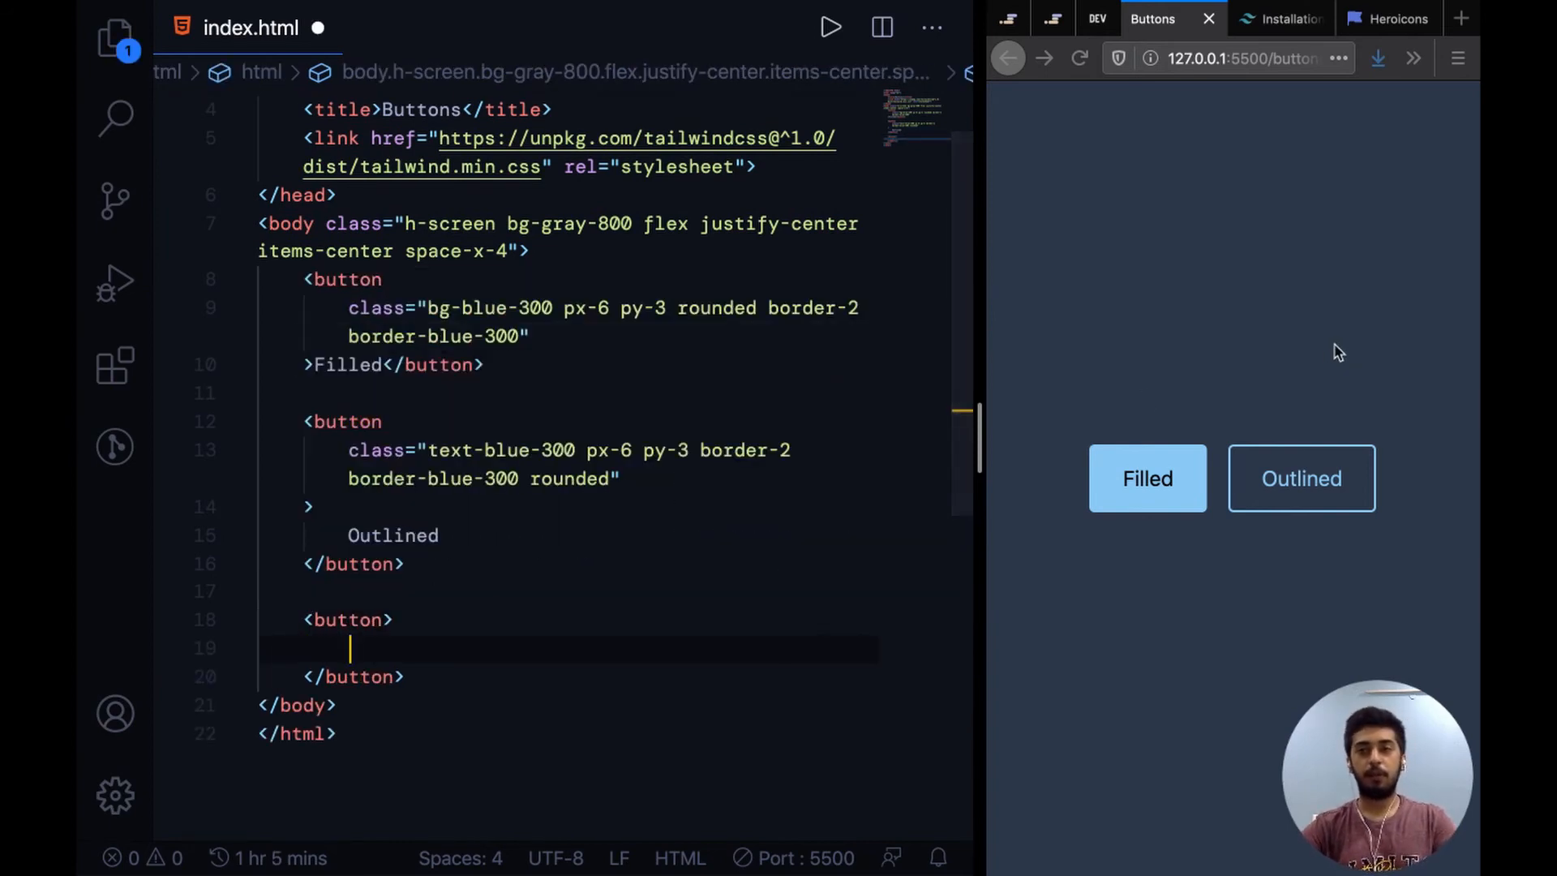
click(1388, 17)
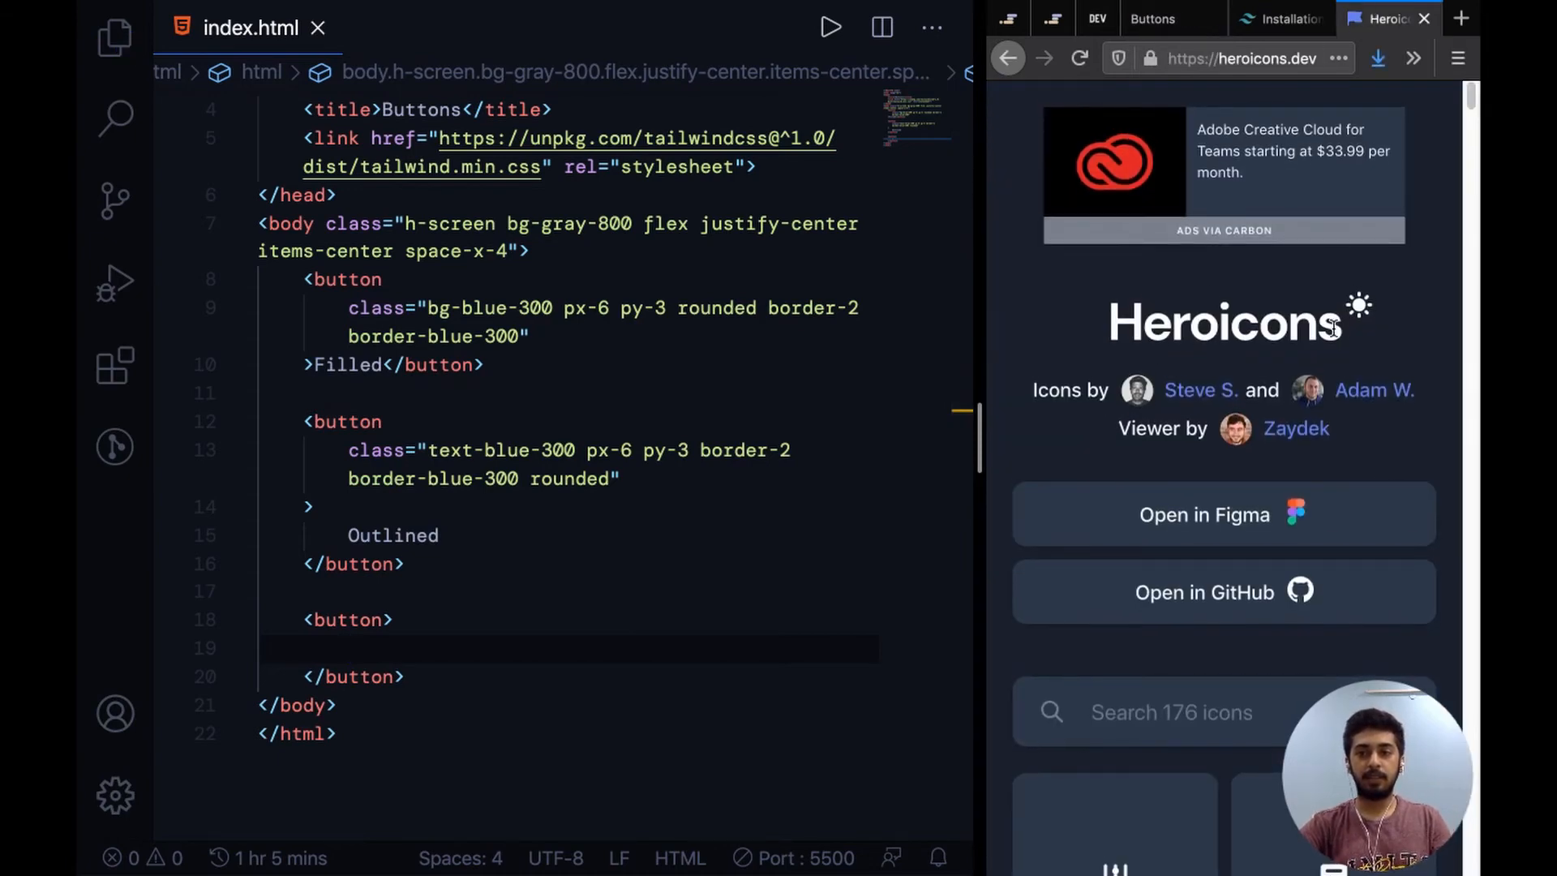
click(1231, 58)
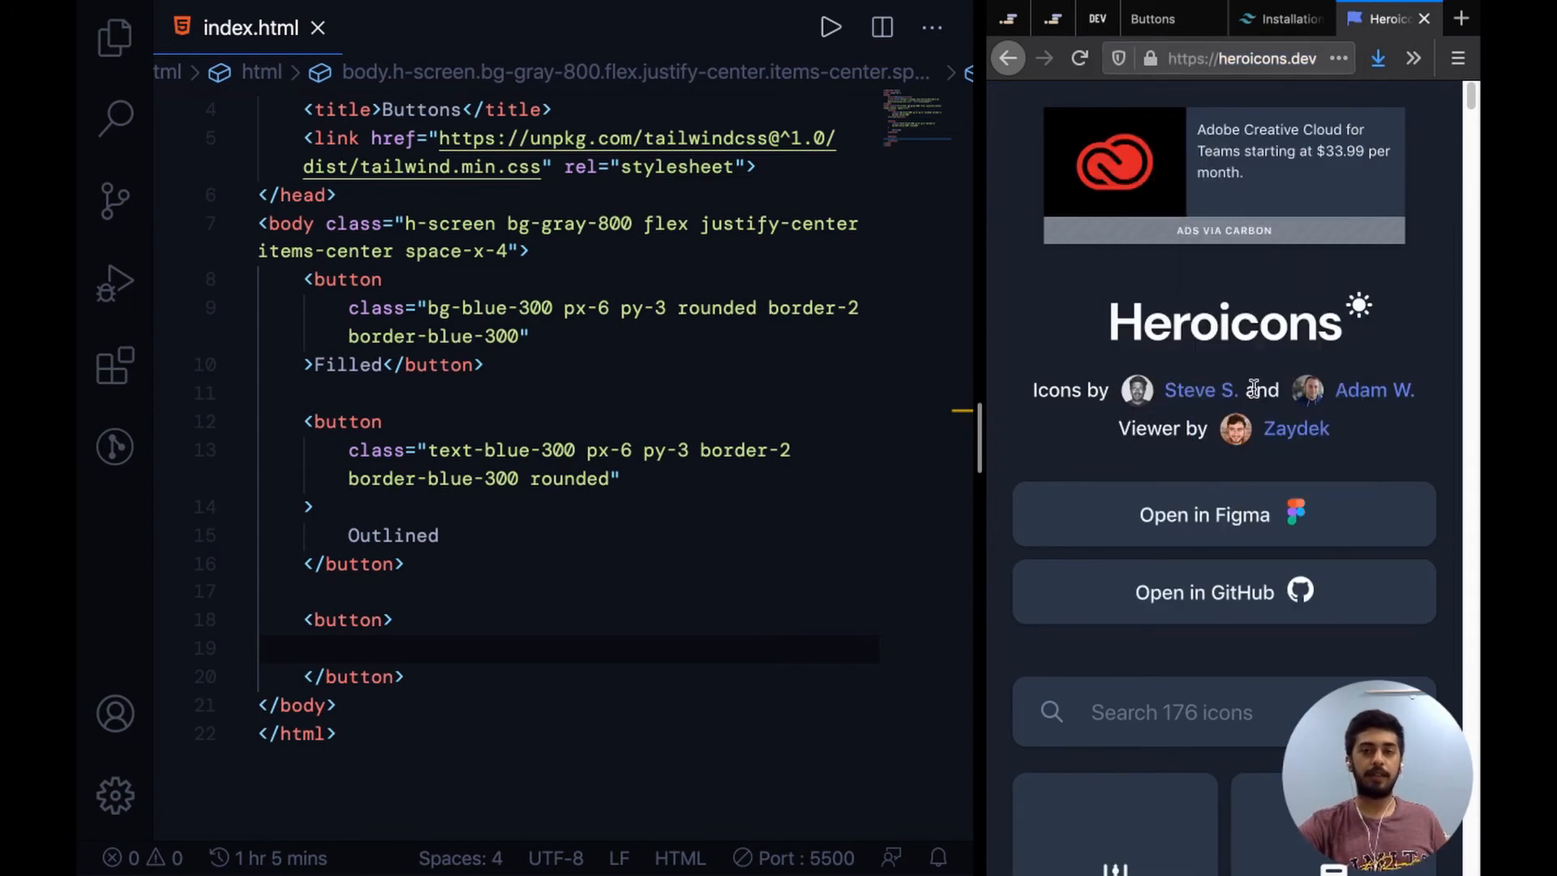
scroll(down, 3)
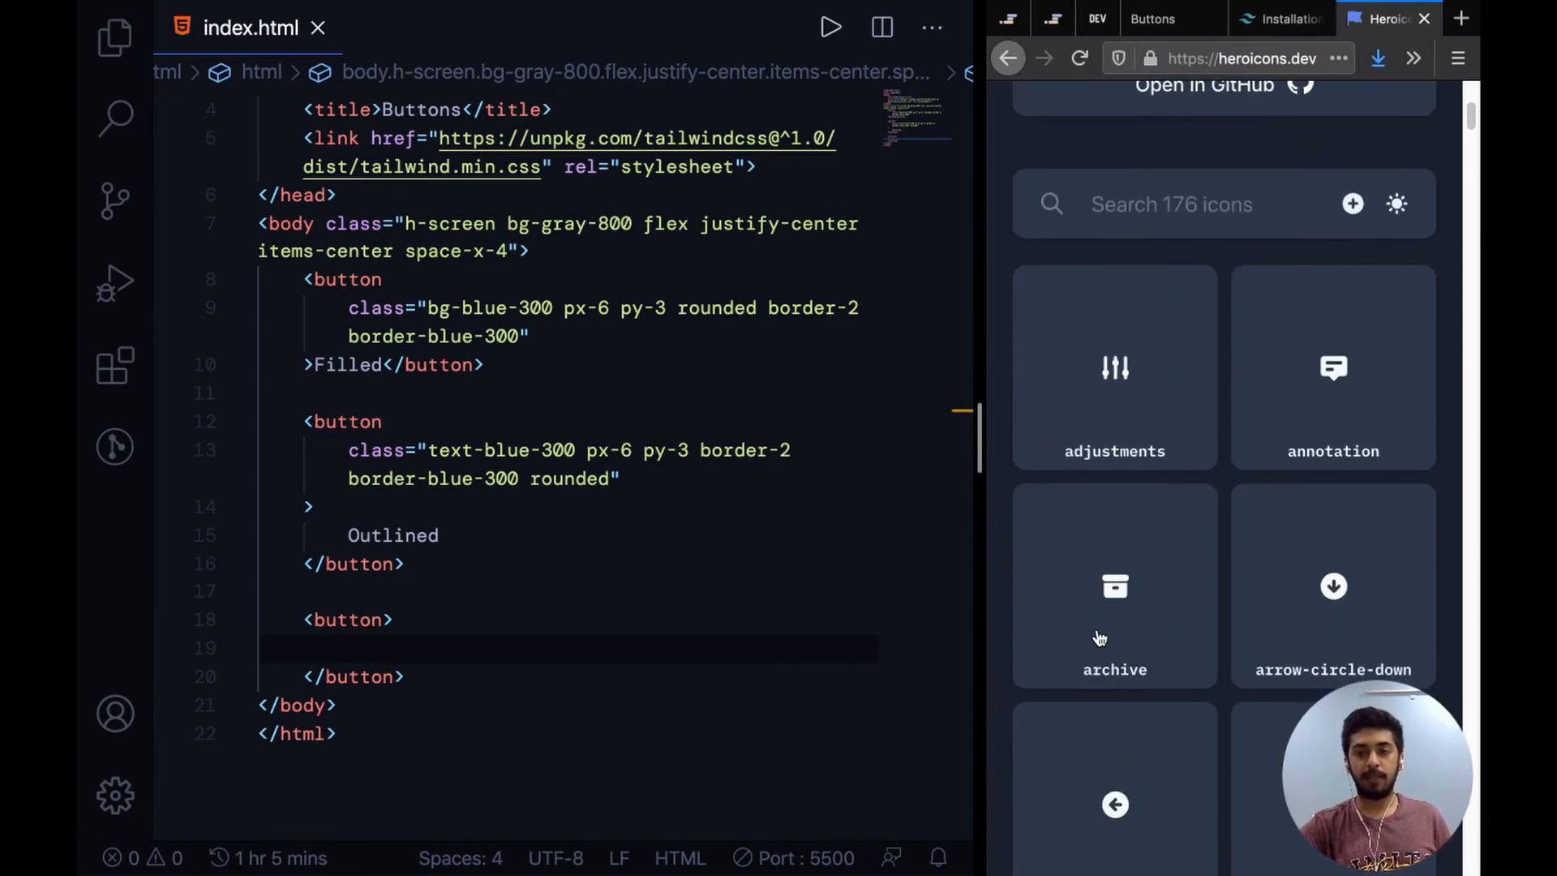
click(1152, 18)
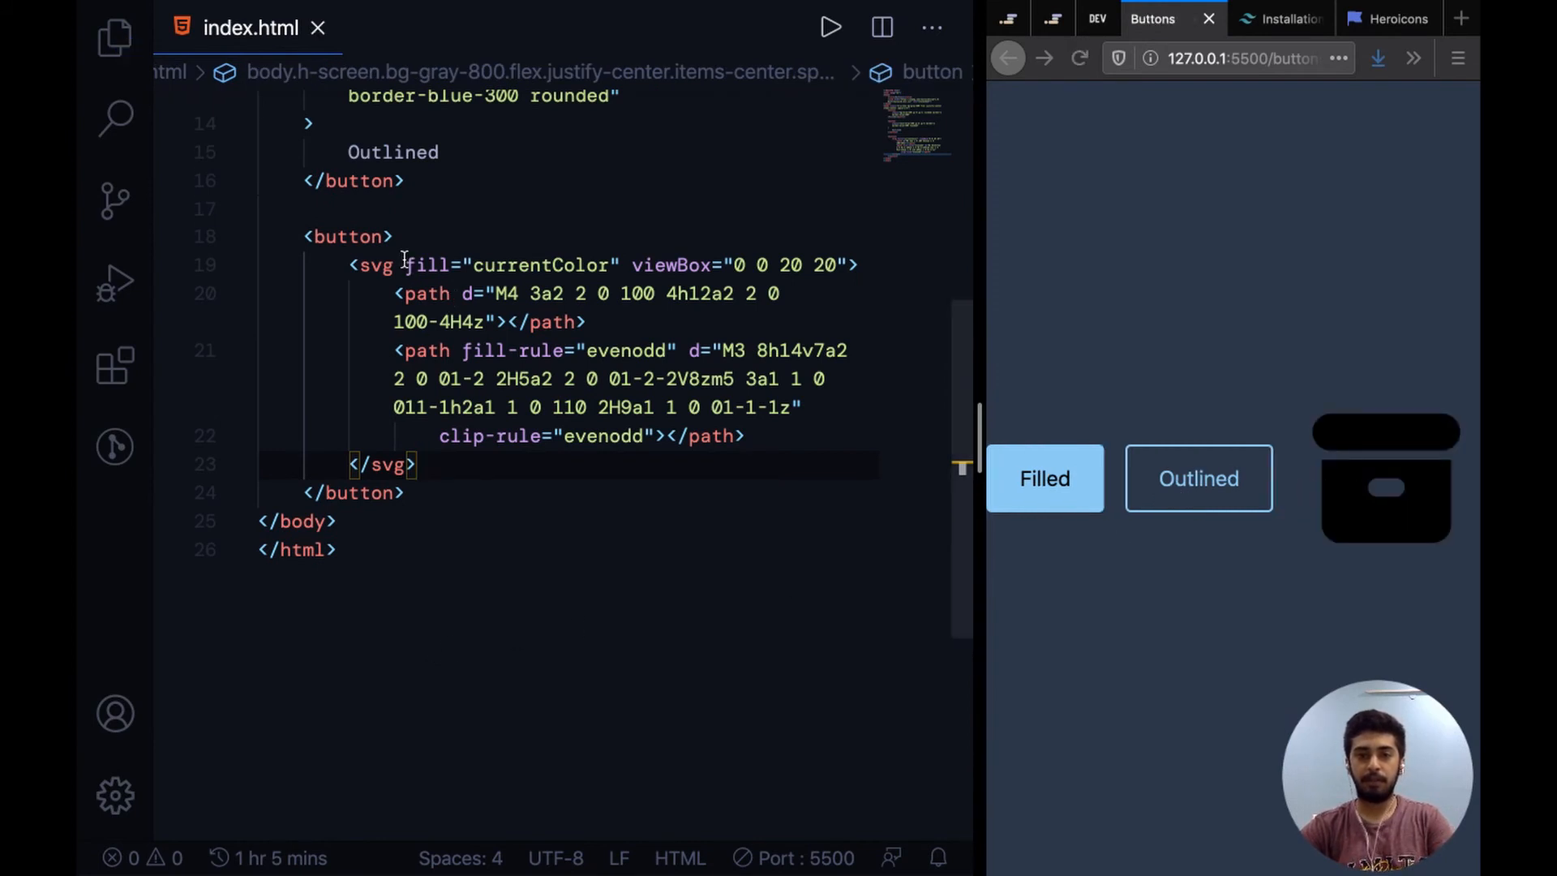
Paste the archive SVG into the third button and give it bg-blue-300 rounded-full h-12 w-12
text(" ")
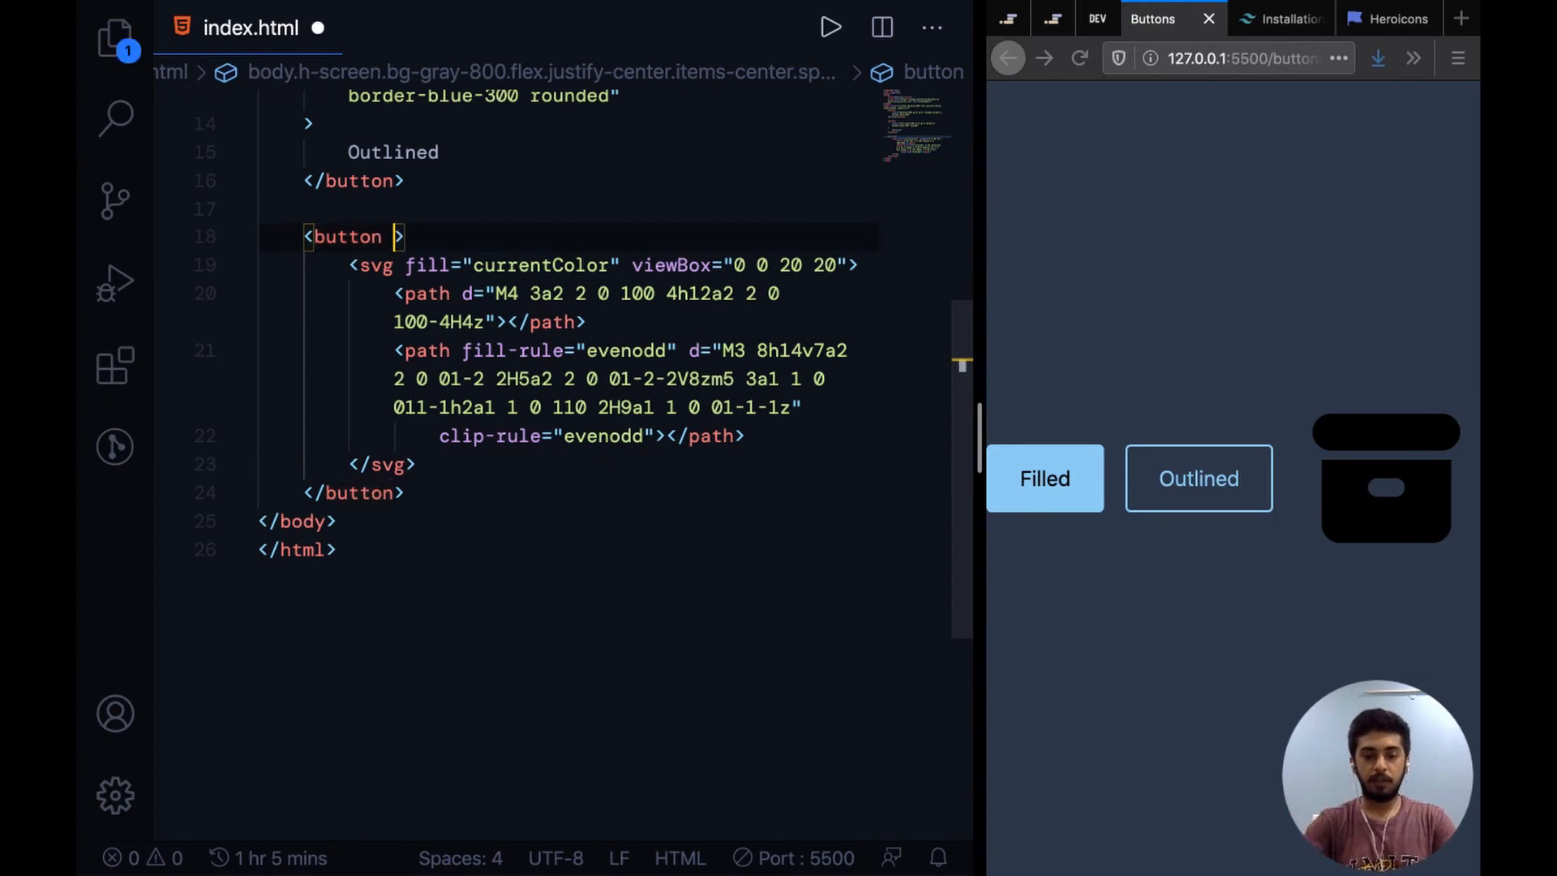
text(class="")
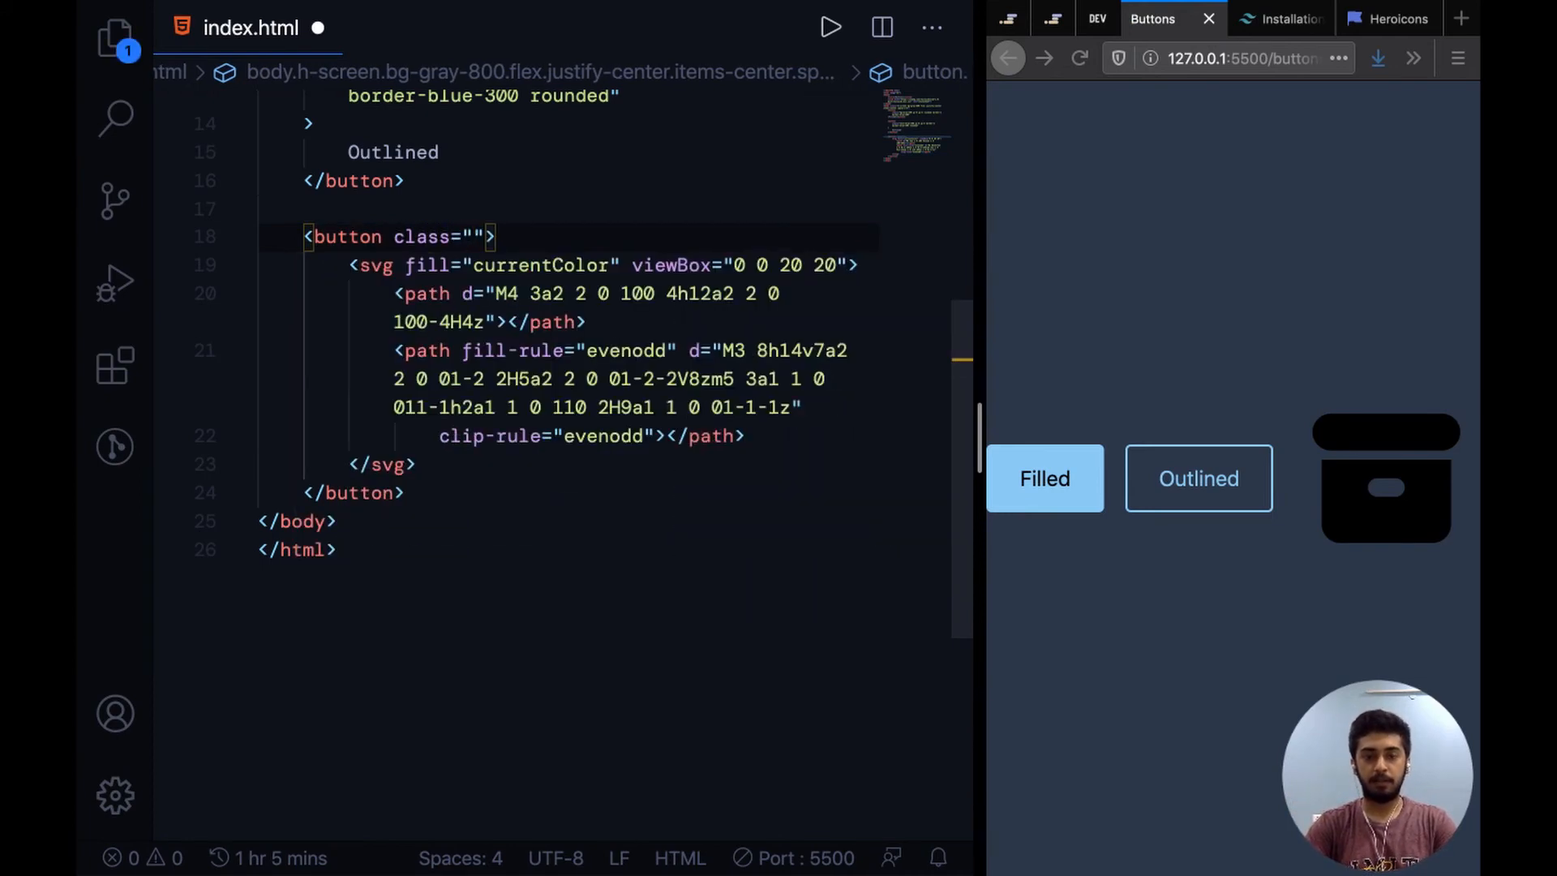
text(bg-blue)
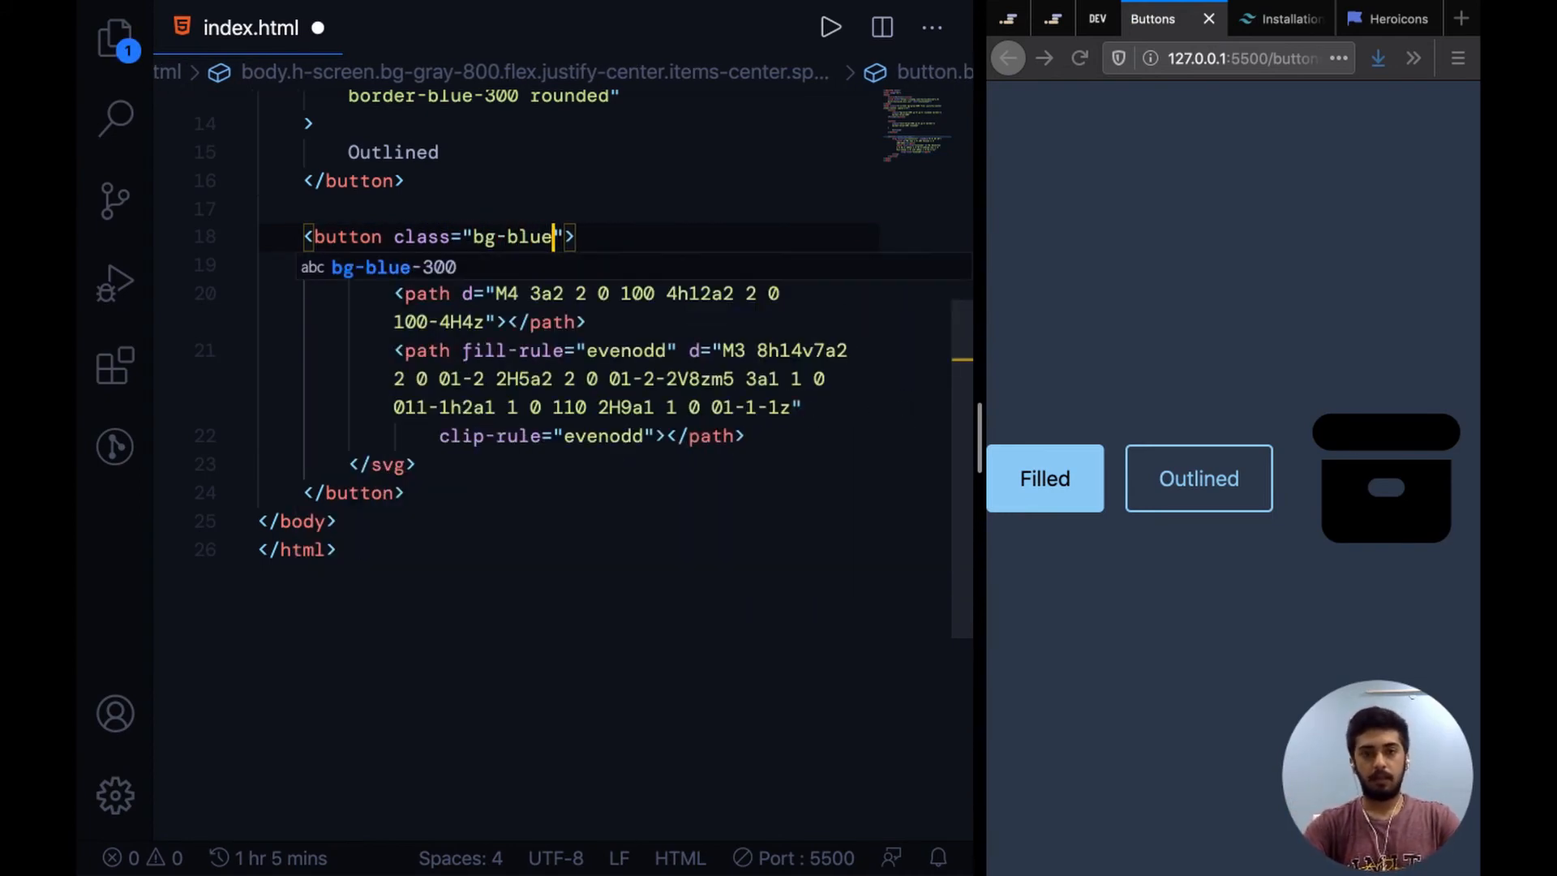
text(-300)
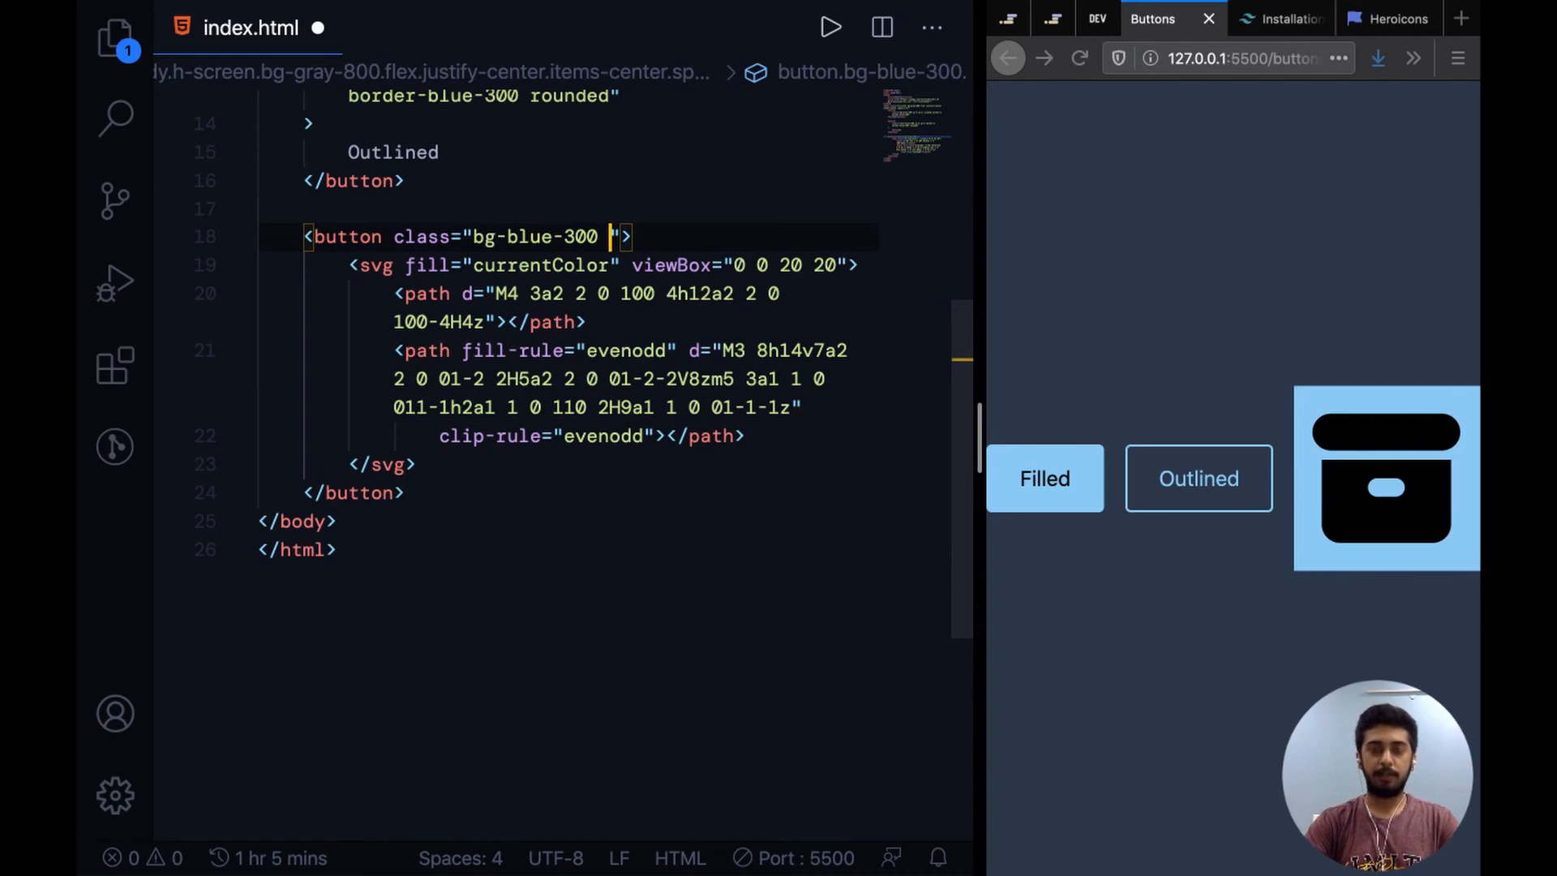
text(rounded-full h)
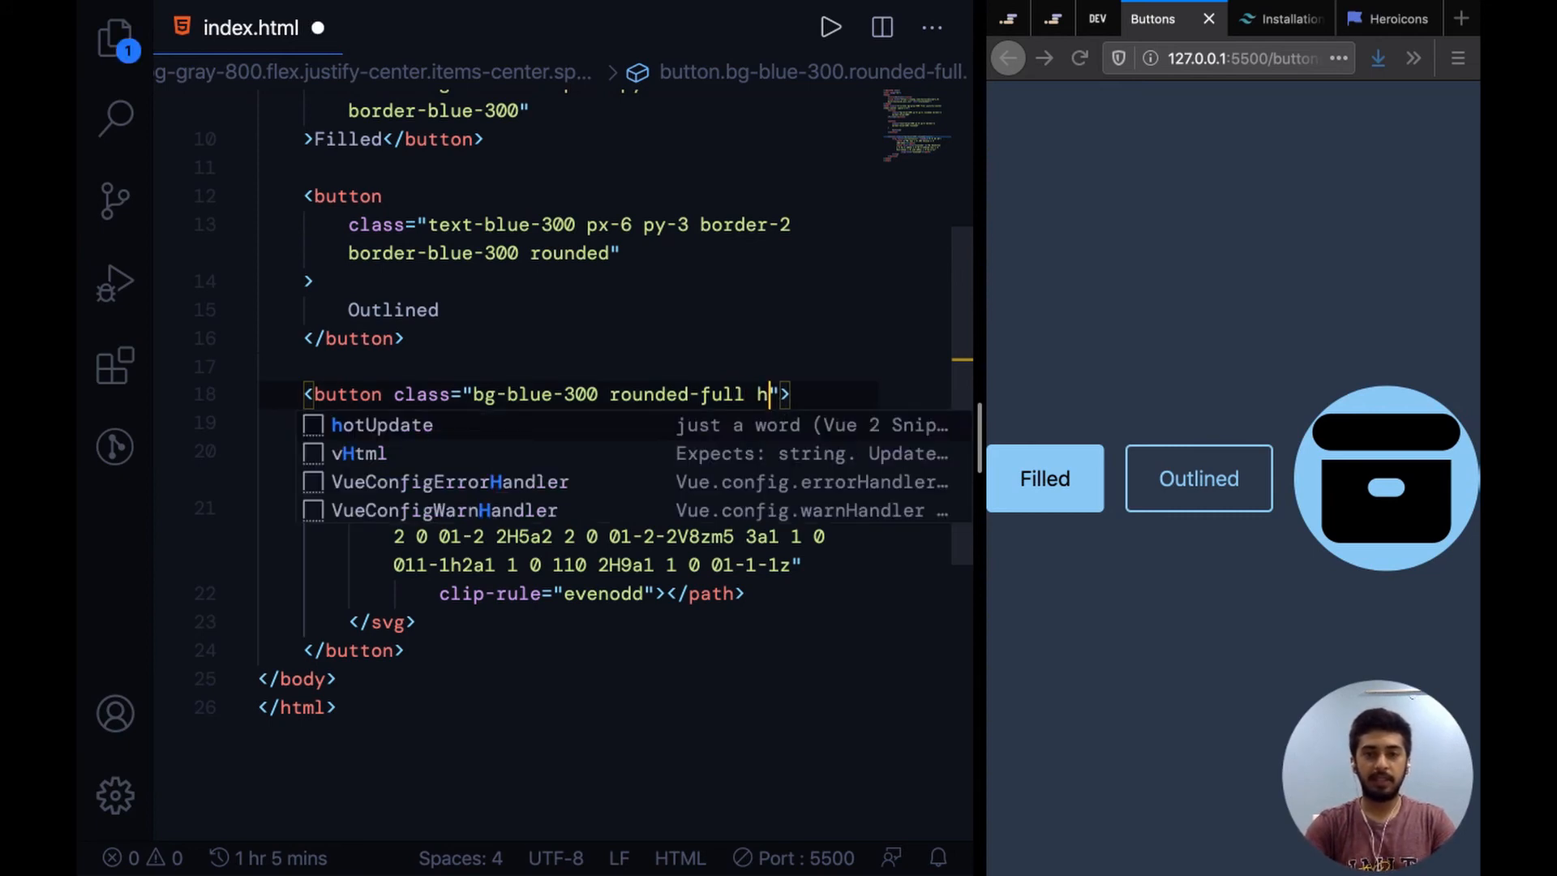
text(-)
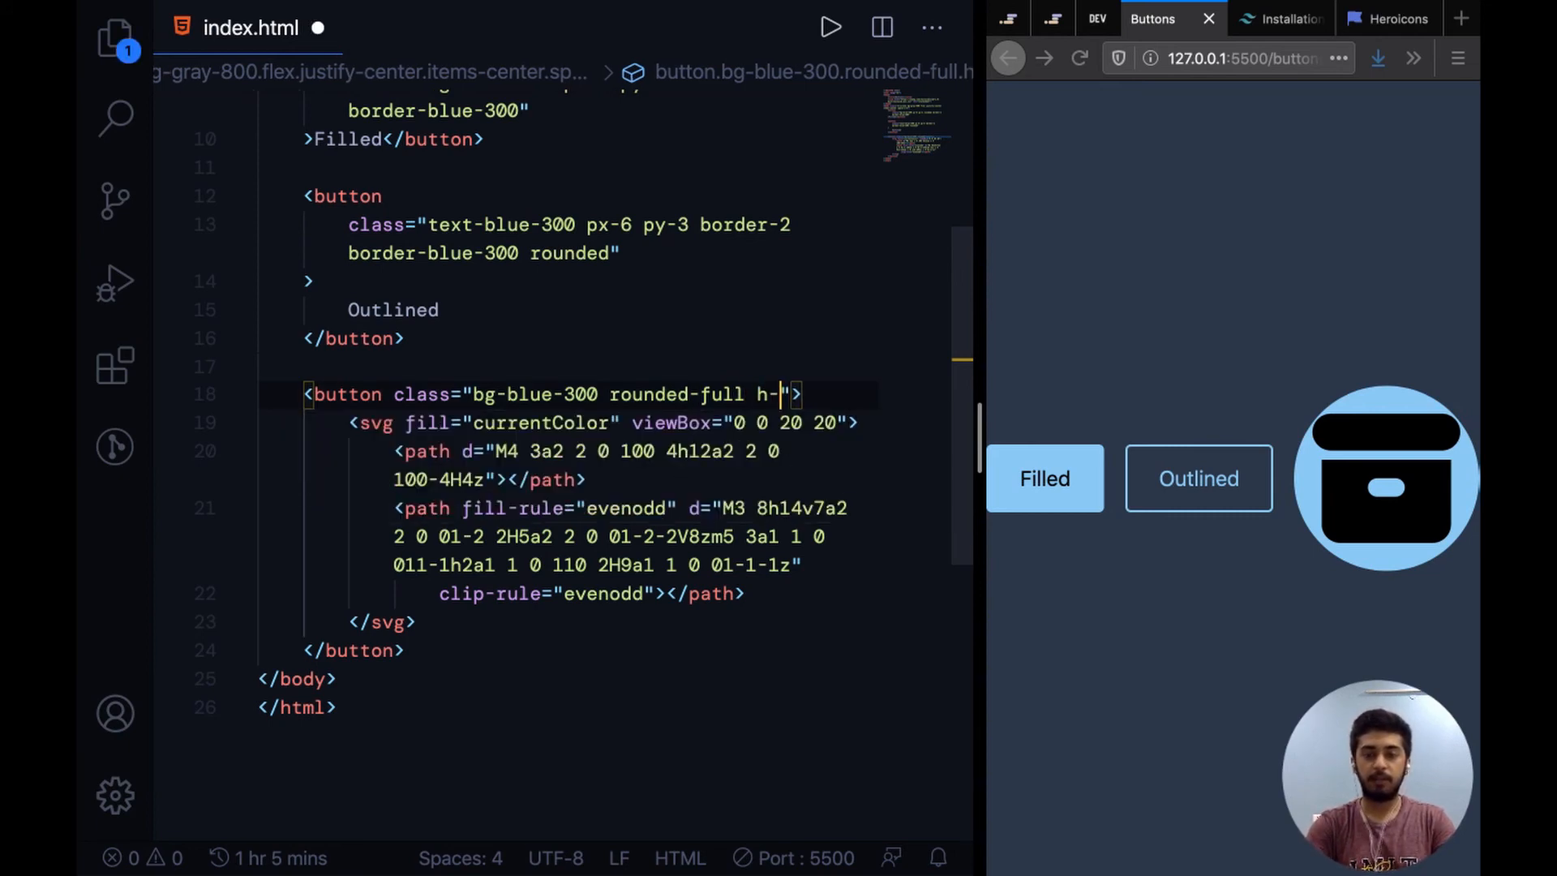
text(12 w-12)
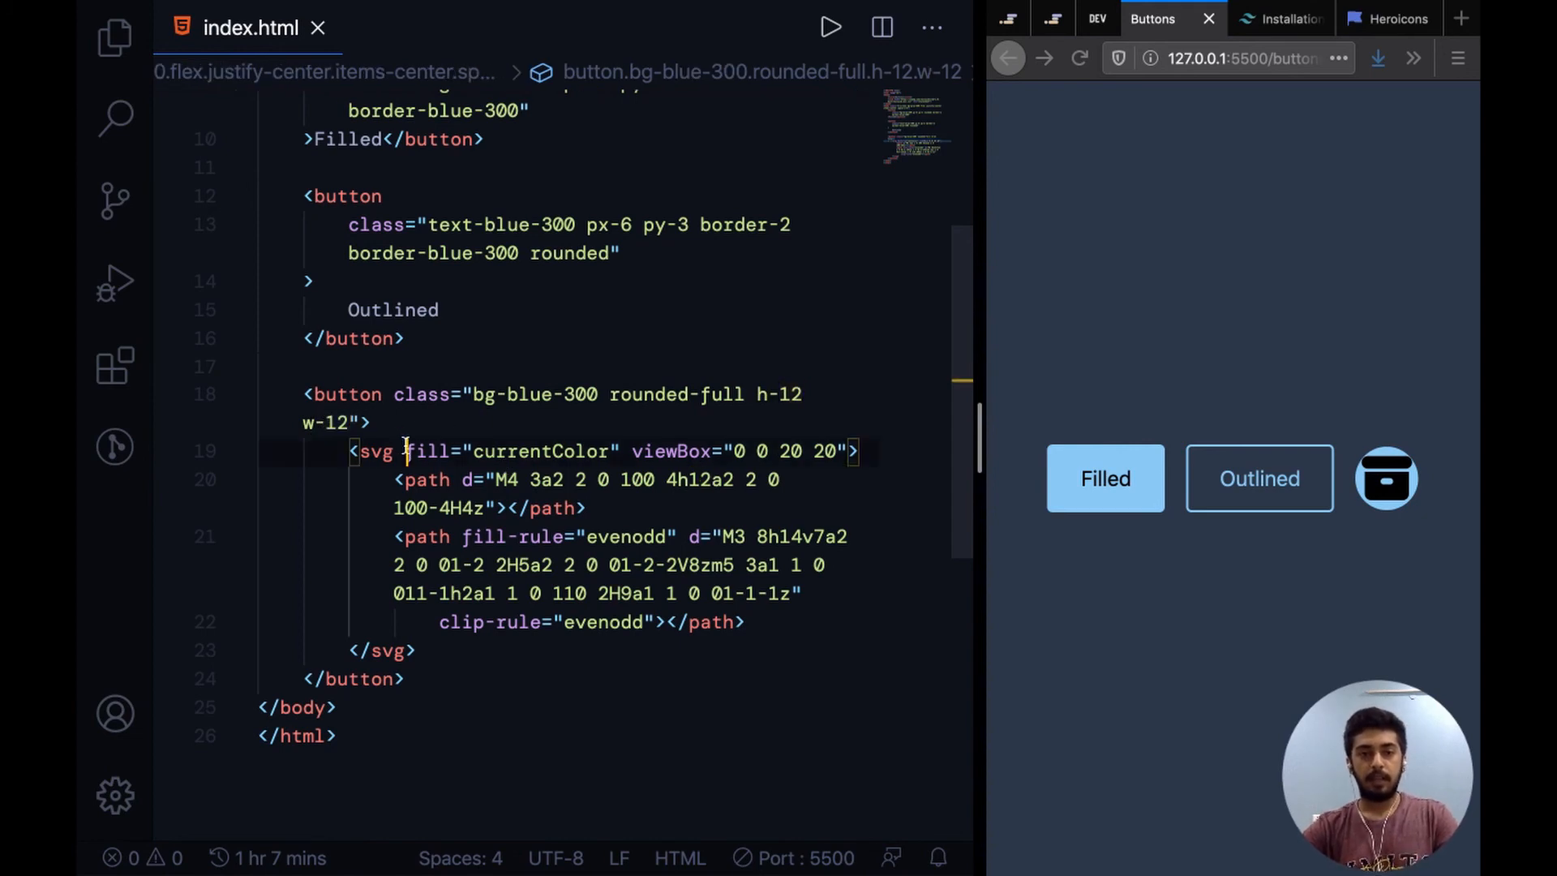
Add class="h-8 w-8" to the archive icon's svg element
text(class=")
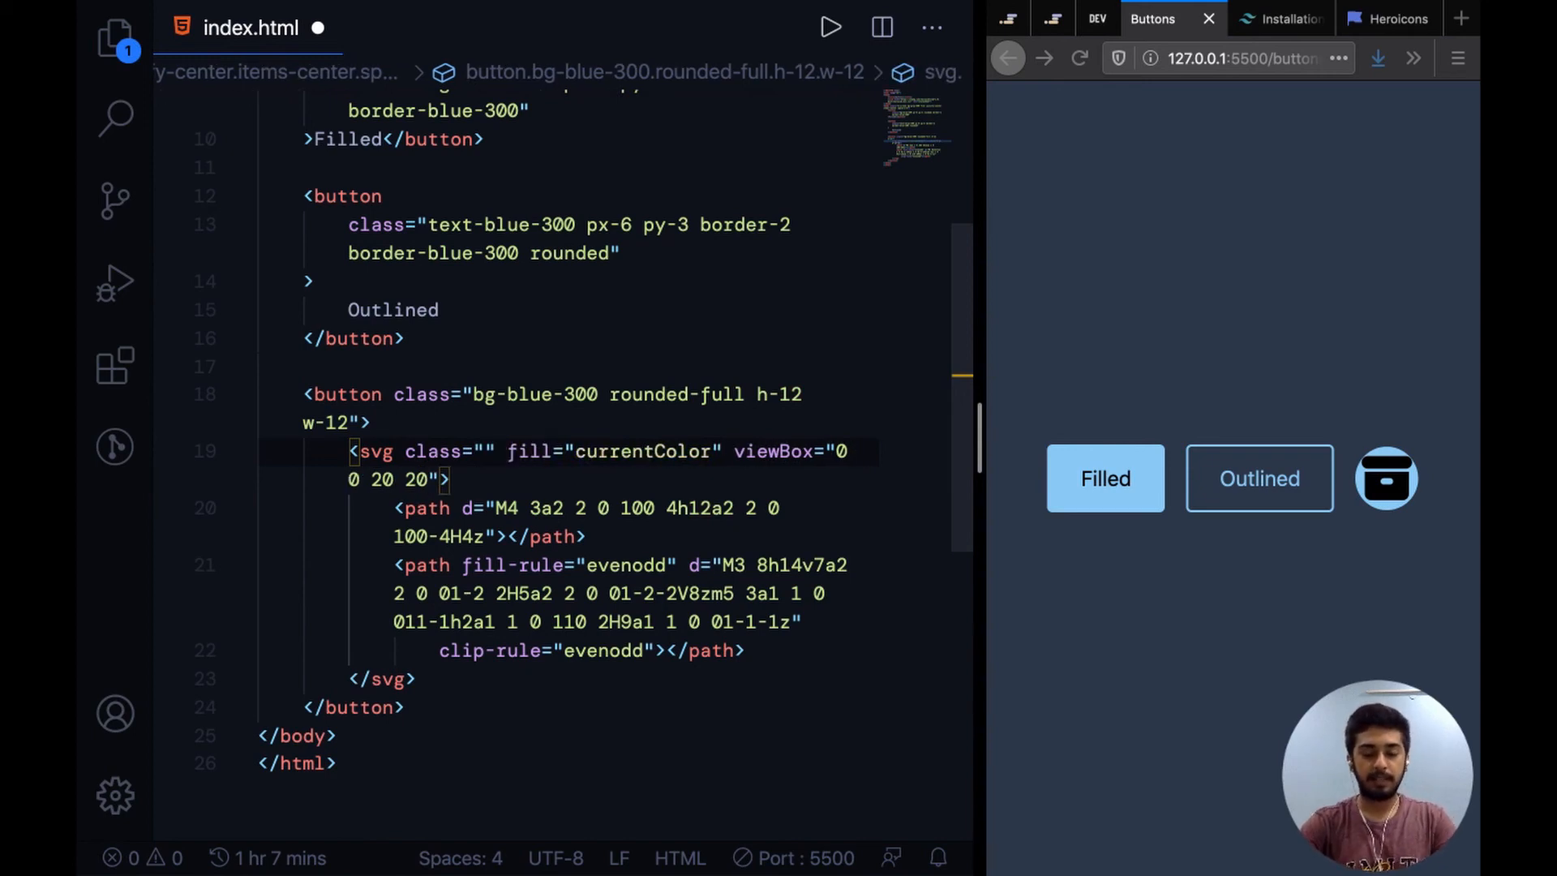
text(h-8)
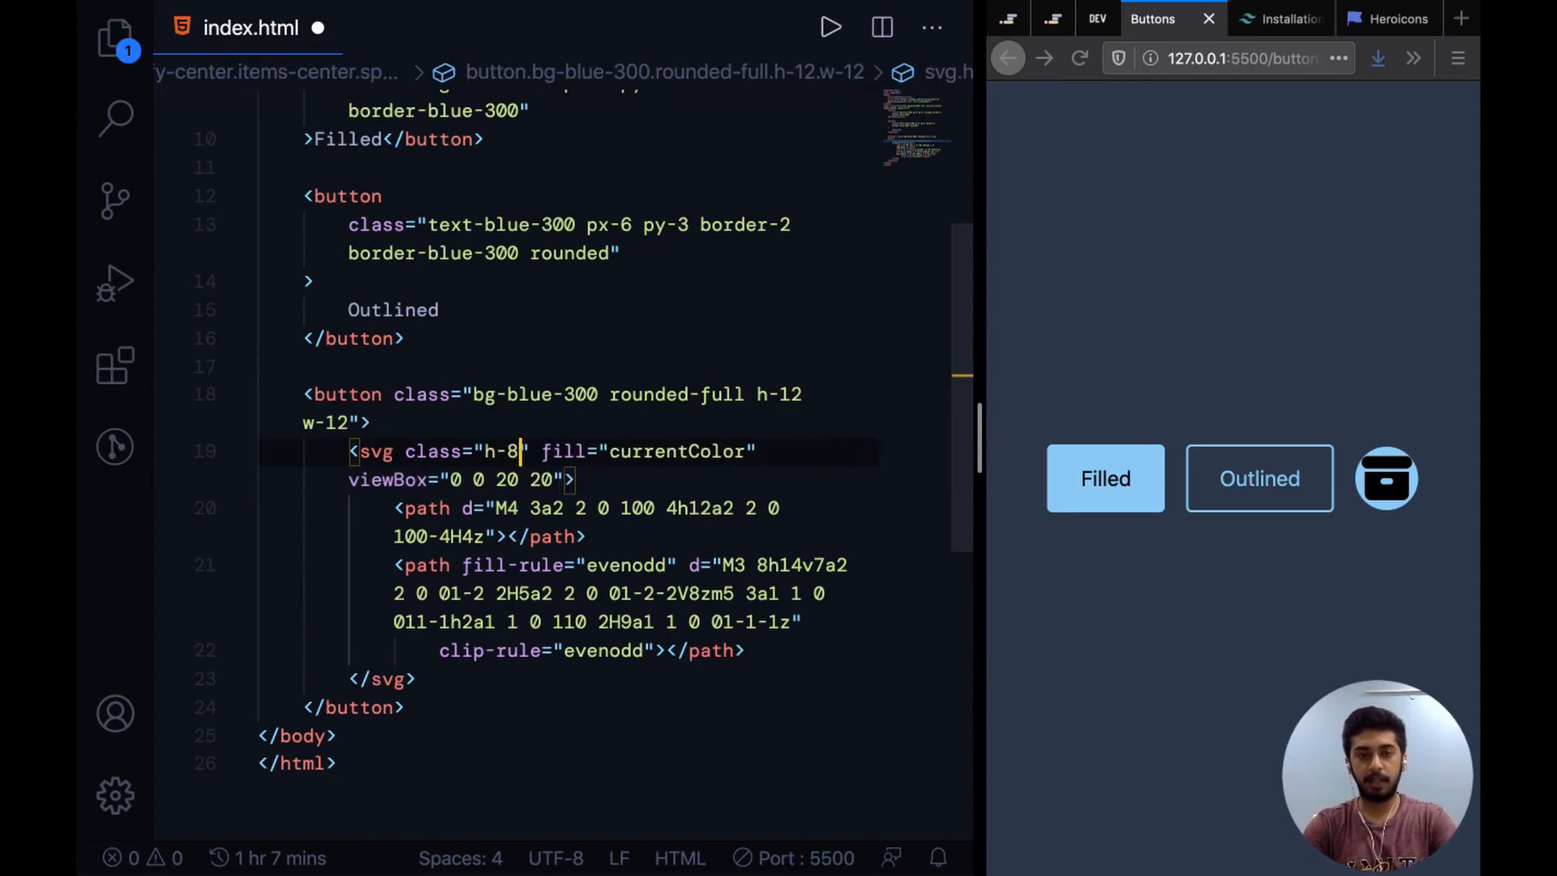
text(w-8)
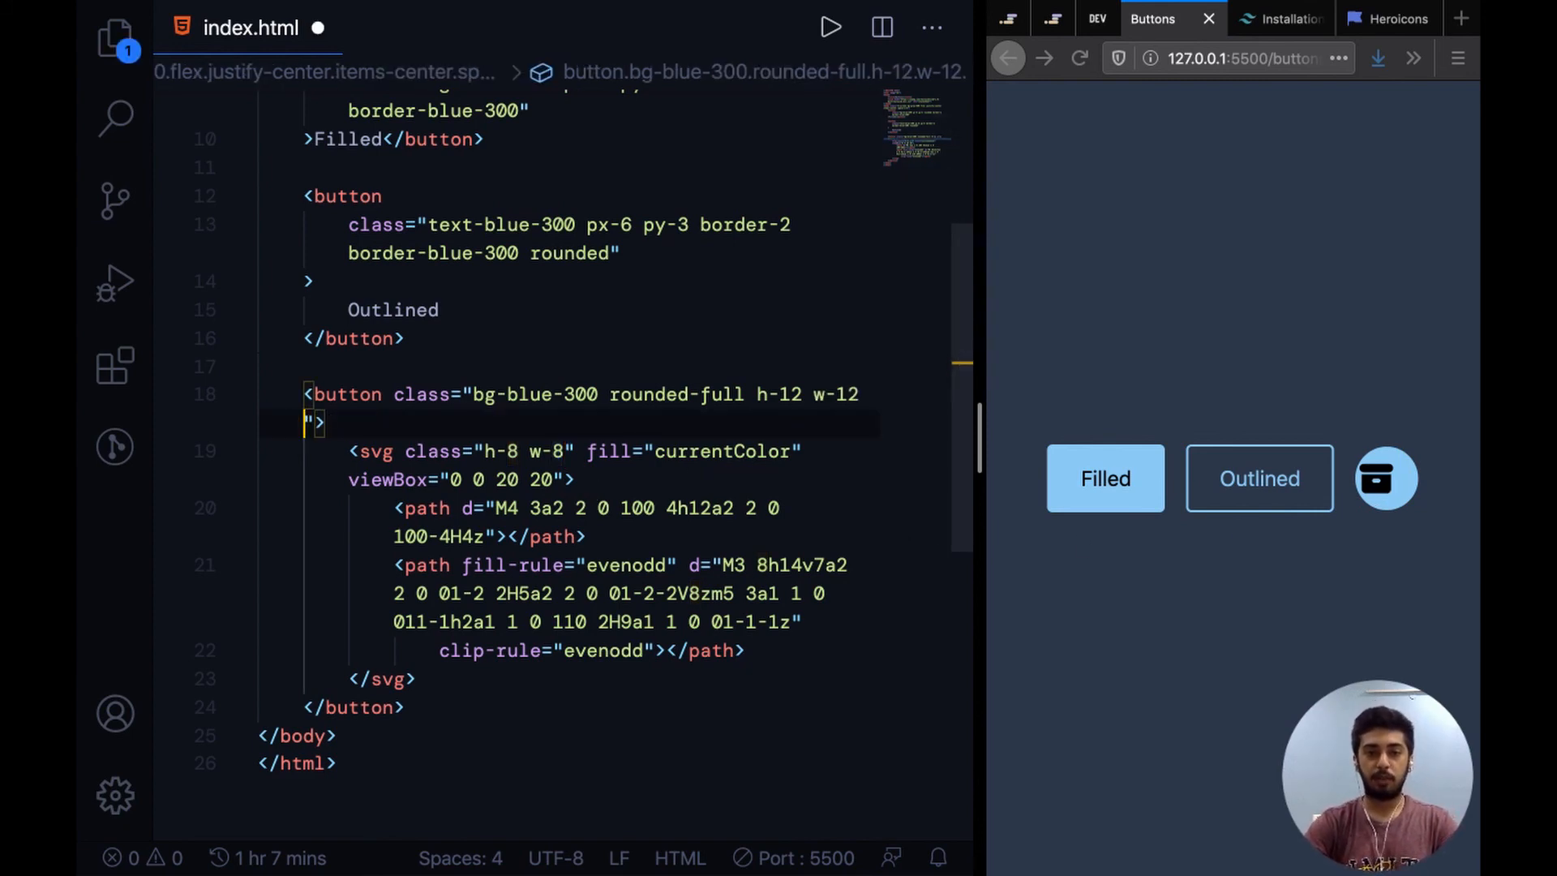
Append flex justify-center items-center to the circular button's class attribute
text(flex)
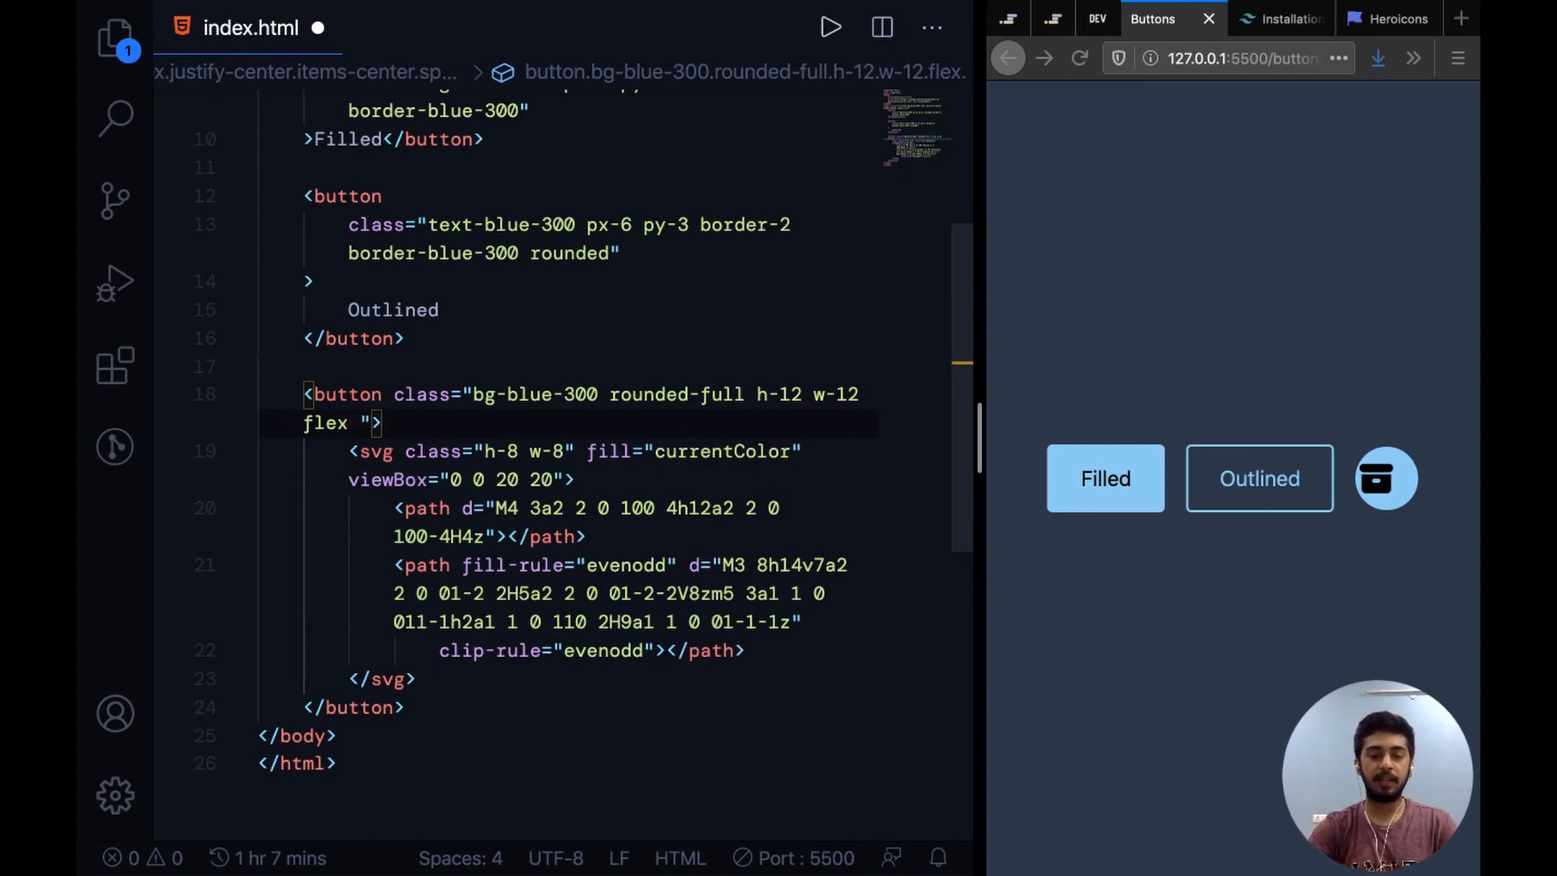
text(justify-center)
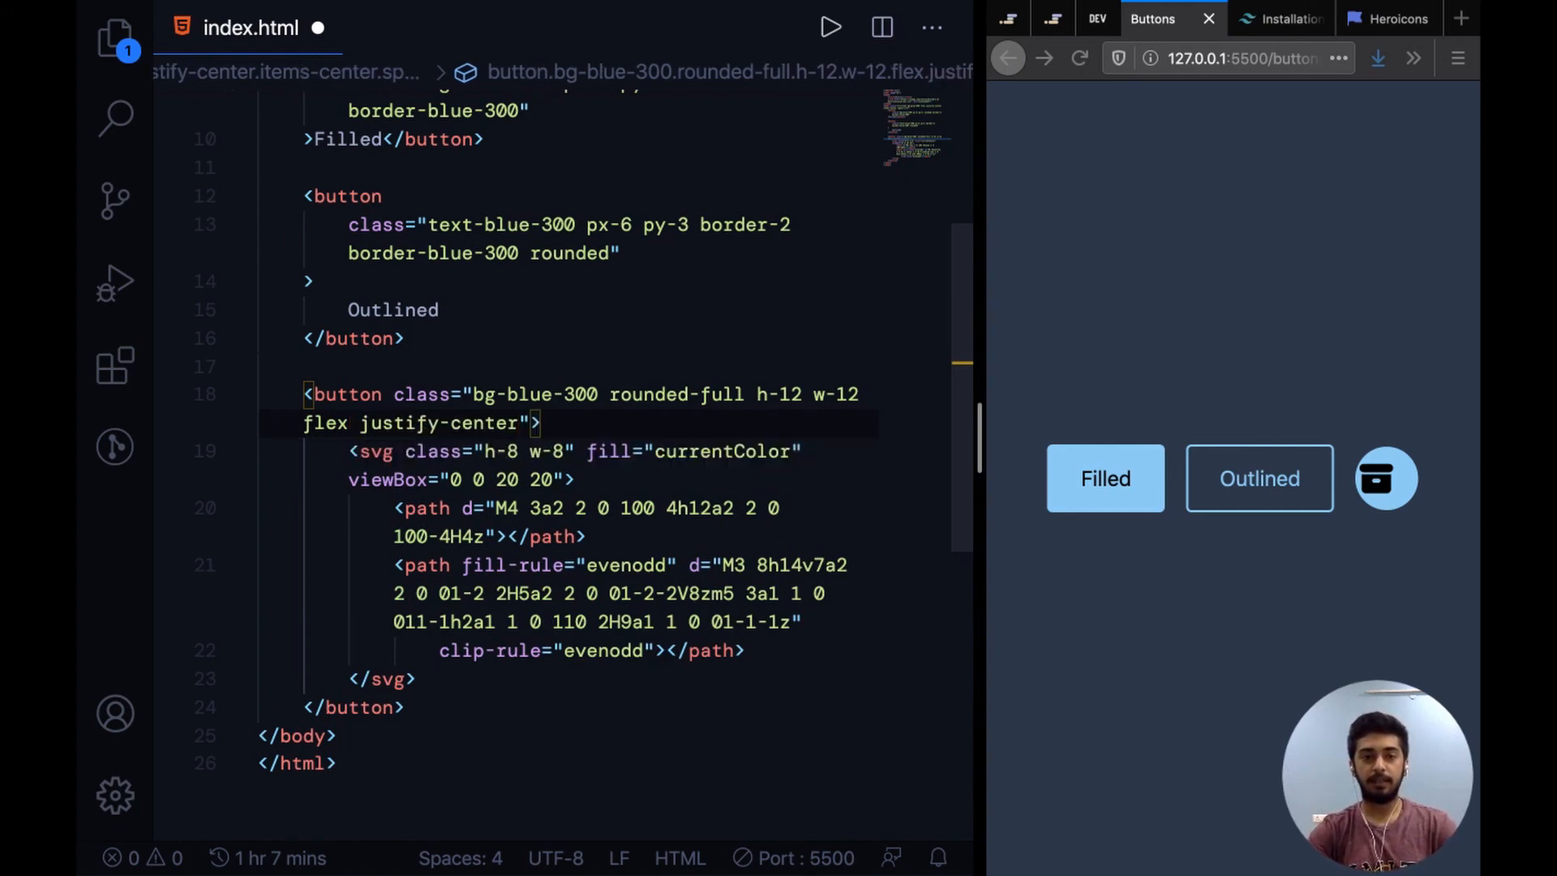
text(" ")
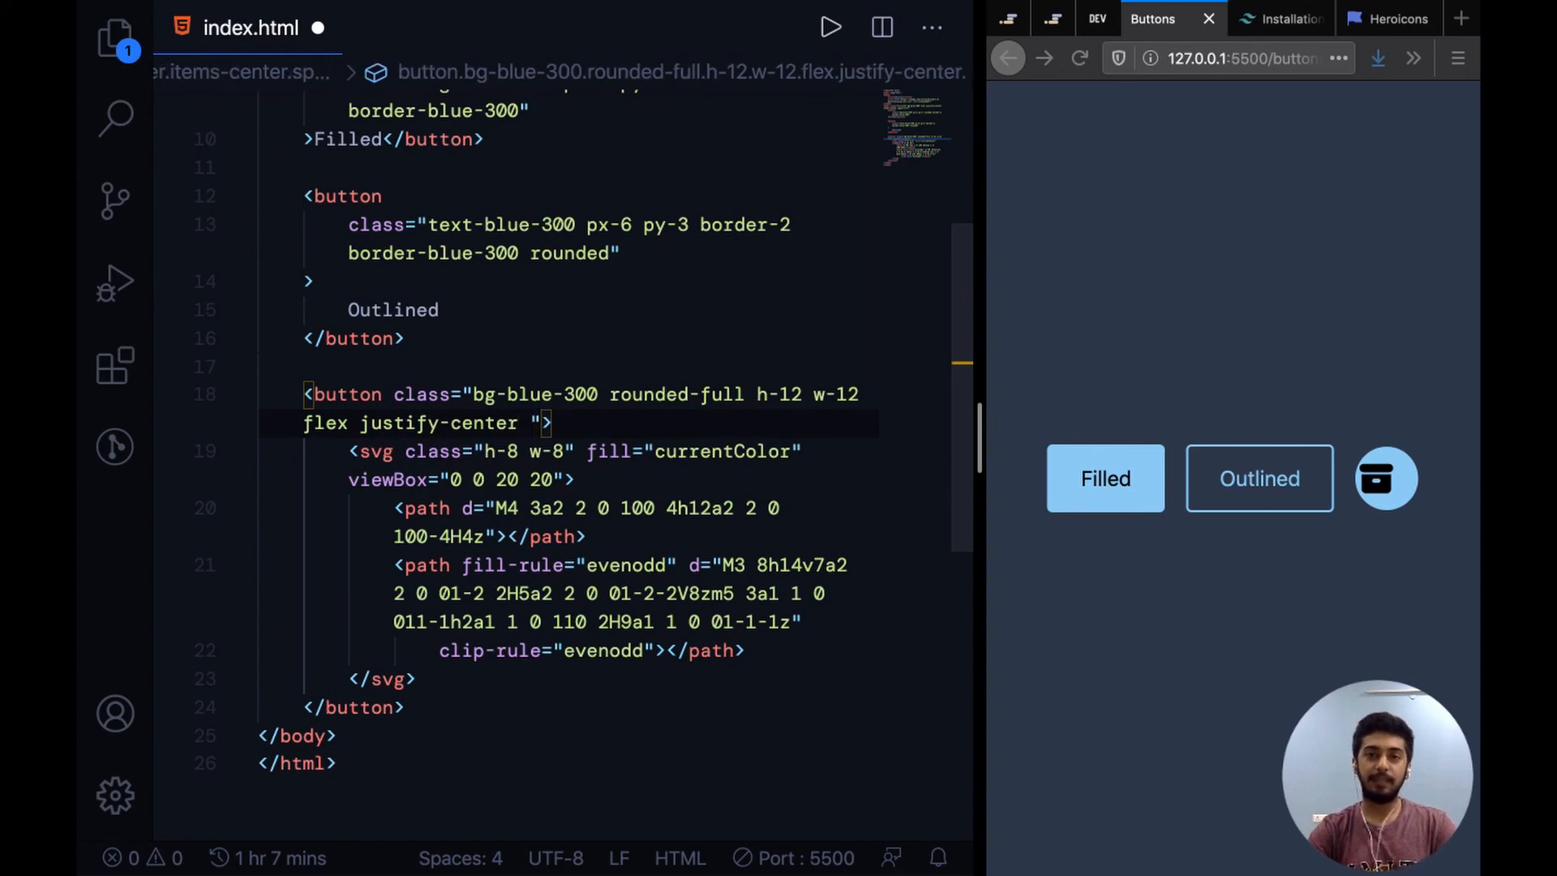
text(items-ce)
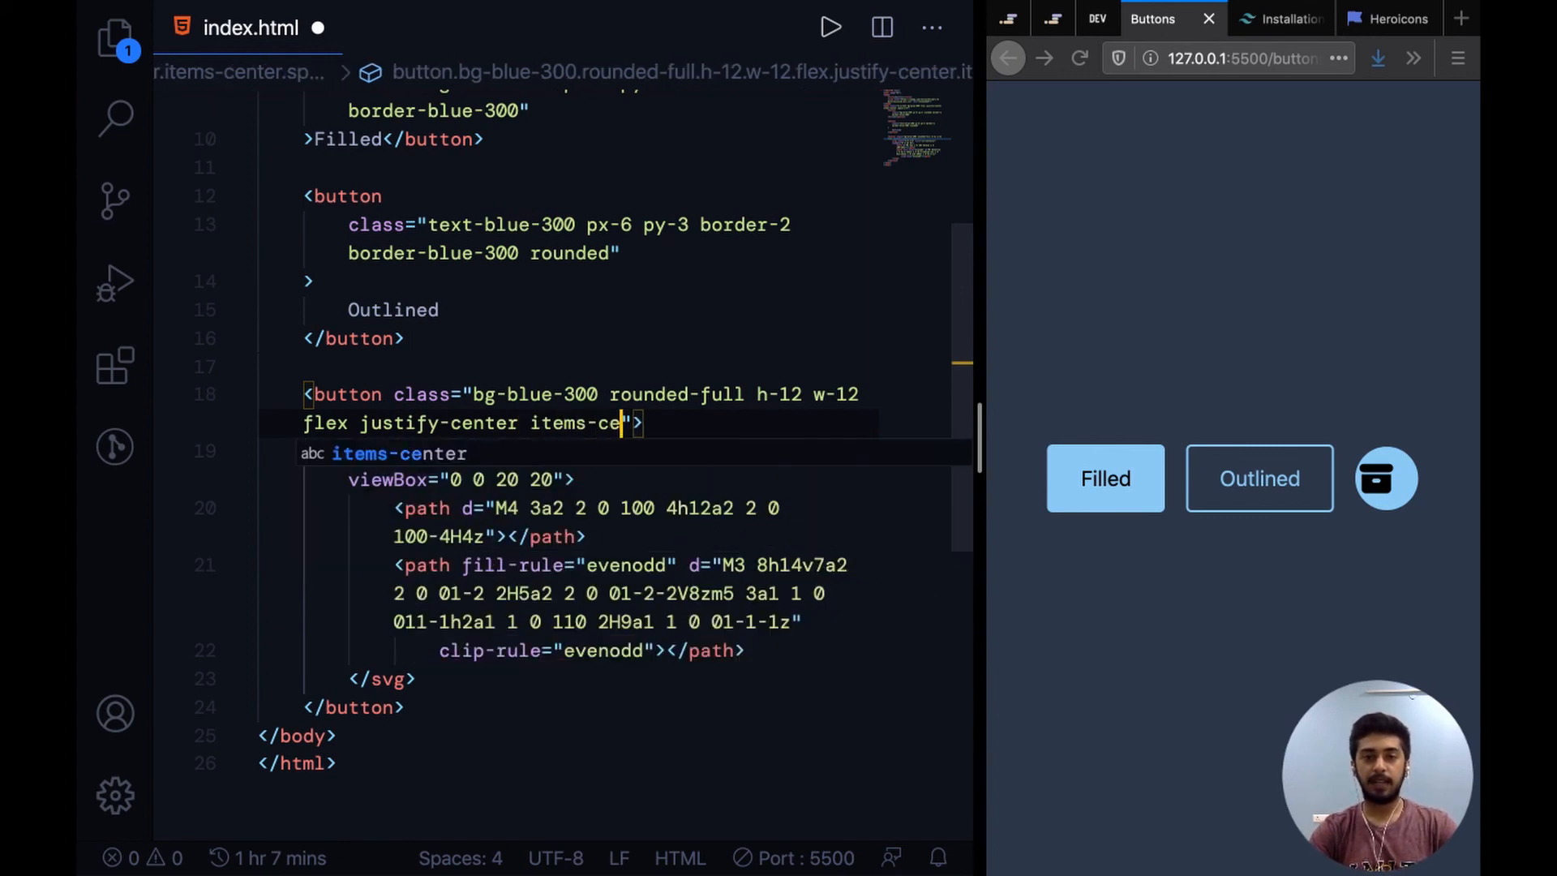
text(nter)
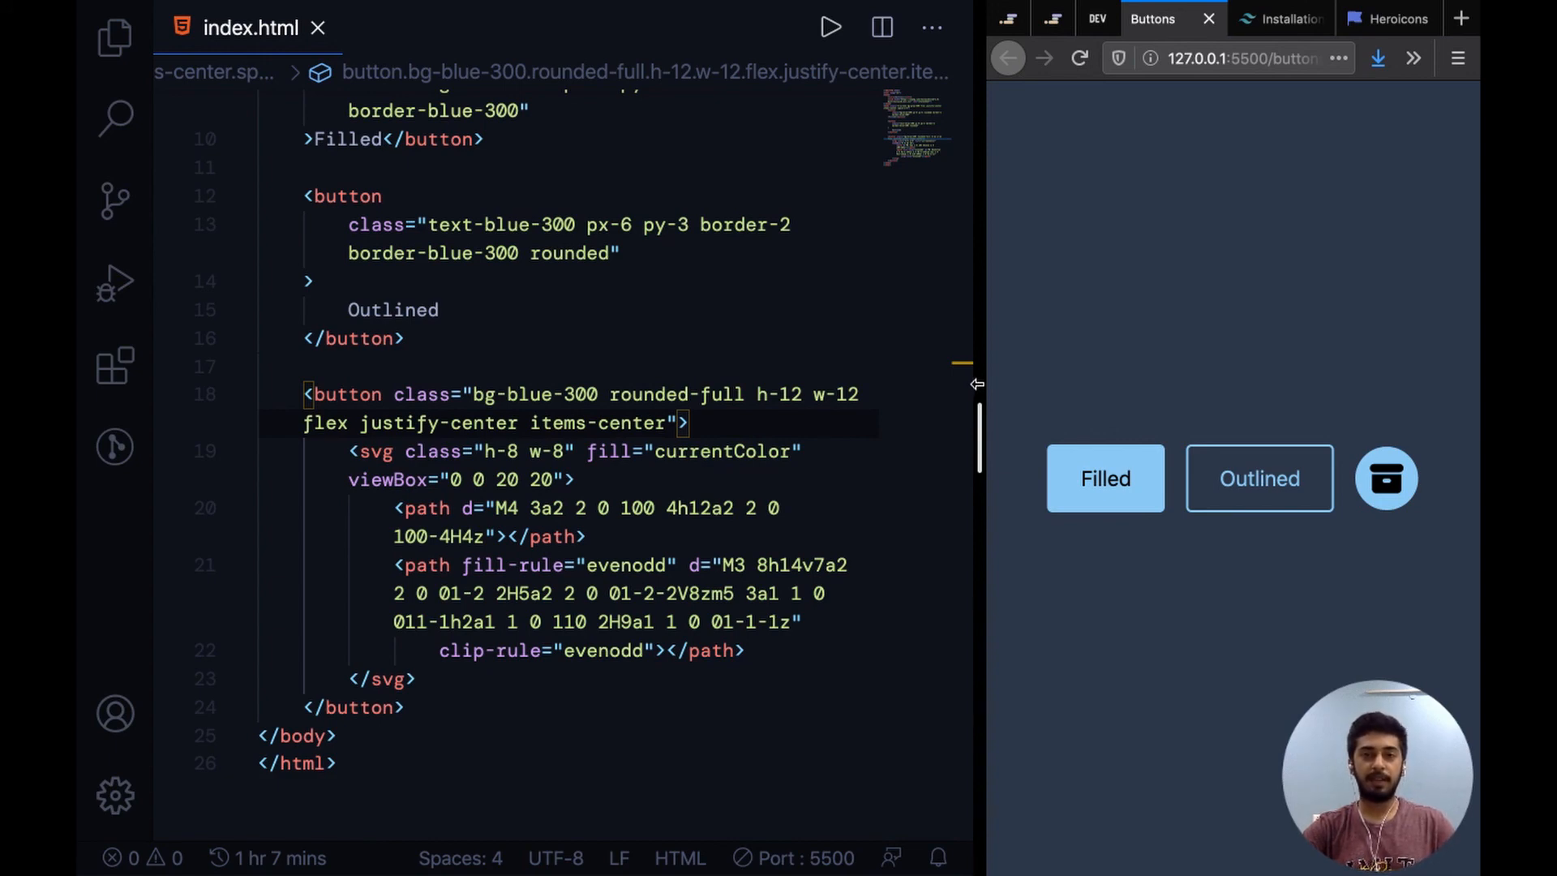
mouse_move(992, 381)
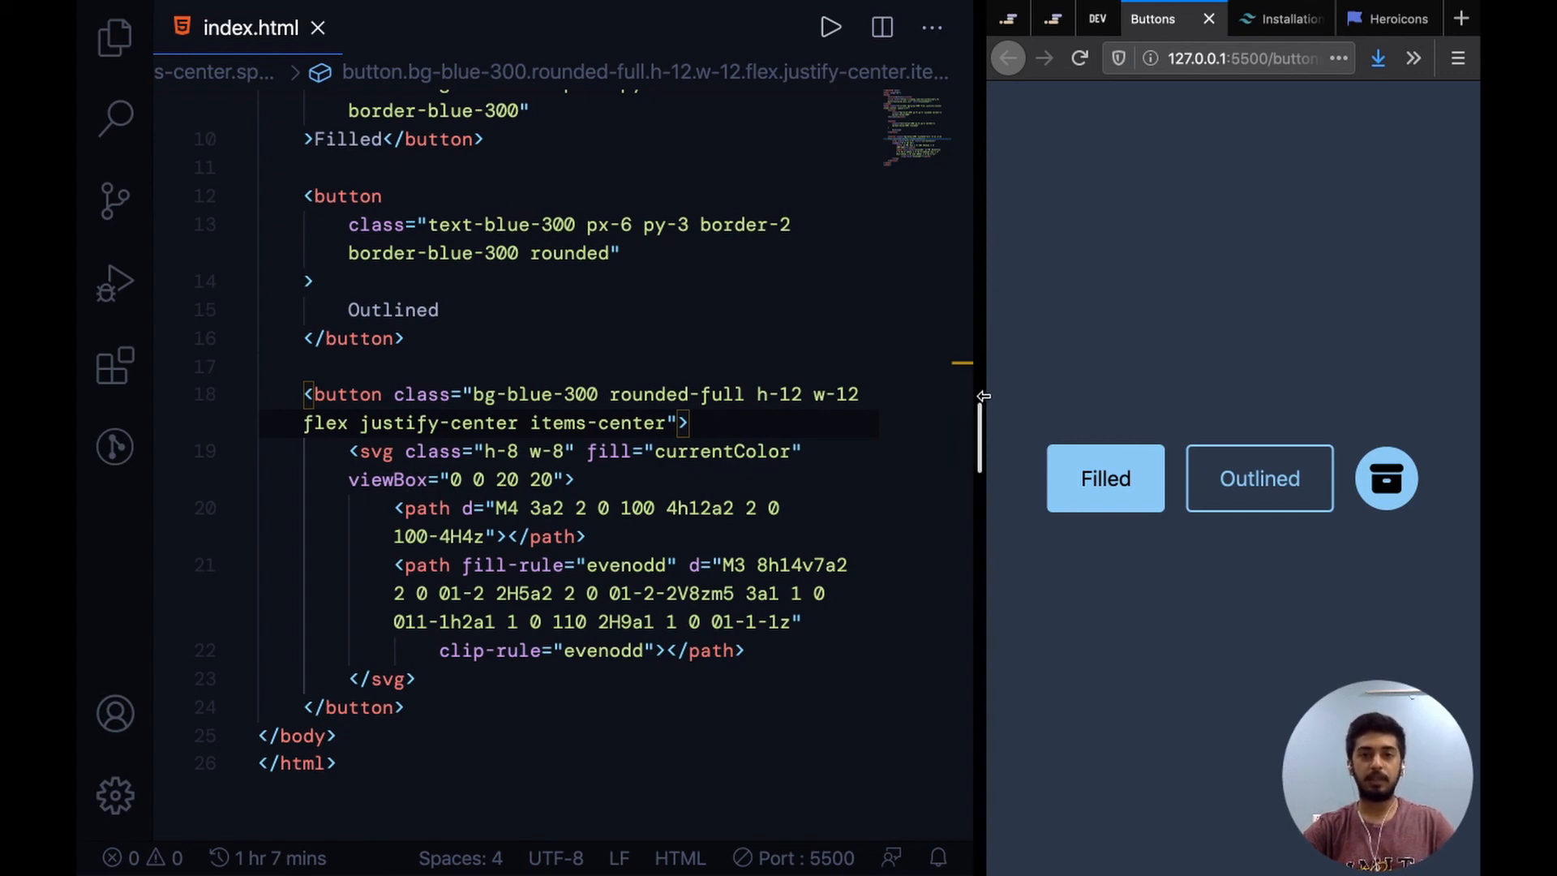
mouse_move(991, 403)
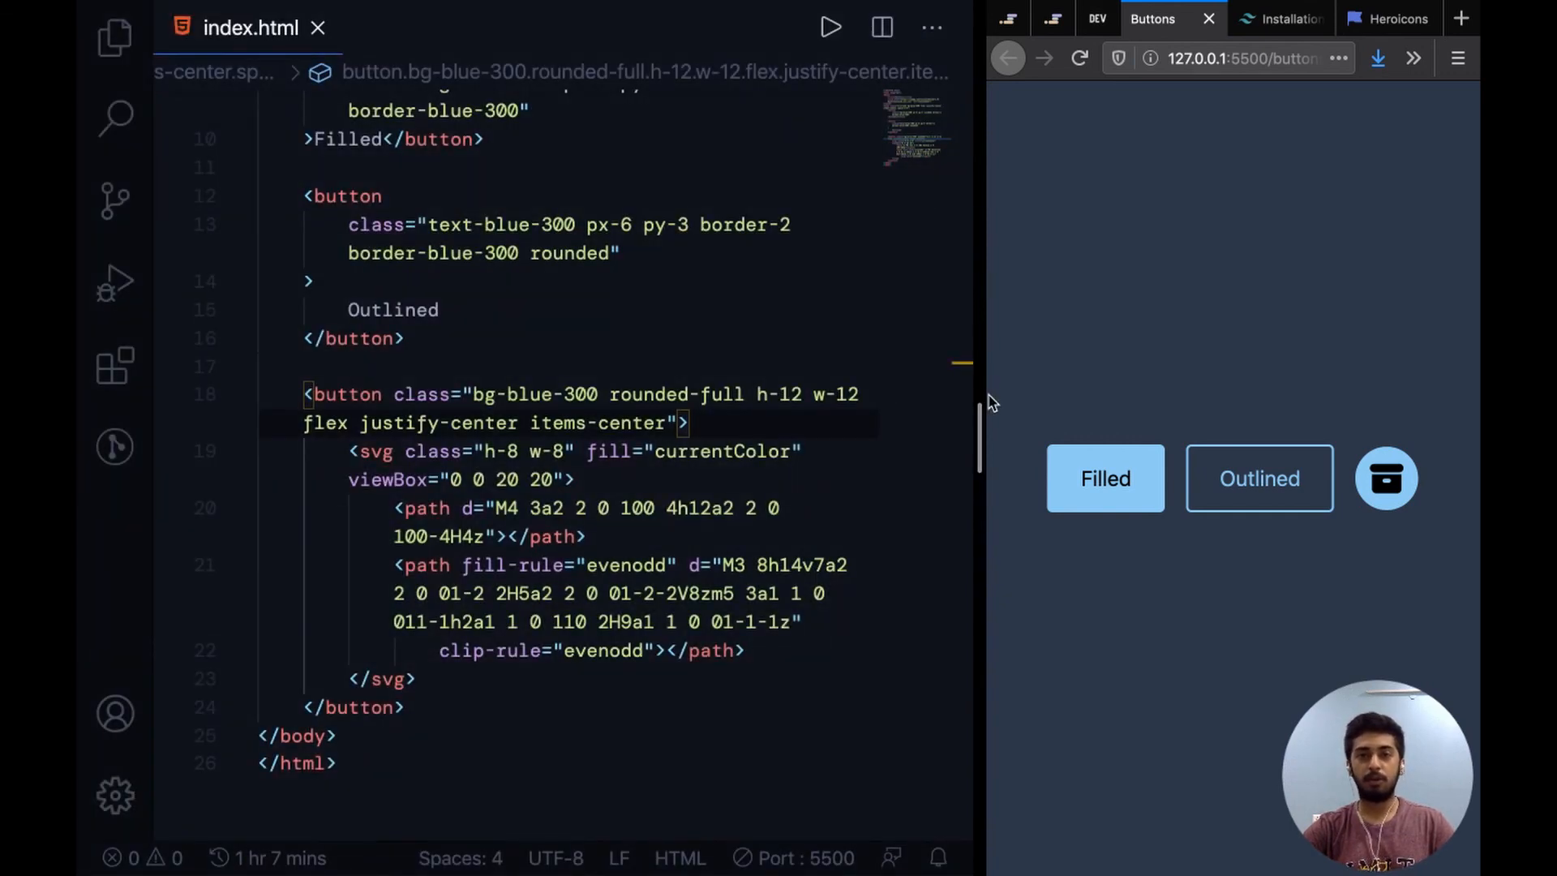